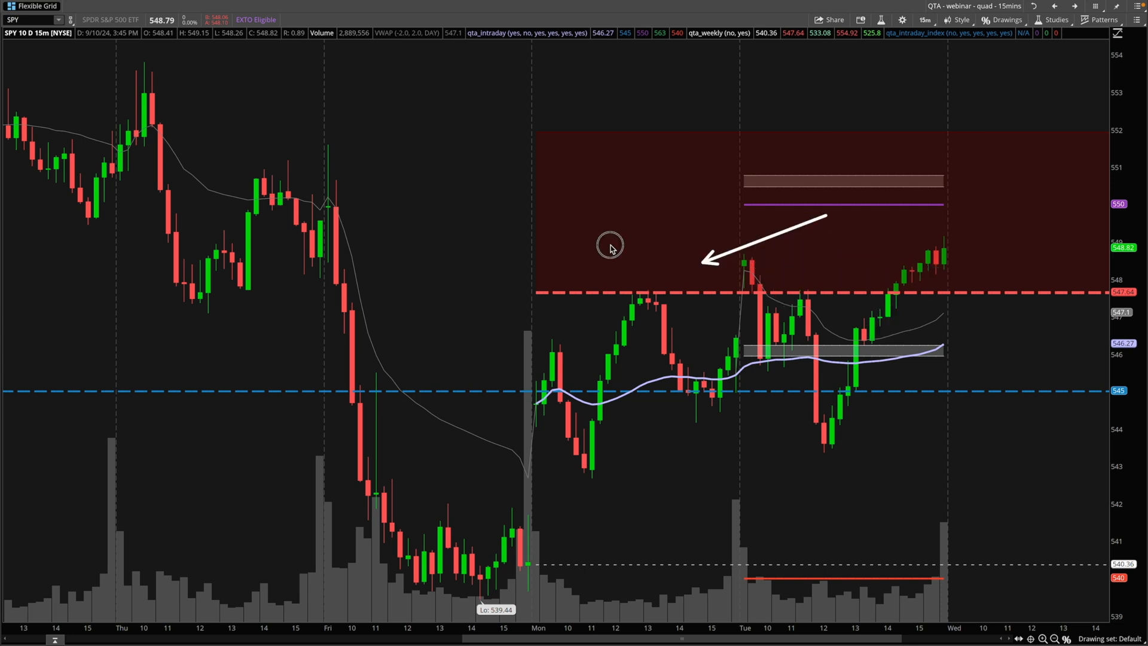
mouse_move(753, 336)
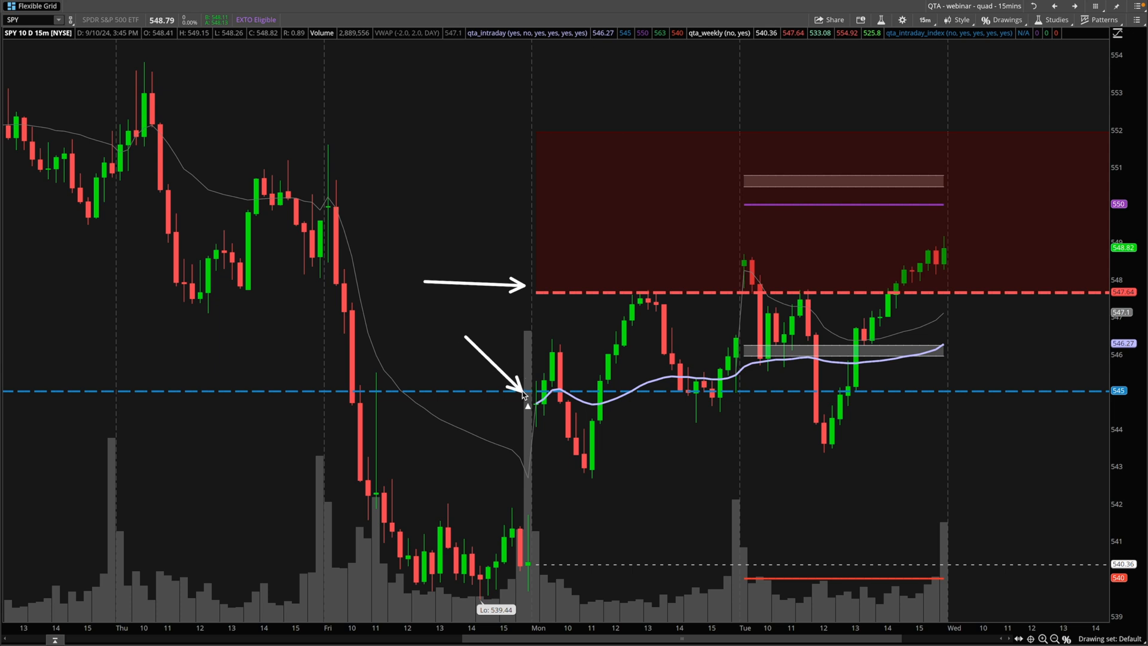
Step: Toggle the chart's studies and gamma levels off and back on, then open Discord's #spx-data channel
left_click(959, 20)
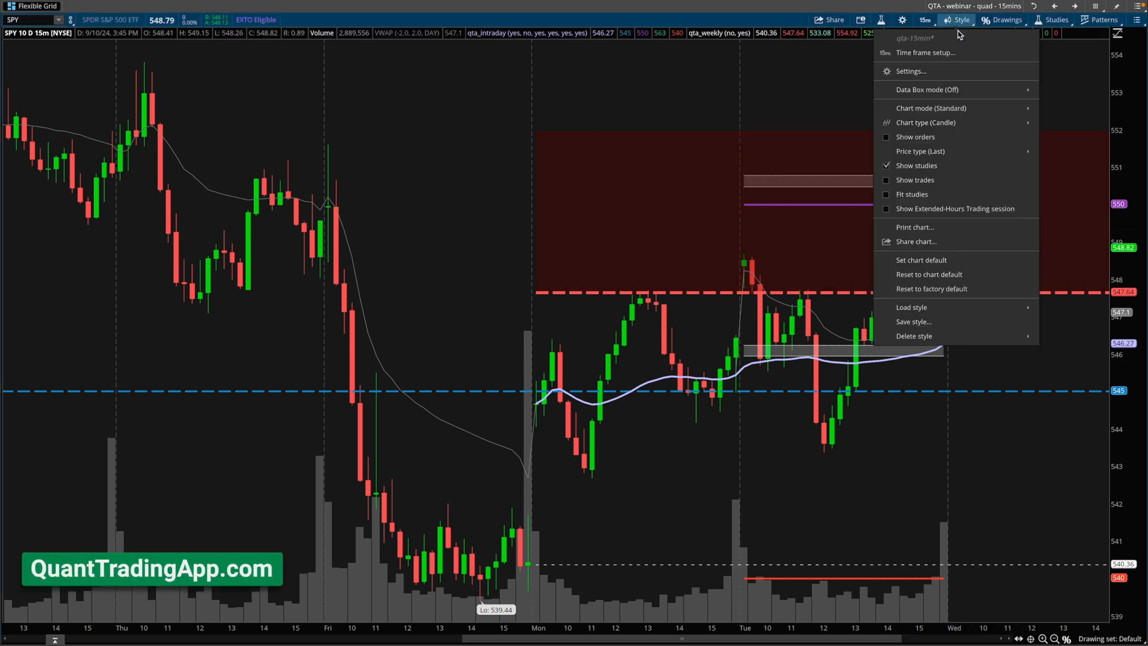
left_click(887, 165)
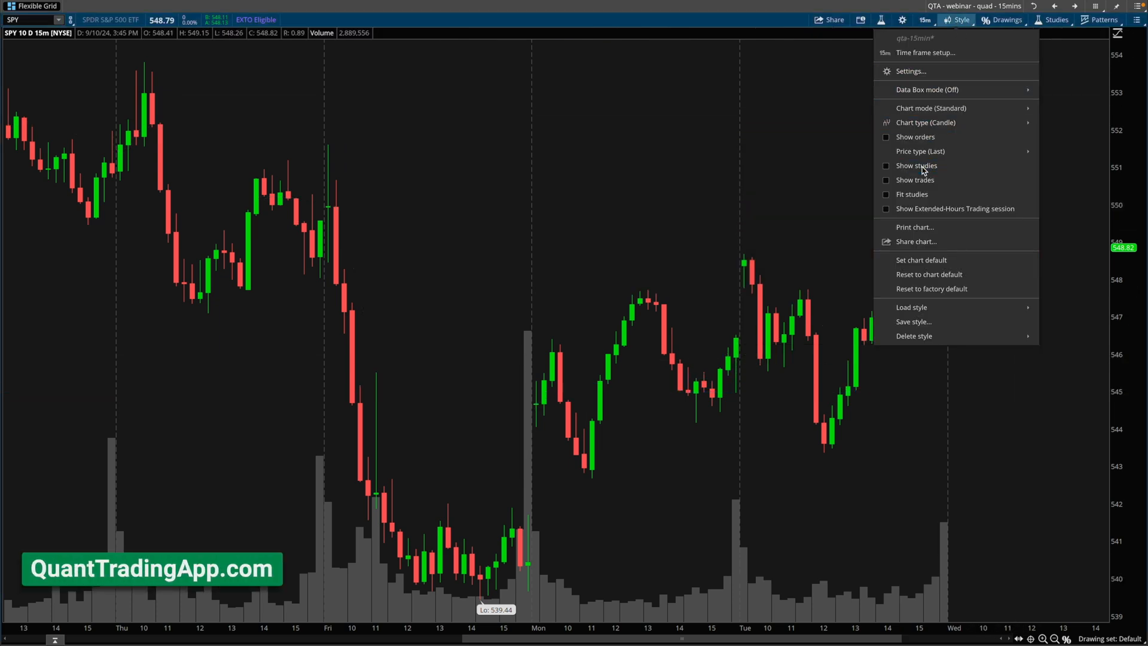
left_click(916, 165)
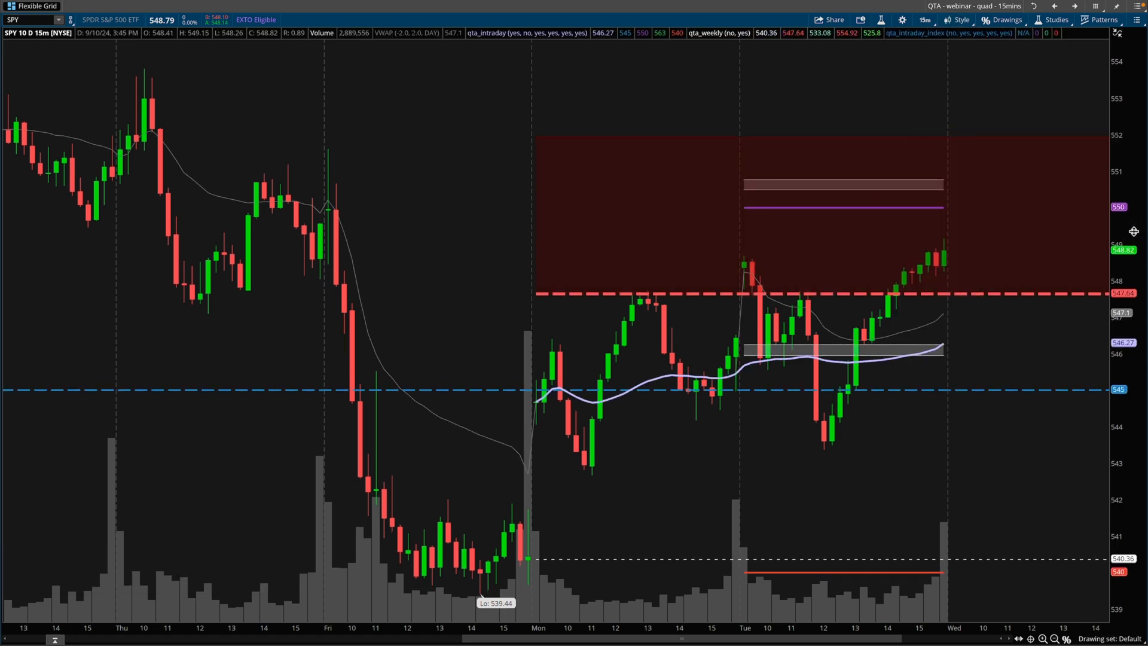
mouse_move(857, 160)
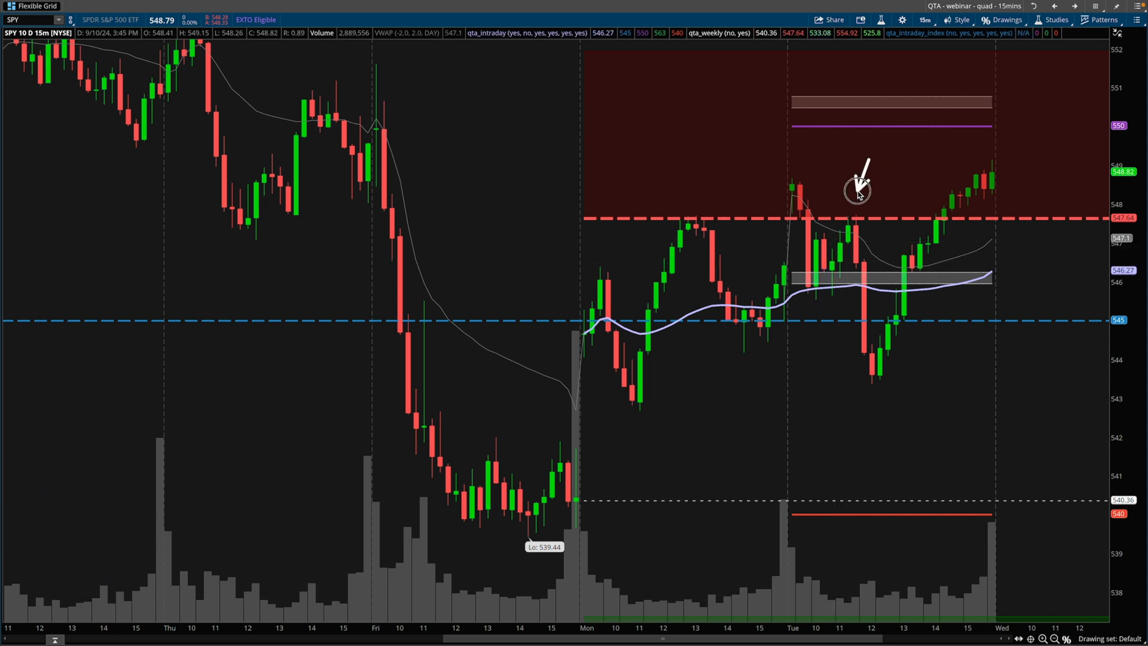
mouse_move(930, 335)
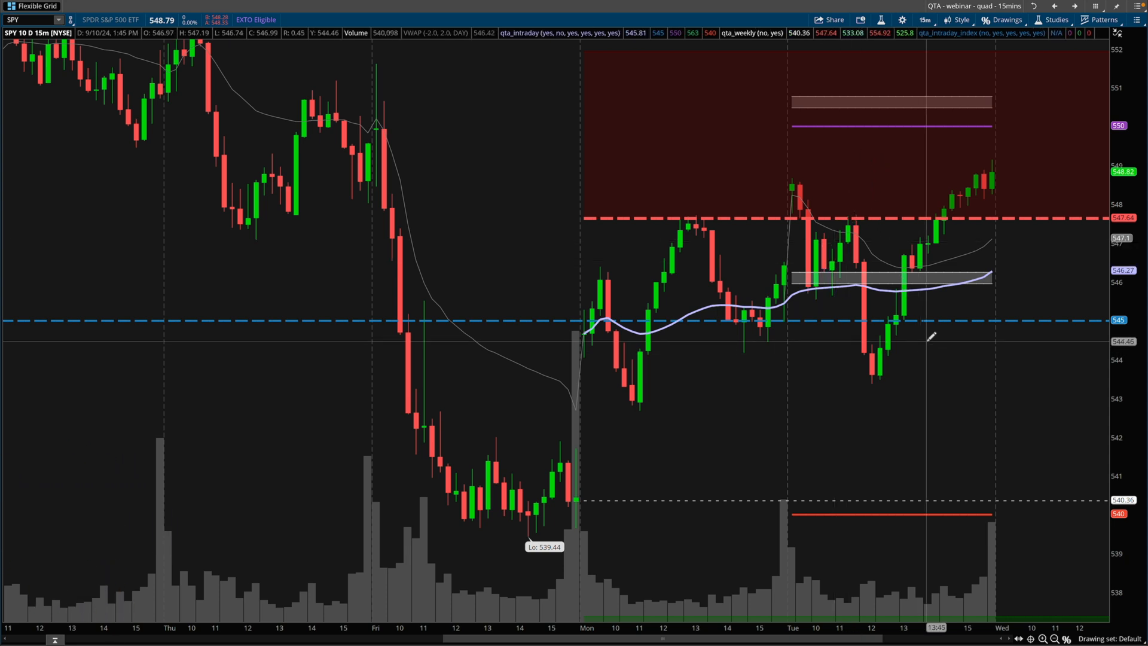
left_click_drag(888, 366, 972, 198)
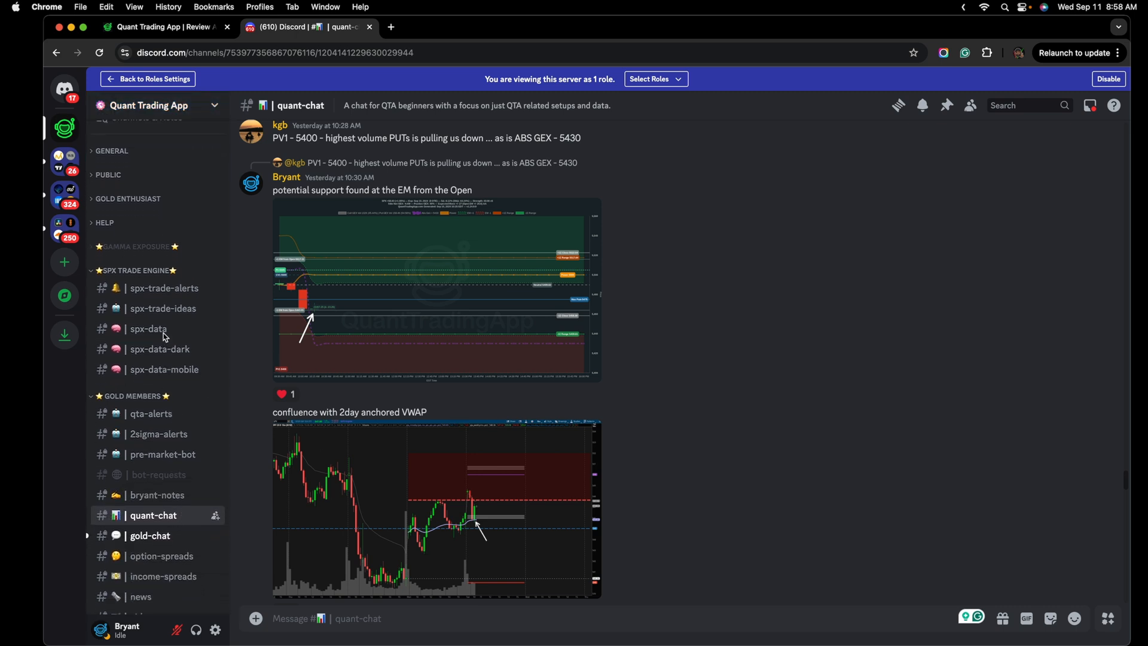
left_click(149, 328)
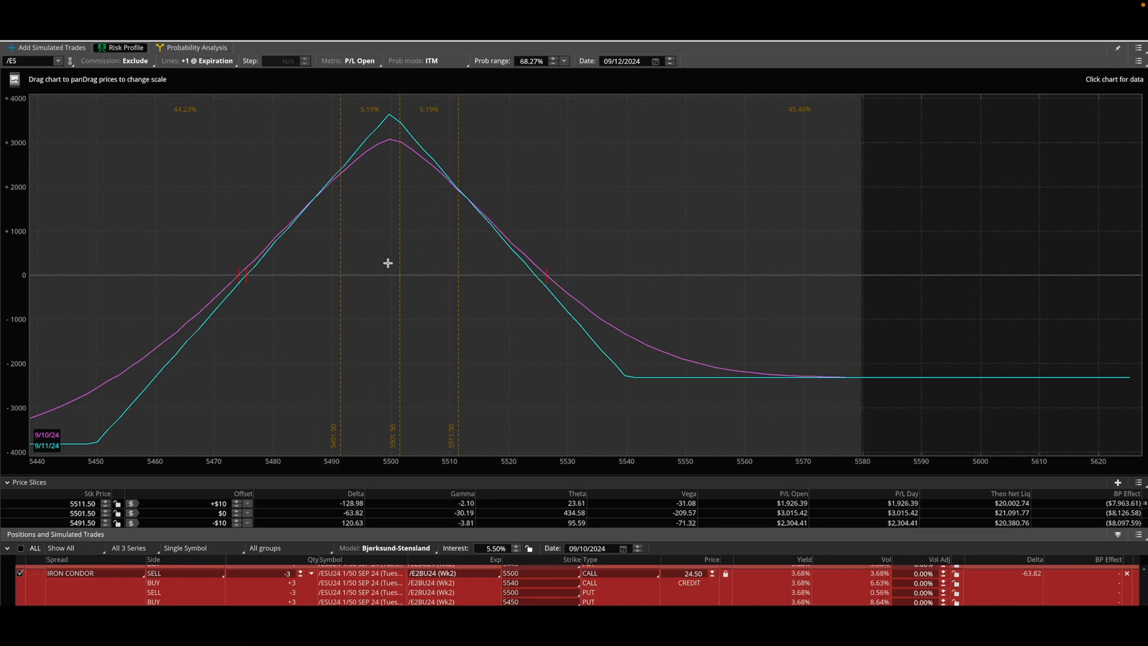
mouse_move(467, 326)
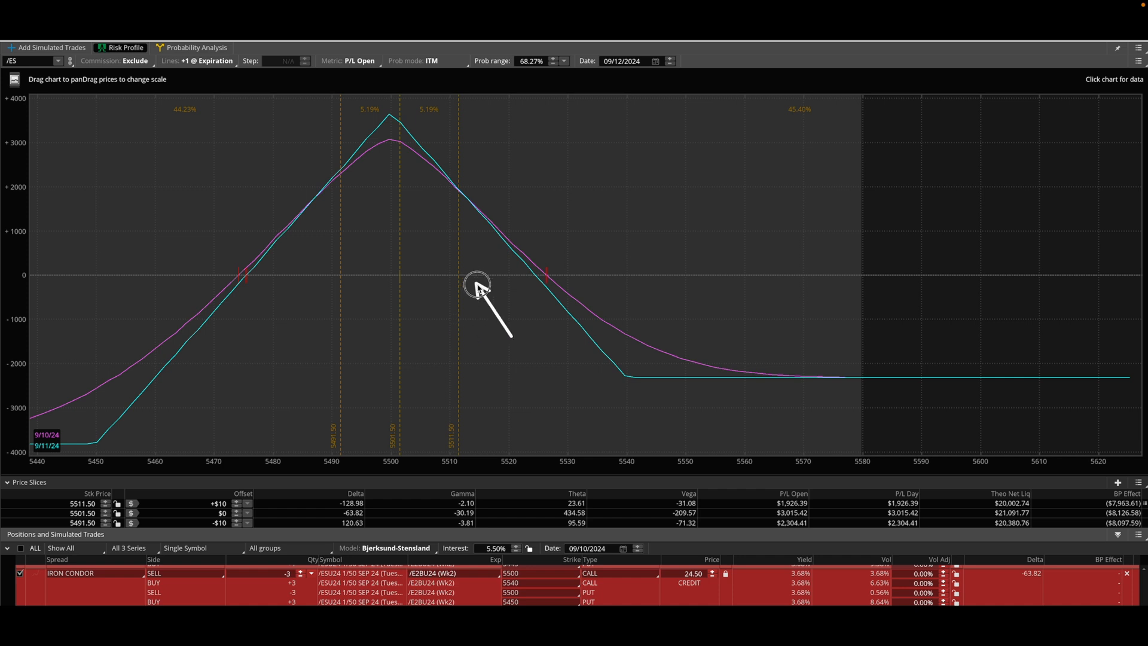
mouse_move(398, 158)
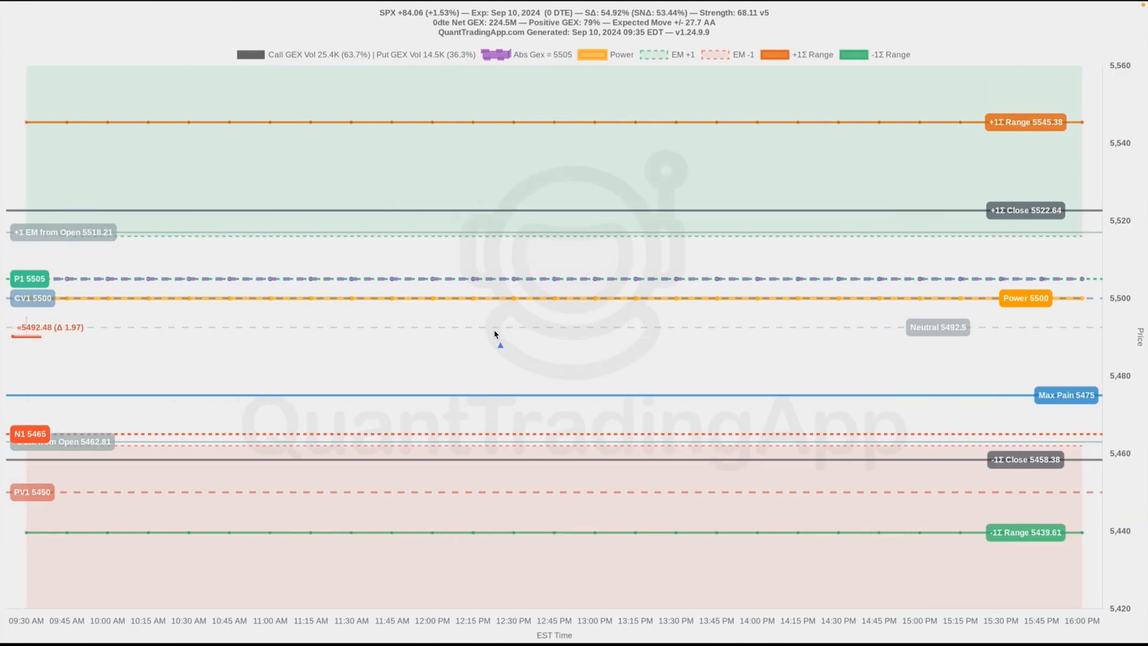
mouse_move(502, 360)
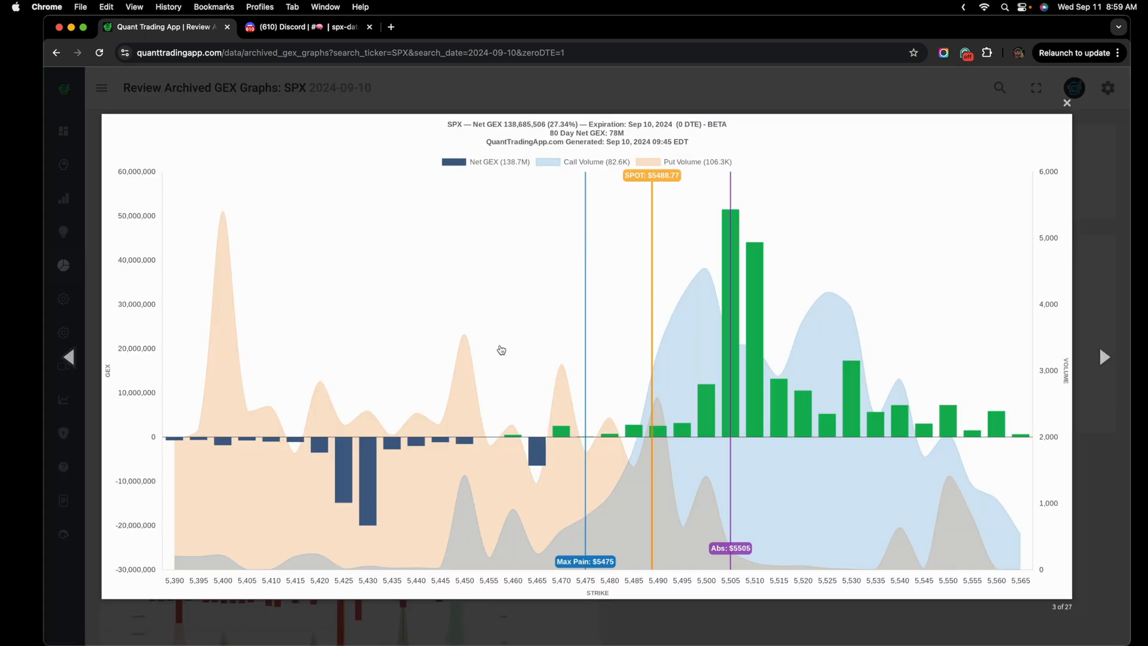
mouse_move(722, 419)
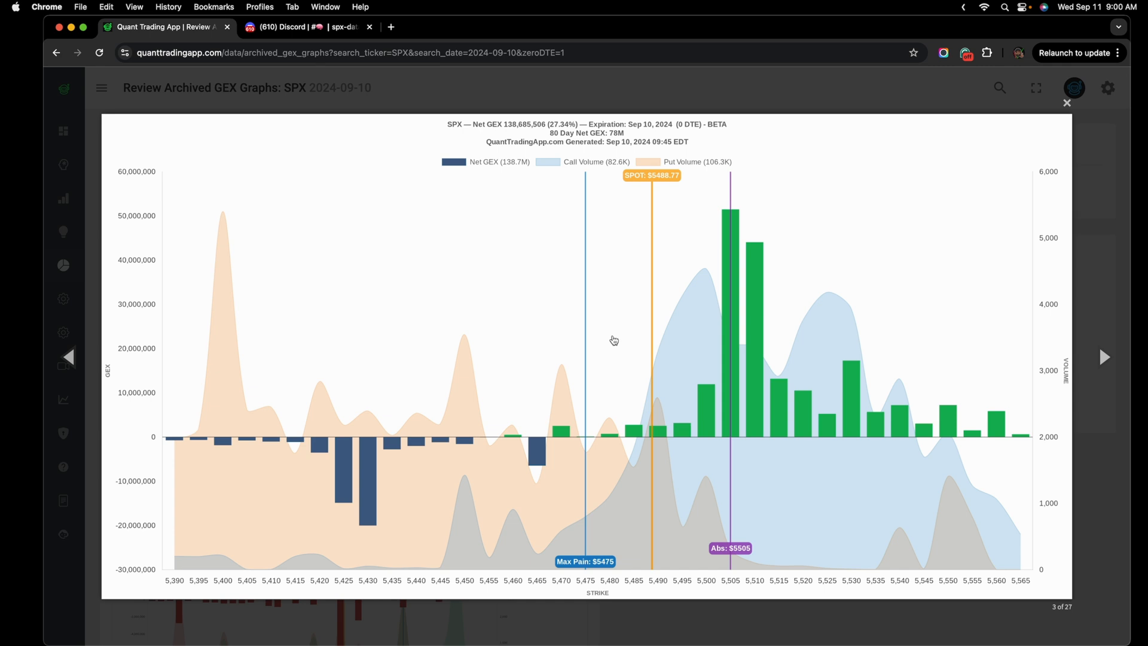
mouse_move(619, 345)
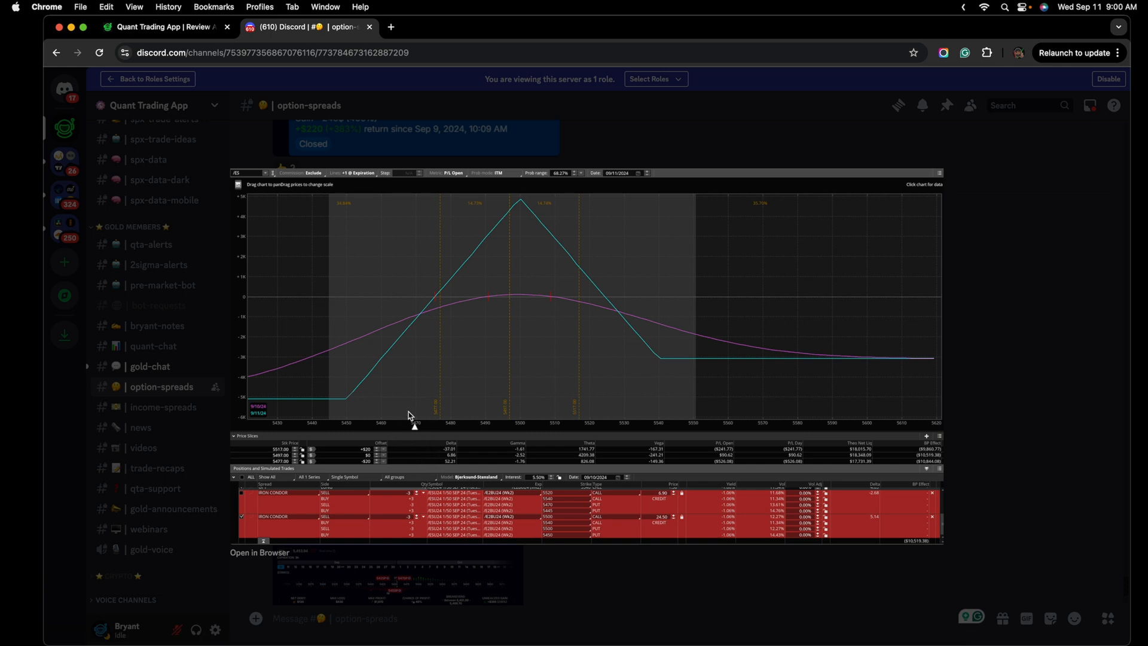
mouse_move(526, 382)
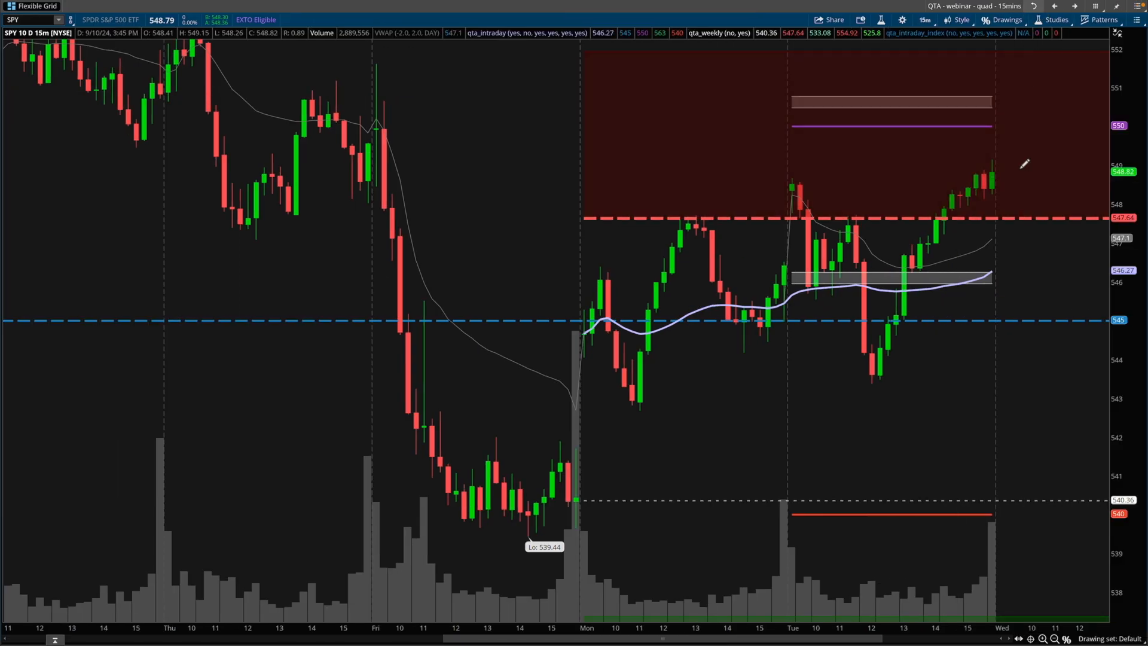
Step: Arrange the SPY, QQQ, SPX and /ES 15-minute charts in a quad grid layout
left_click(38, 6)
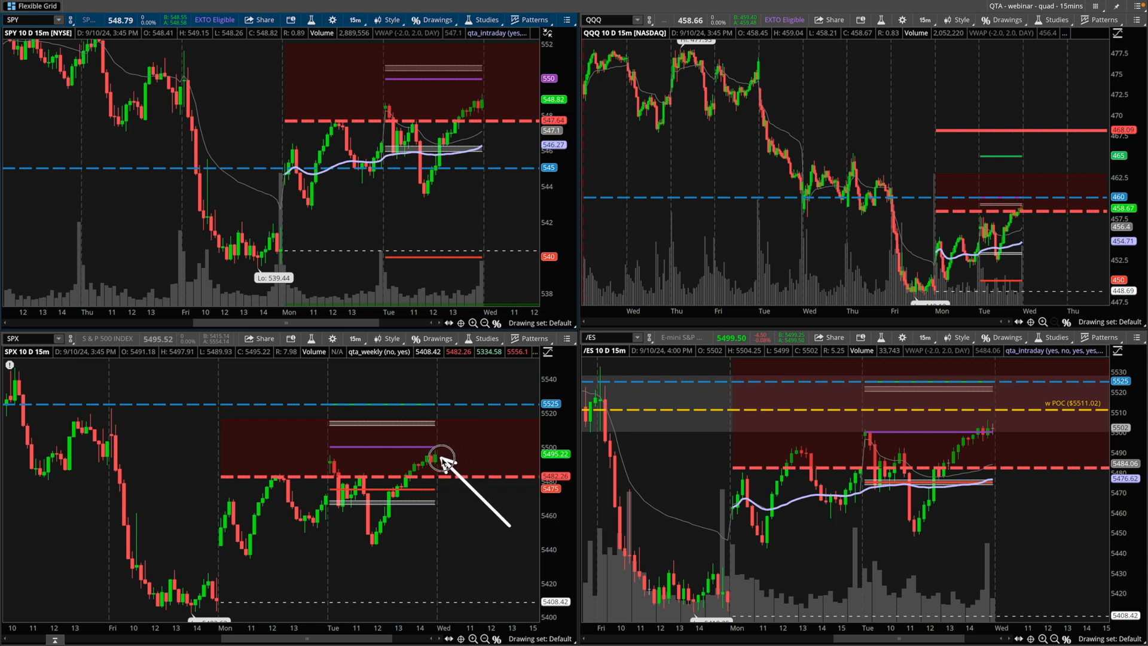
mouse_move(981, 437)
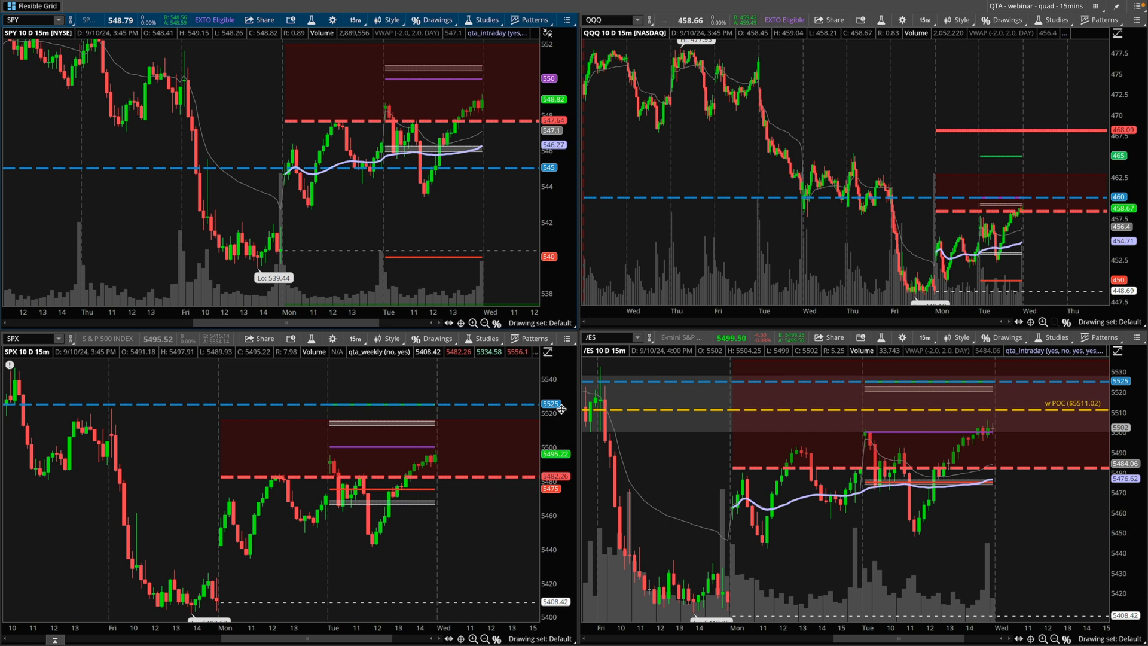
left_click_drag(611, 344, 978, 524)
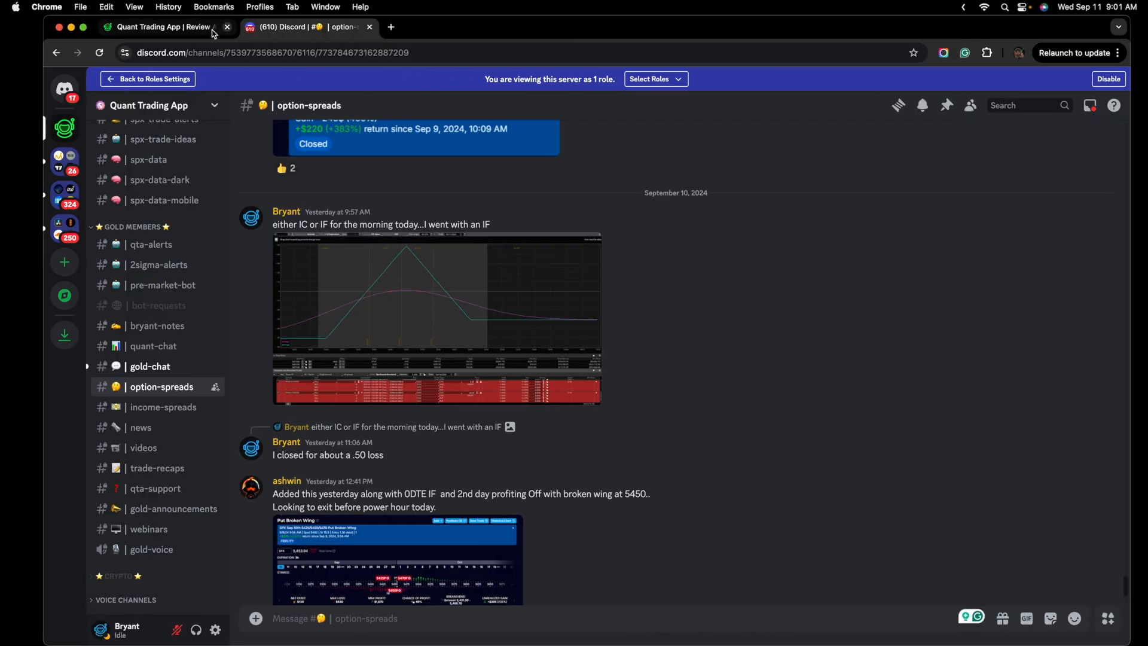
Step: Enlarge the archived 09:45 SPX GEX graph and mark the 5505 bars and 5435–5505 strike range
left_click(157, 27)
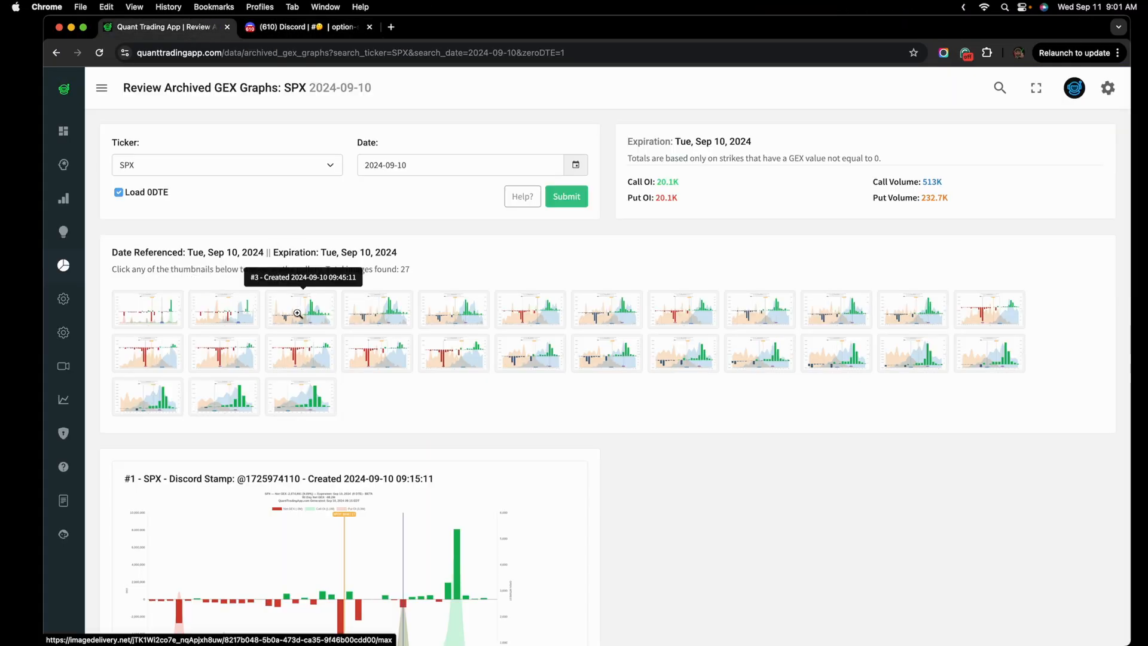
left_click(300, 309)
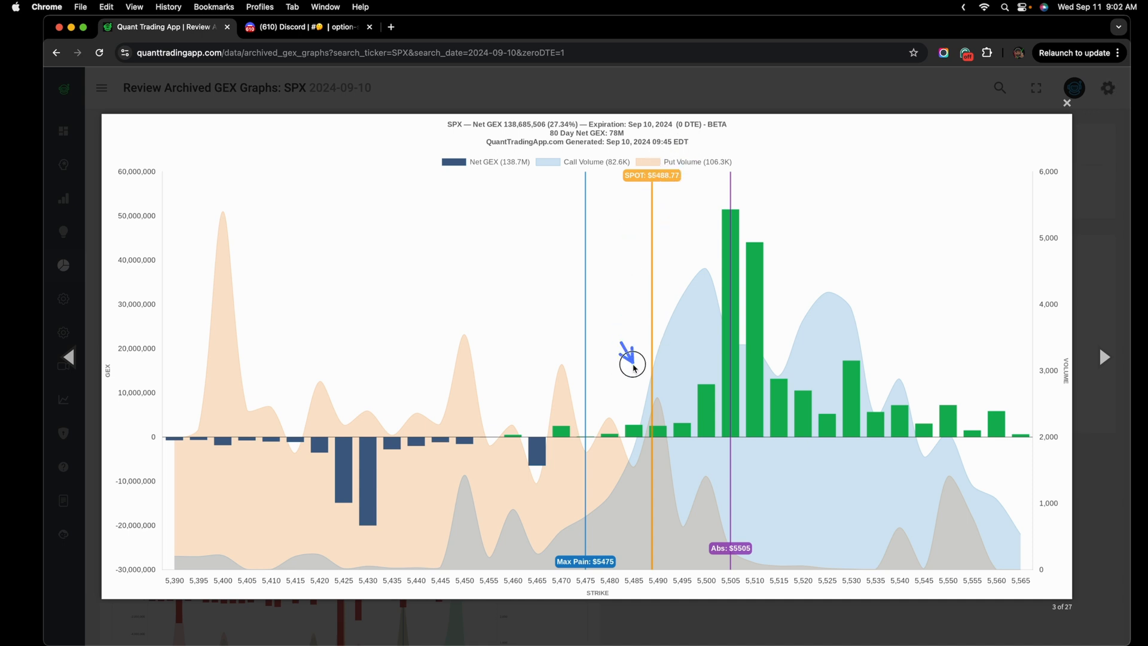
mouse_move(657, 156)
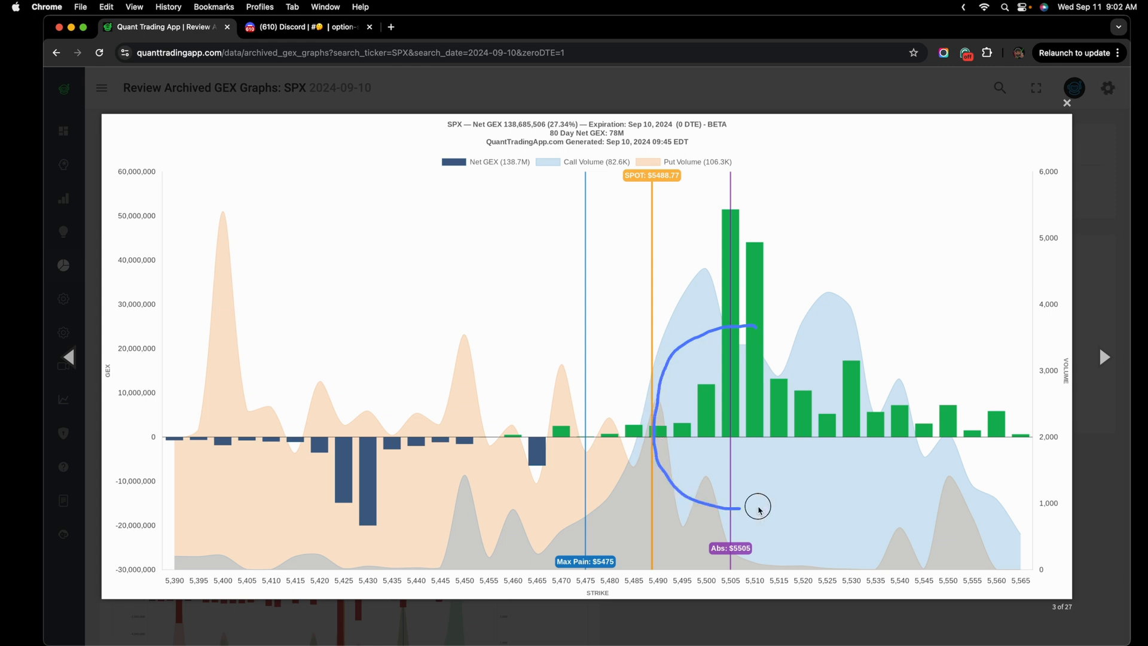
left_click_drag(757, 506, 685, 252)
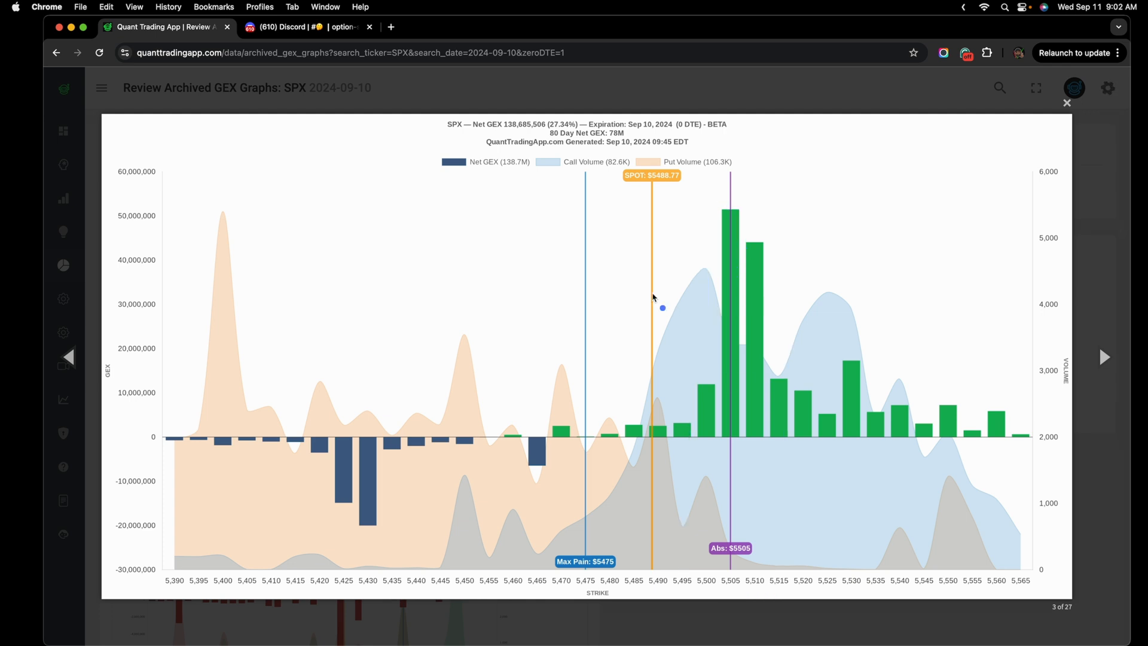
mouse_move(440, 381)
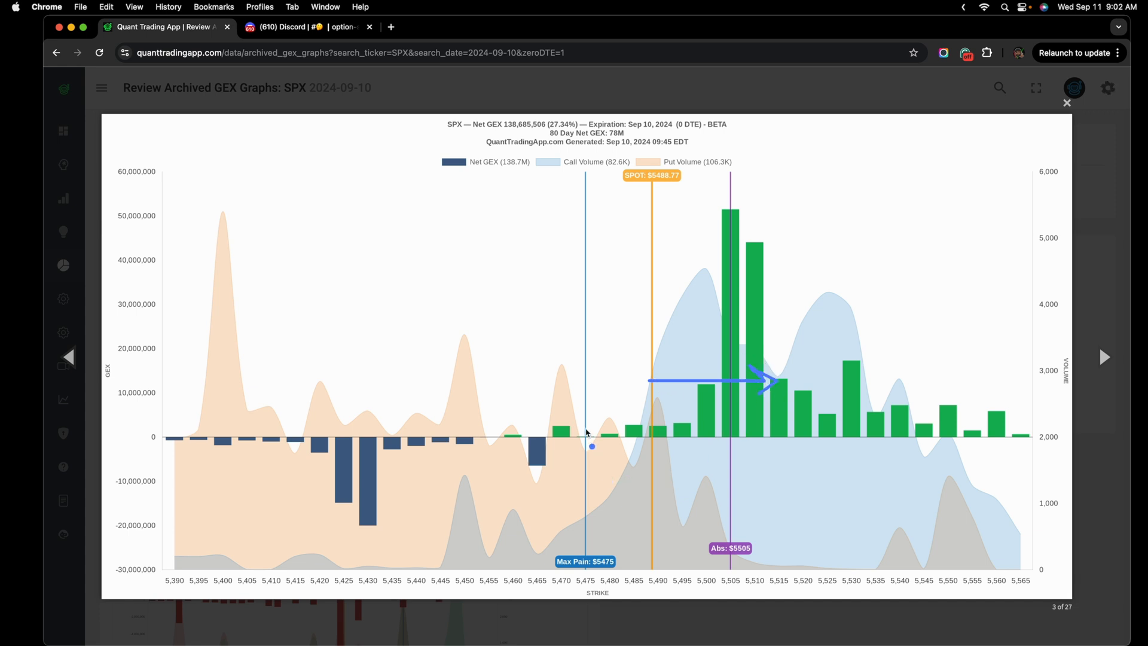
mouse_move(692, 393)
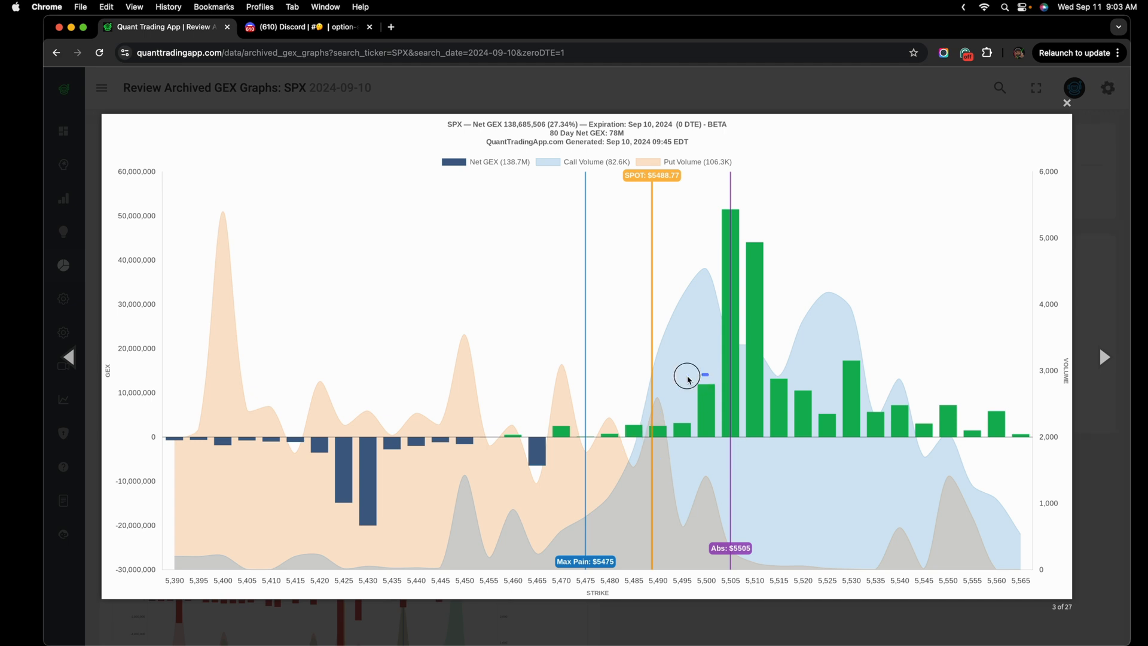
left_click_drag(687, 376, 557, 470)
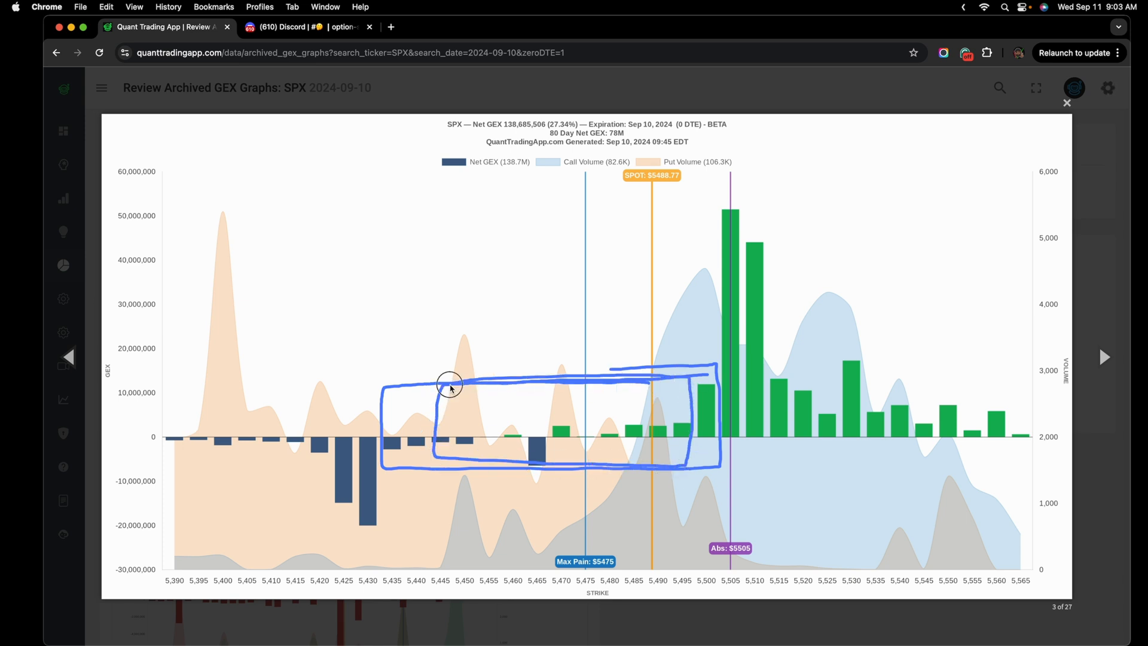
left_click_drag(447, 385, 677, 392)
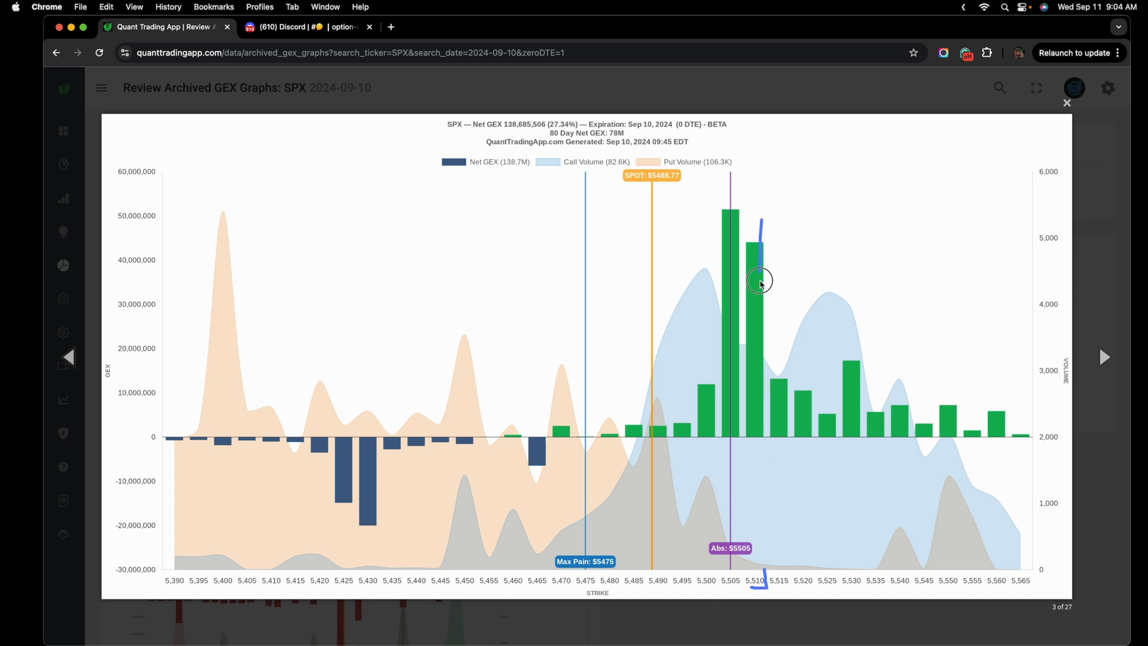
Step: Mark the 5,510 bar, then circle the negative 5,425–5,430 and positive ~5,505 GEX bars
left_click_drag(760, 282, 765, 545)
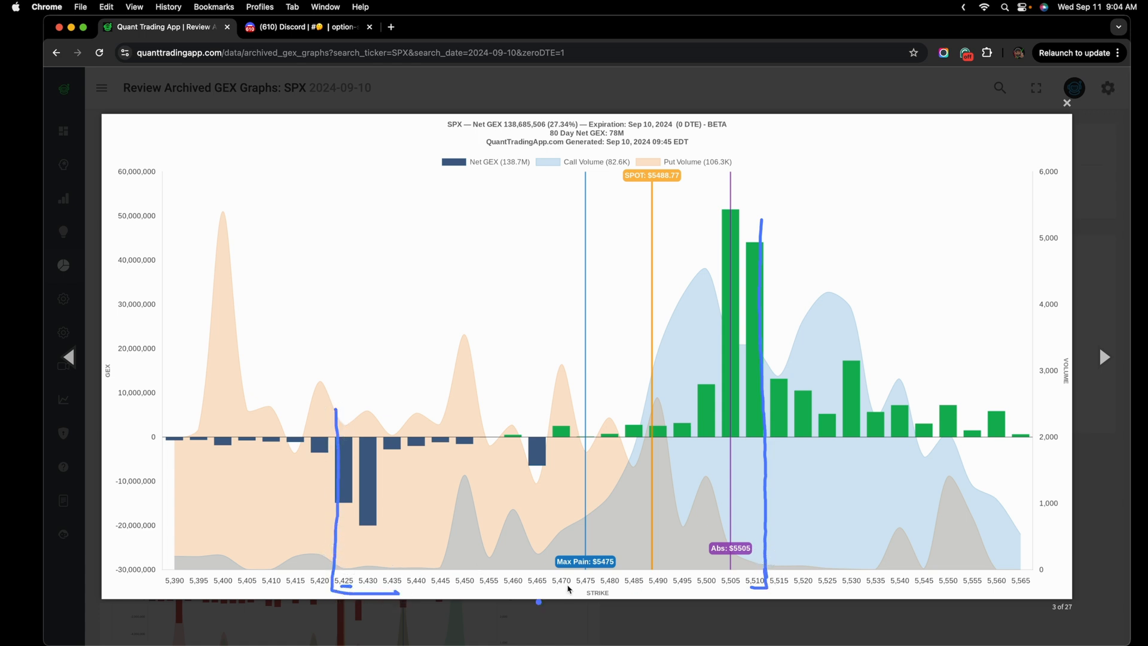
mouse_move(581, 241)
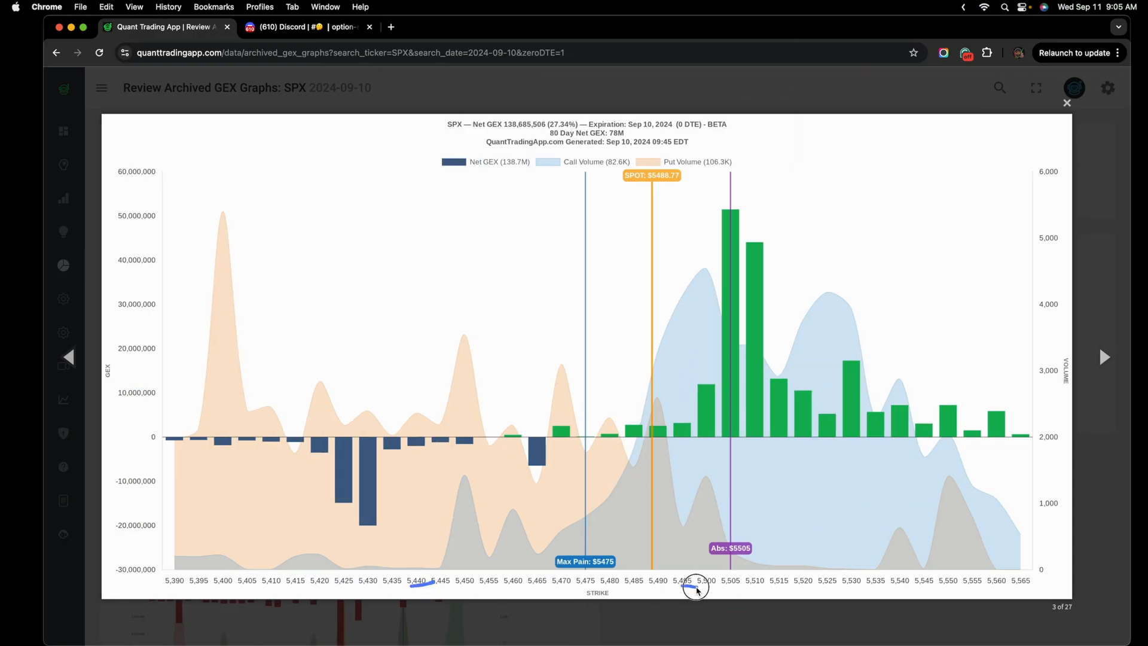
left_click_drag(695, 590, 398, 421)
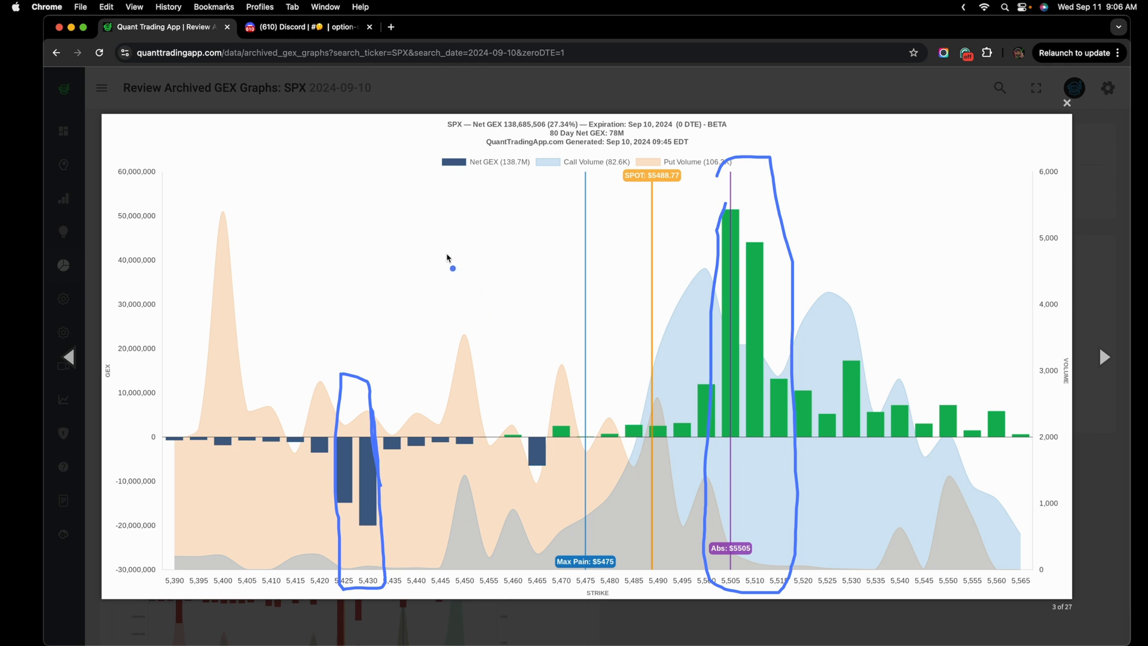
left_click_drag(451, 278, 542, 192)
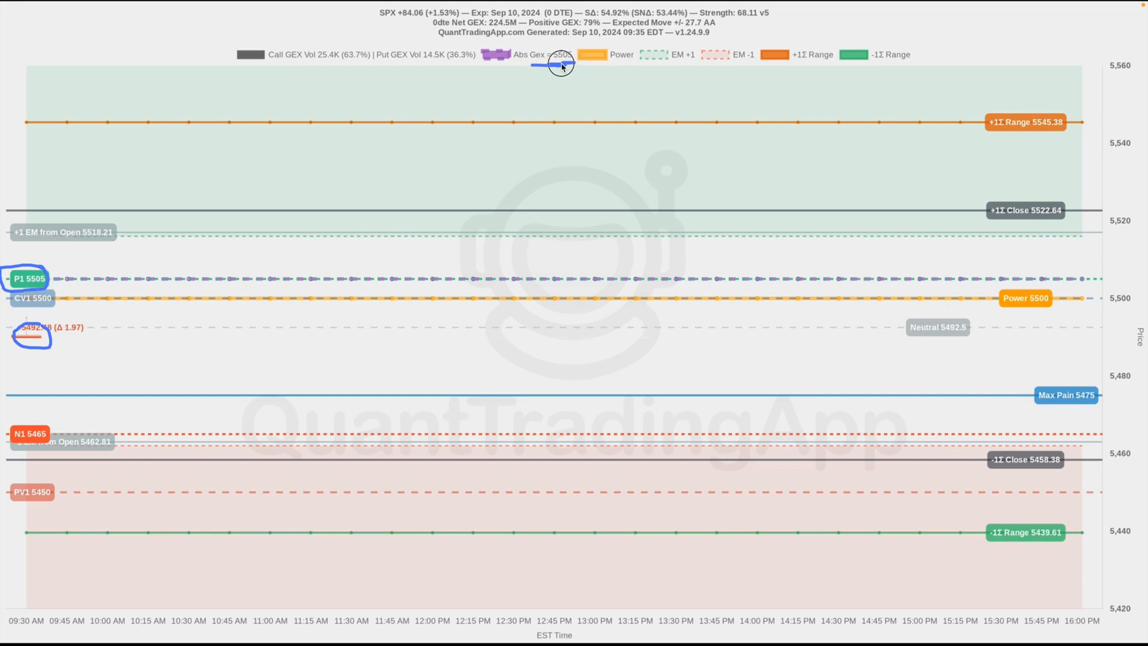
mouse_move(1124, 258)
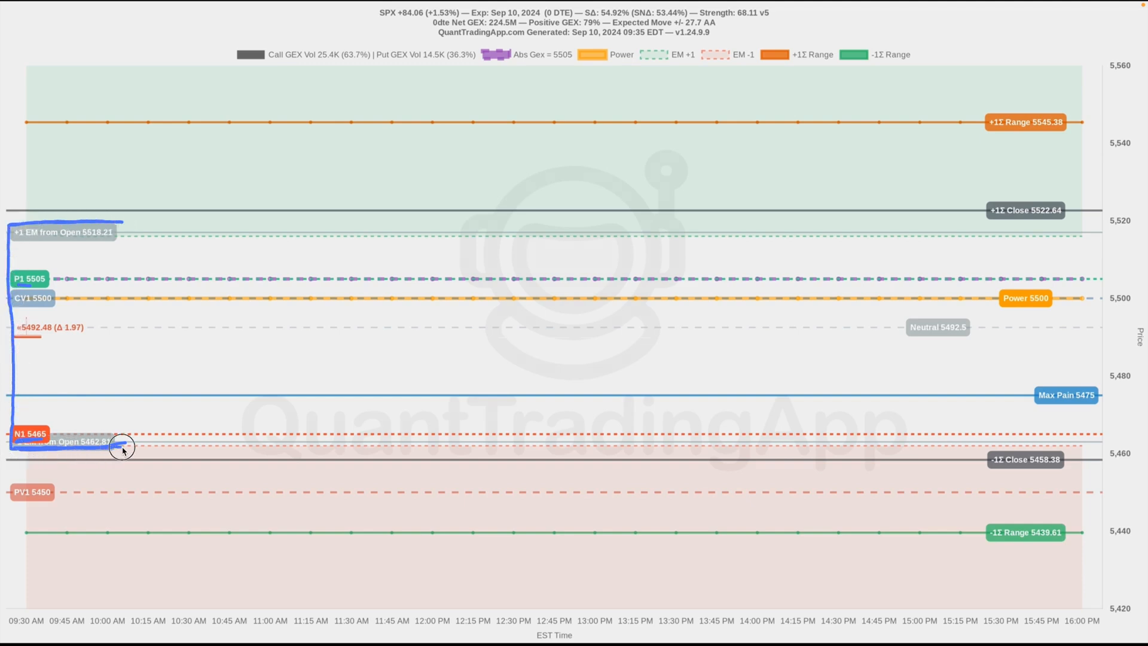
Step: Box the range from the +1 EM from Open 5518 level down to N1 5465
left_click_drag(123, 446, 147, 231)
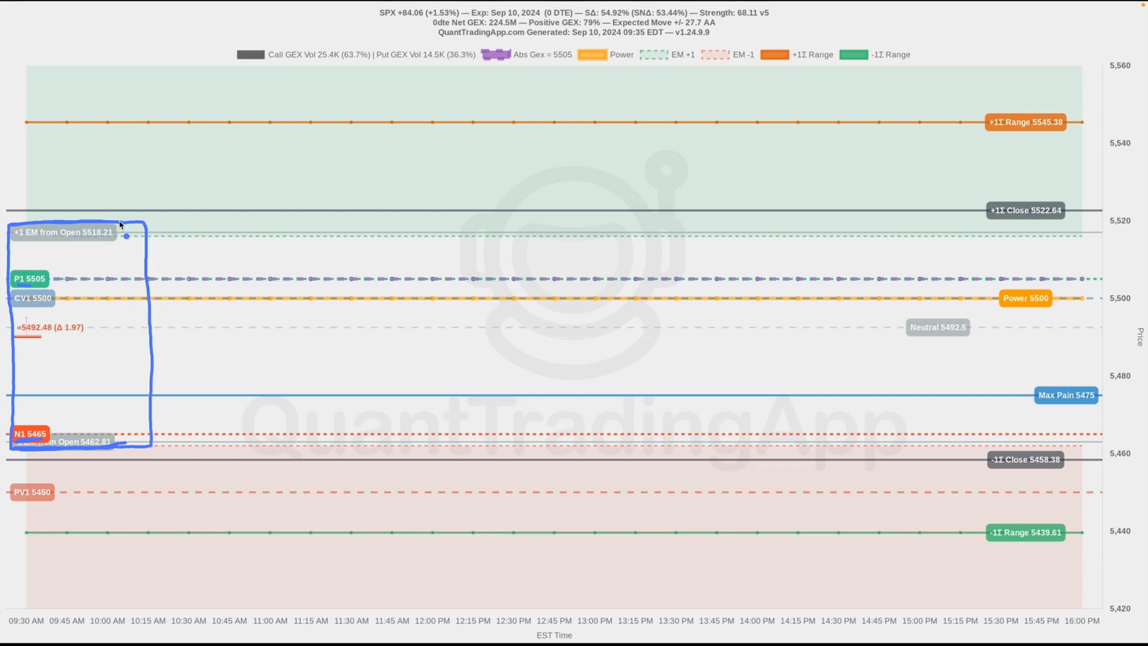
mouse_move(97, 250)
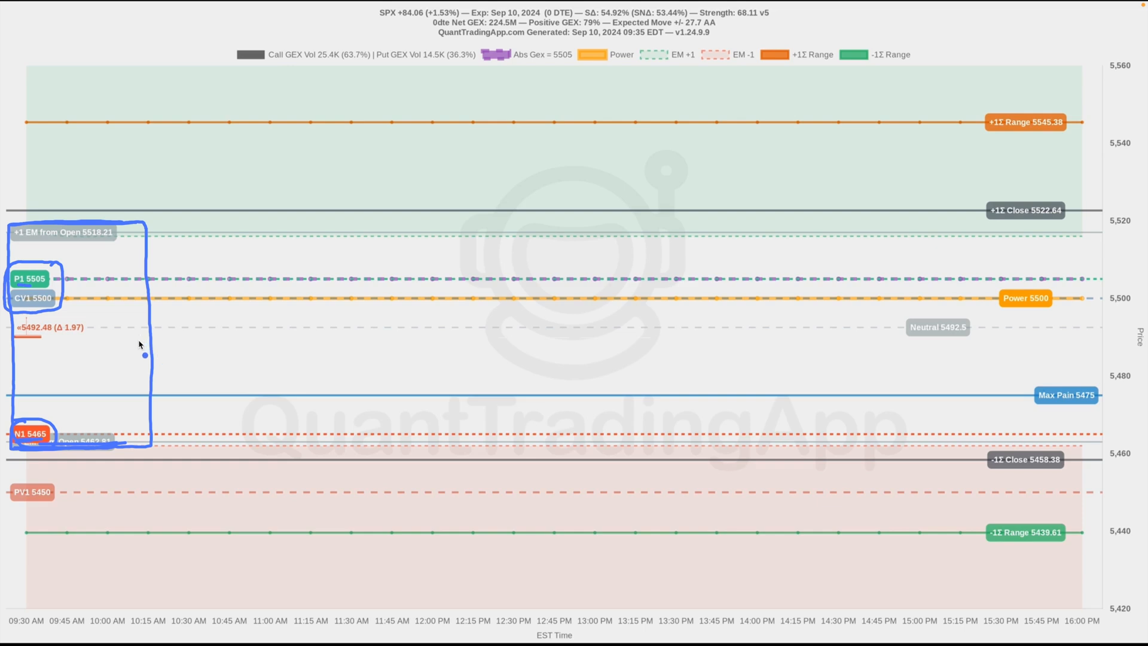
mouse_move(1017, 319)
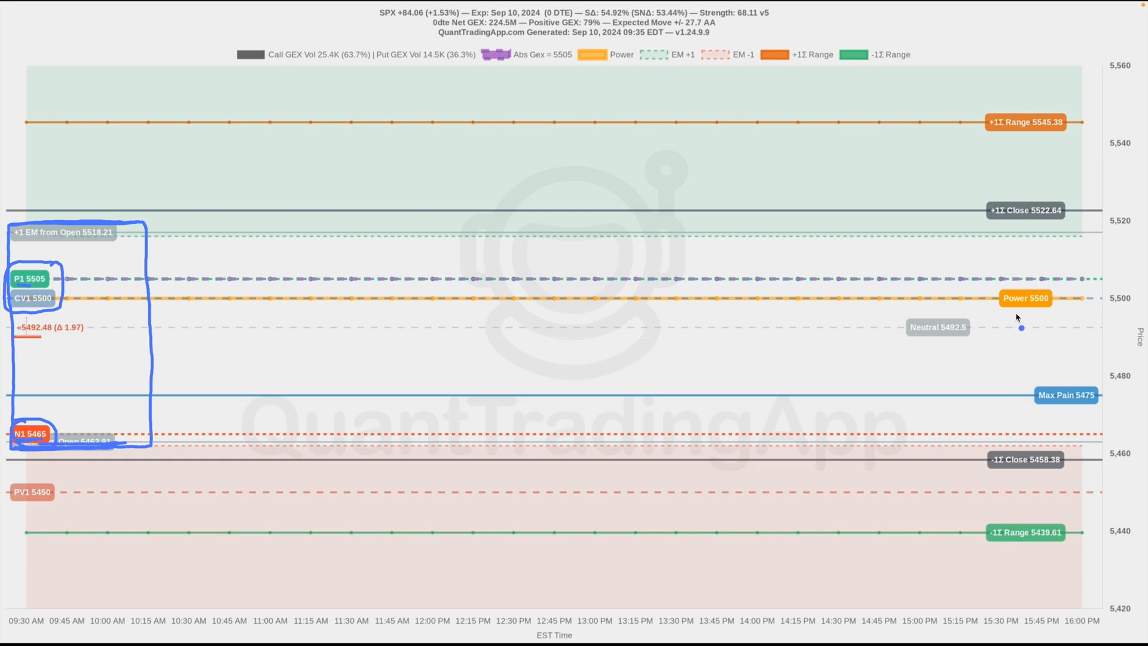
mouse_move(1028, 309)
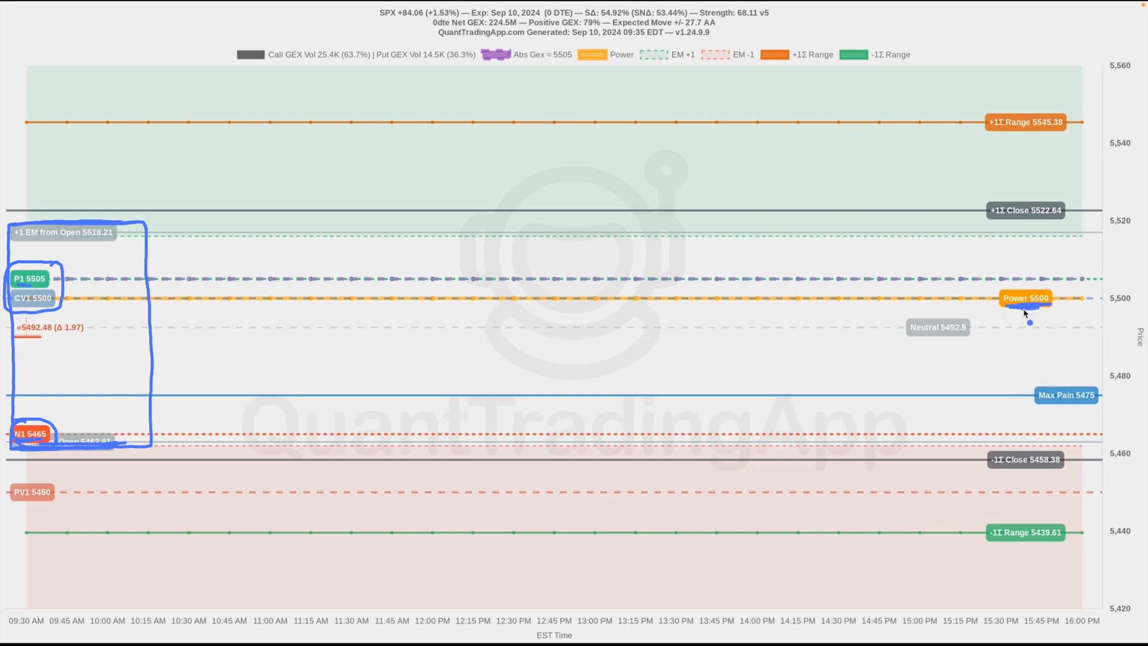
mouse_move(956, 348)
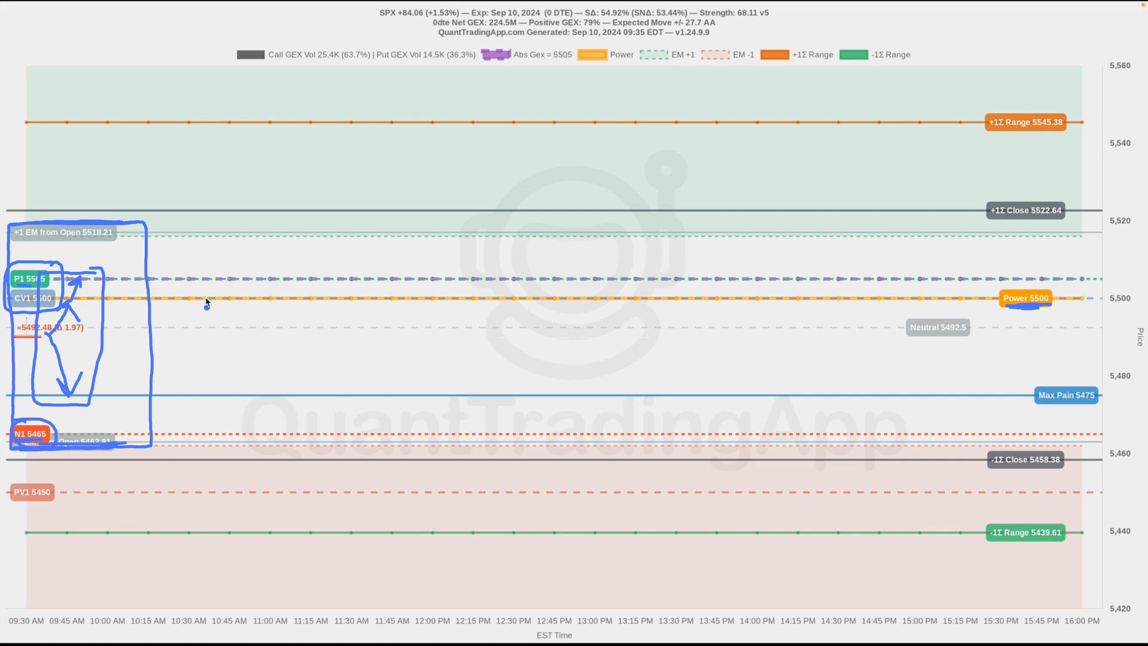
mouse_move(235, 331)
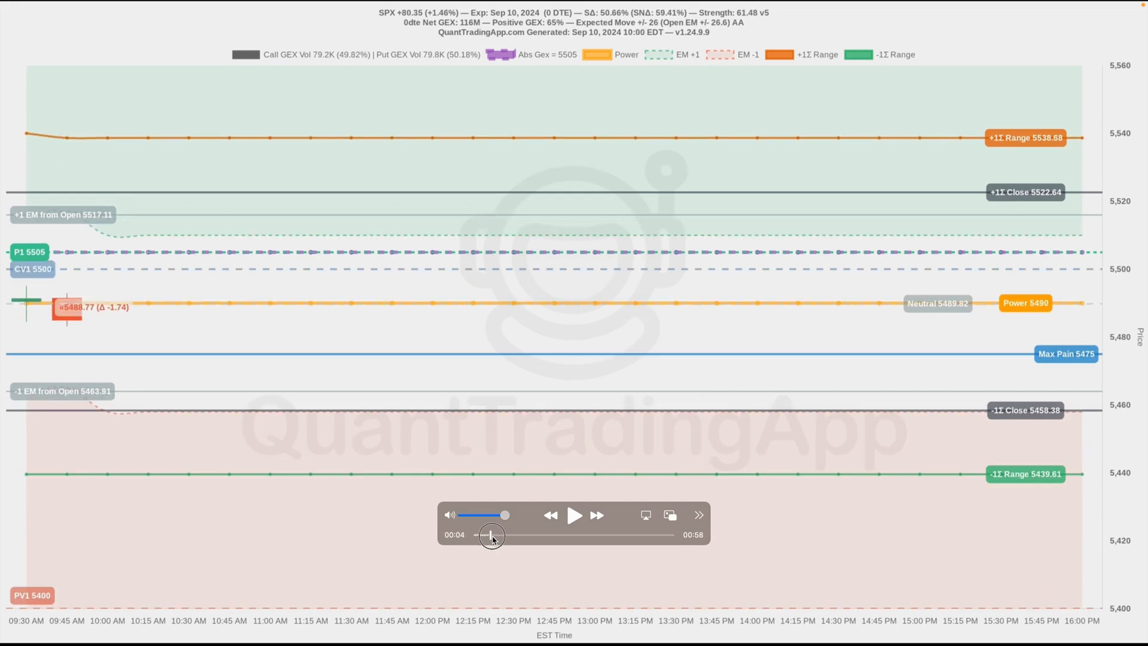
Step: Scrub the SPX replay forward to end of day, then rewind to the morning session
left_click_drag(490, 535, 507, 535)
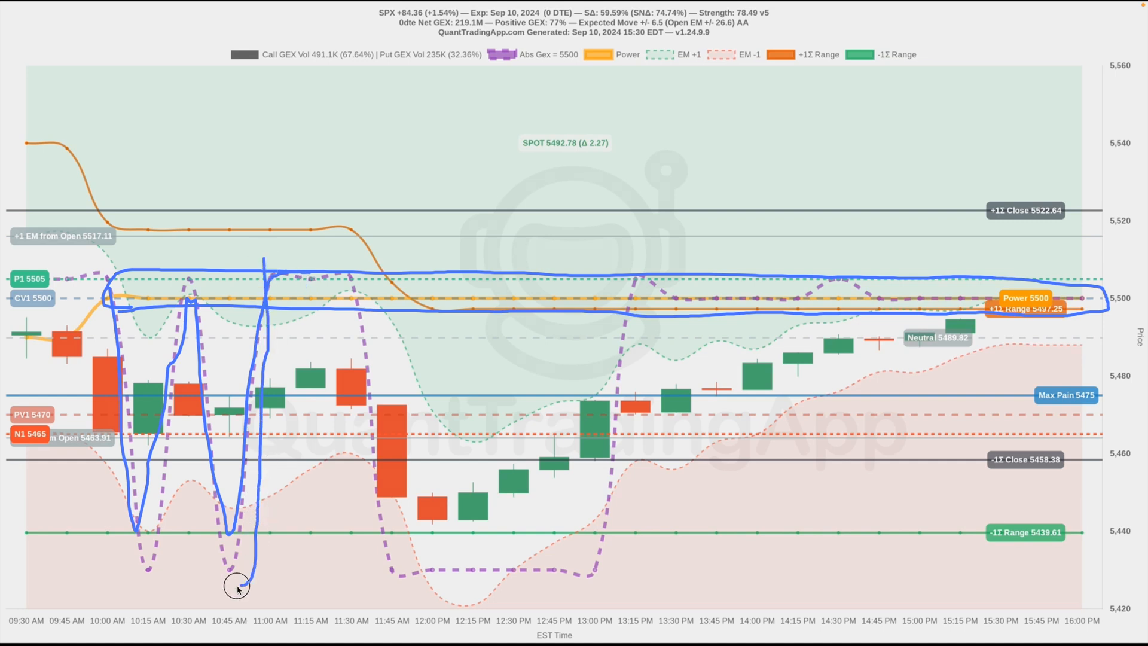
left_click_drag(238, 588, 250, 255)
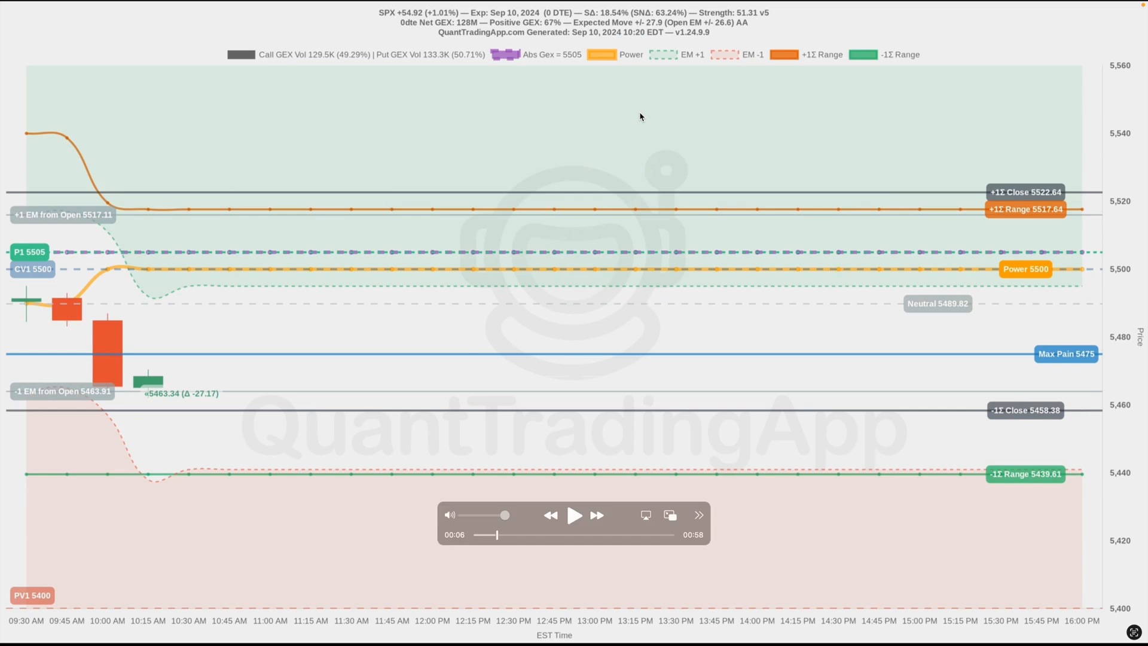
mouse_move(622, 116)
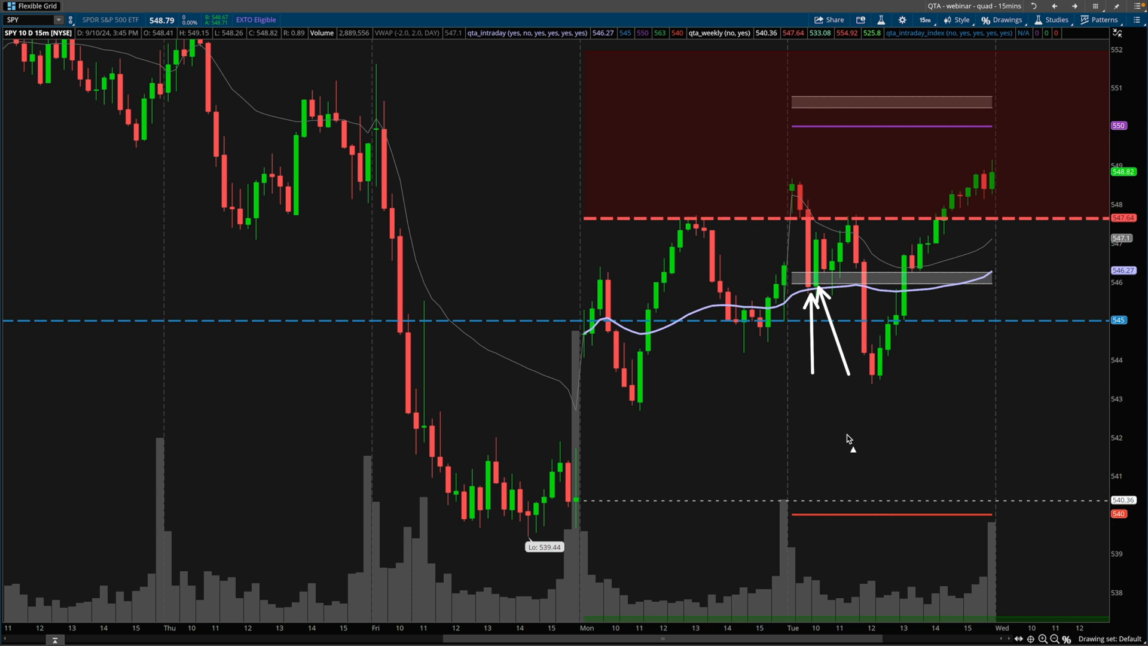
mouse_move(842, 433)
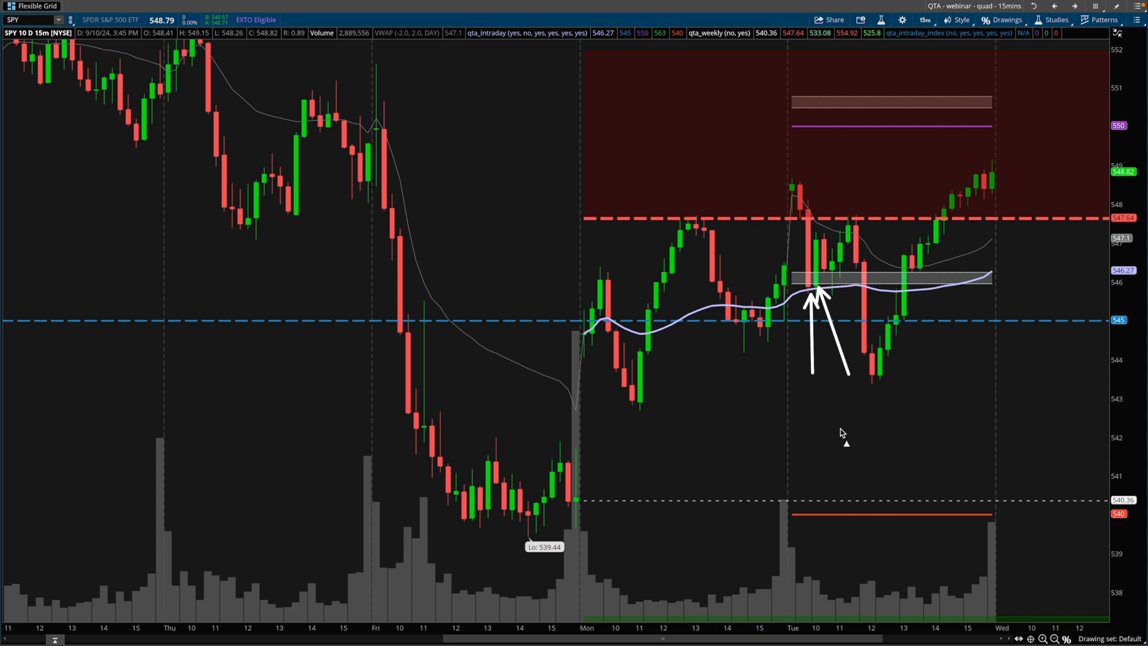
mouse_move(838, 182)
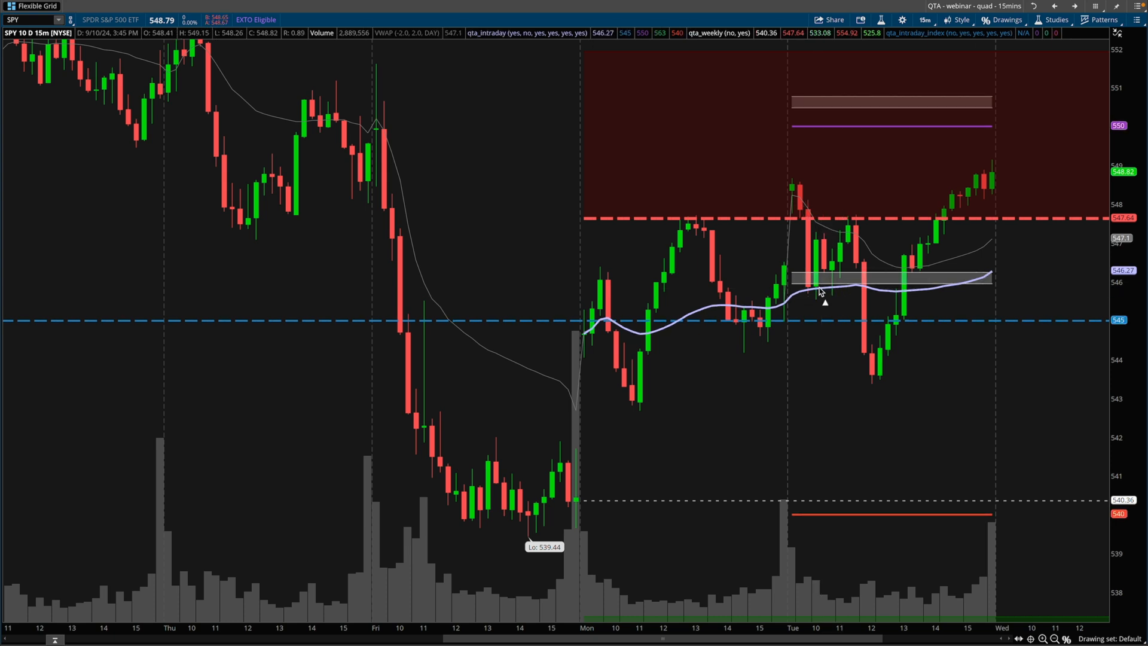
Step: Rescale the SPY 15m chart's price axis and clear the drawn annotation arrows
left_click_drag(815, 293, 828, 234)
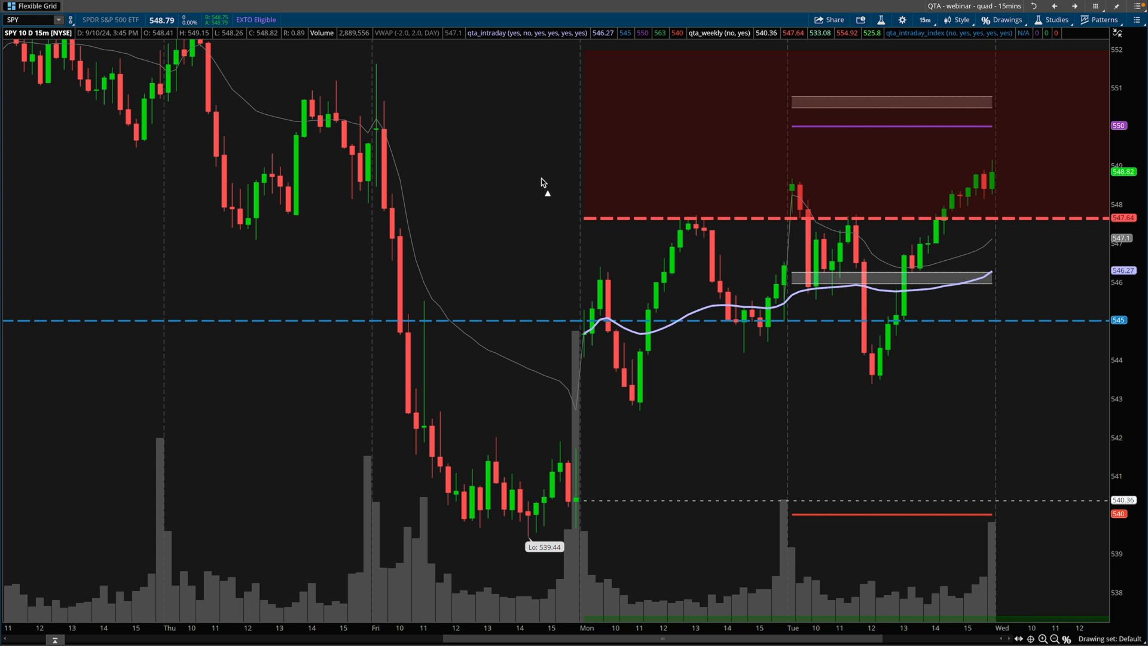
left_click_drag(541, 180, 784, 220)
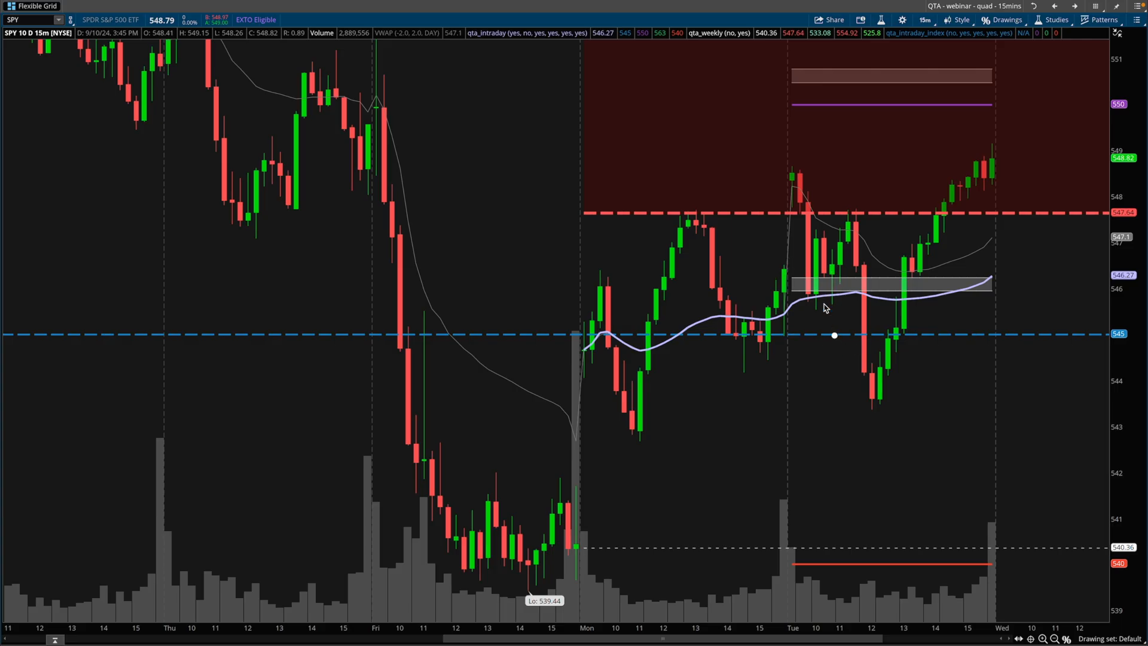
left_click_drag(802, 297, 889, 255)
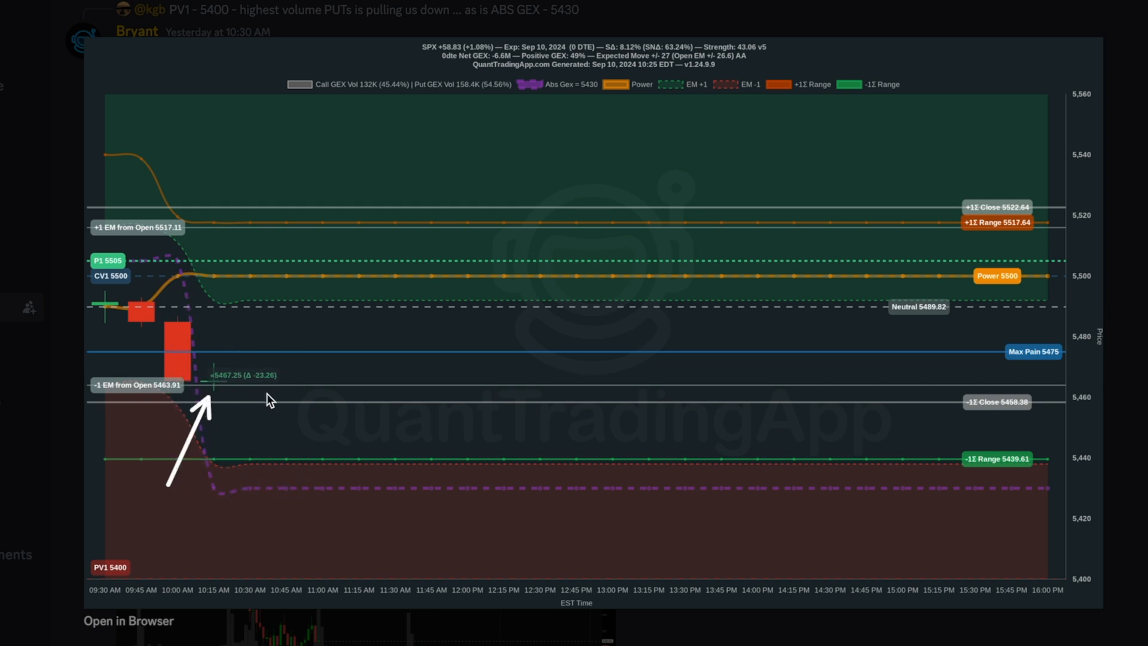
Step: Close the enlarged 10:25 SPX callout screenshot in the Discord message
left_click(189, 274)
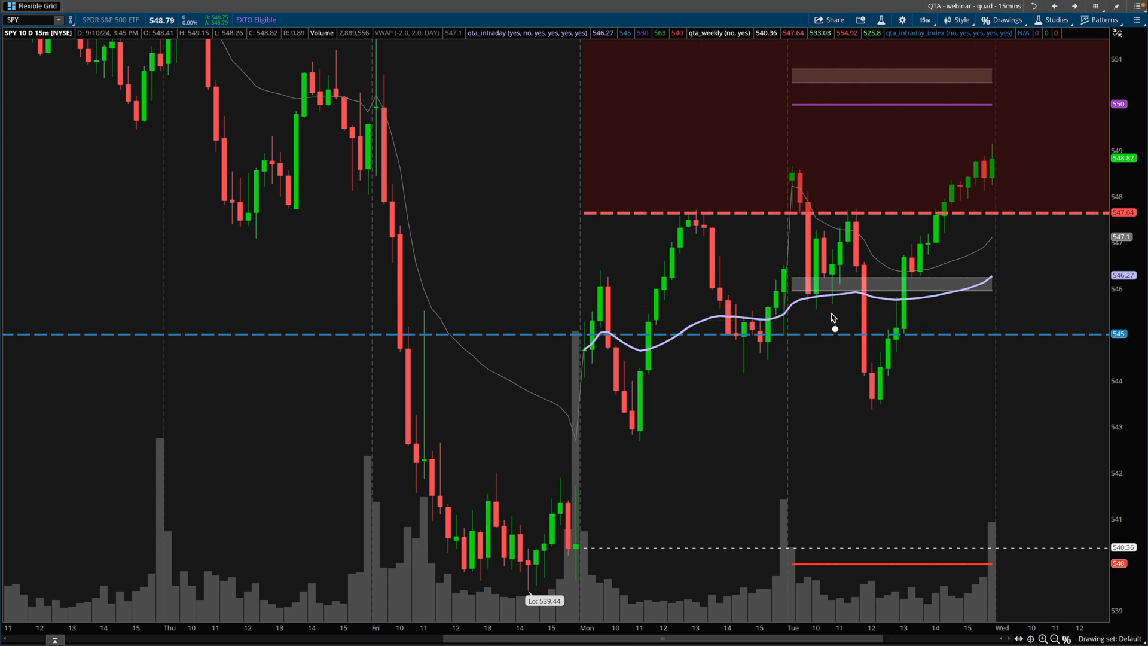
mouse_move(832, 286)
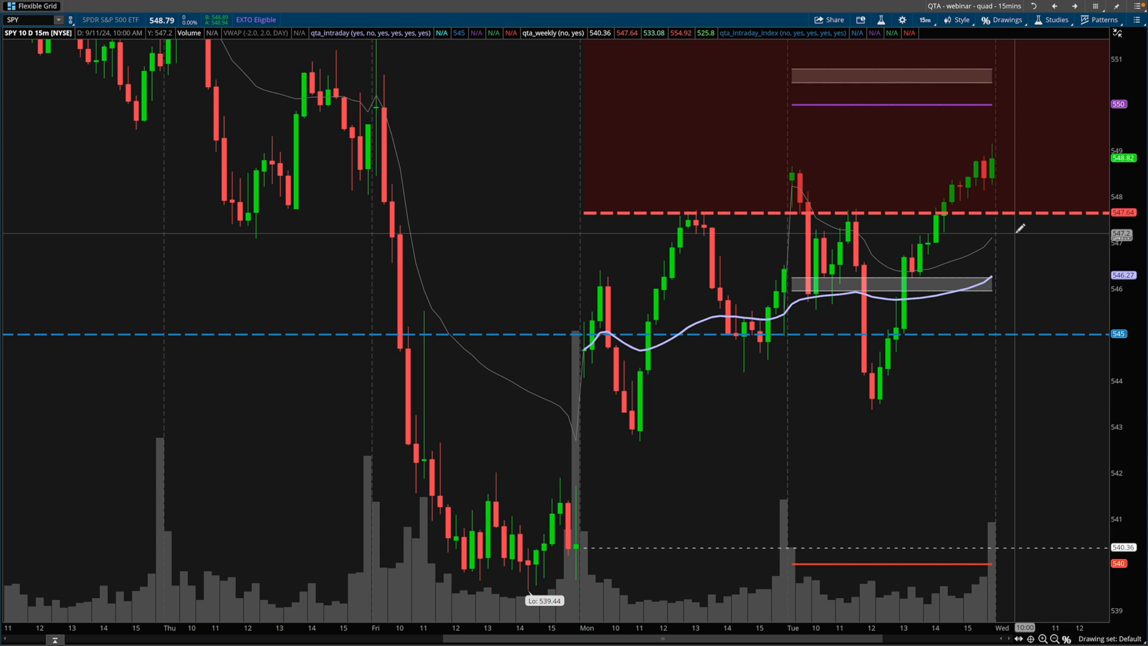
Step: Anchor a Fibonacci retracement at Friday's 539.44 low on the SPY chart
left_click(961, 20)
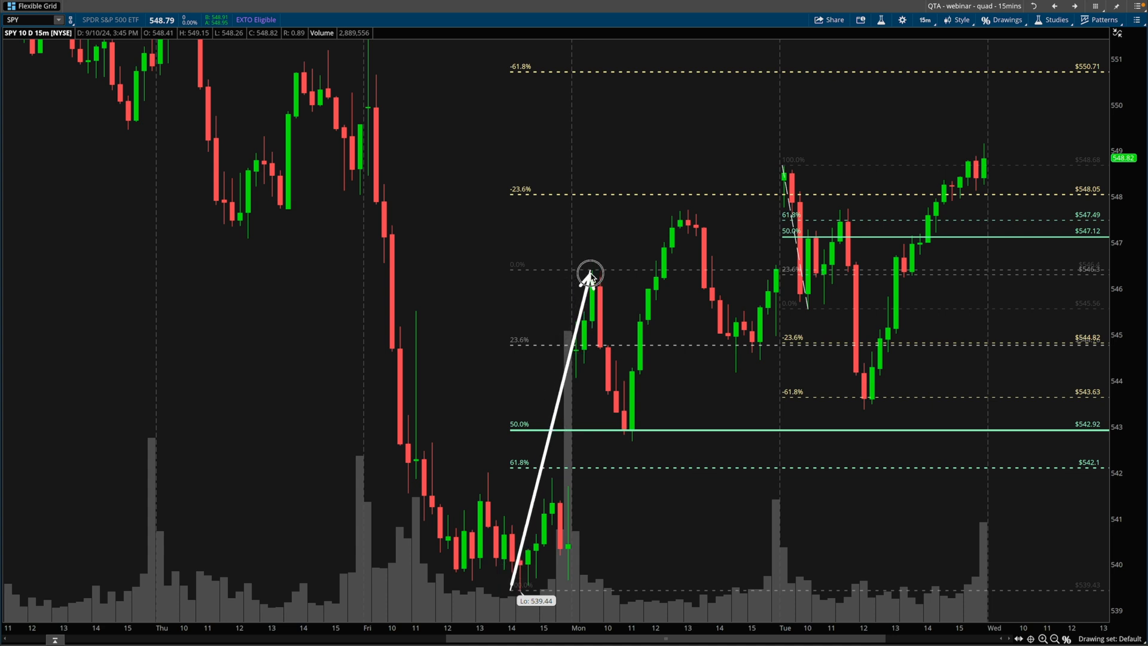
Step: Draw arrows for Monday's drop to the 50% level and Tuesday's opening drop and rebound, clearing Monday's levels
left_click_drag(590, 274, 626, 428)
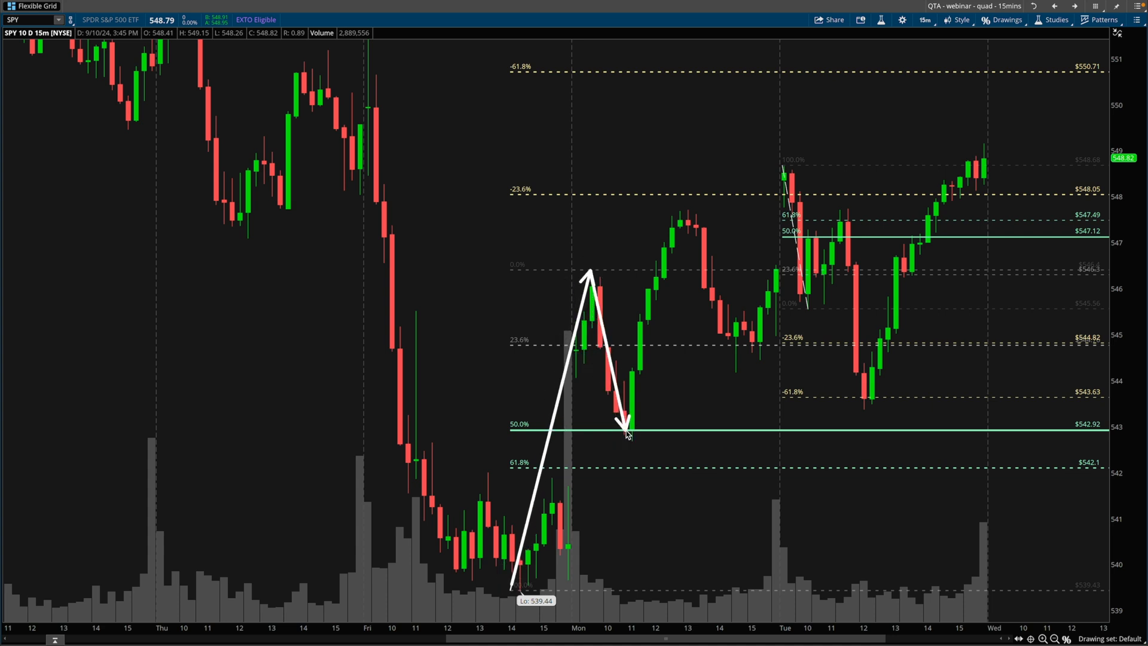
left_click_drag(628, 428, 677, 223)
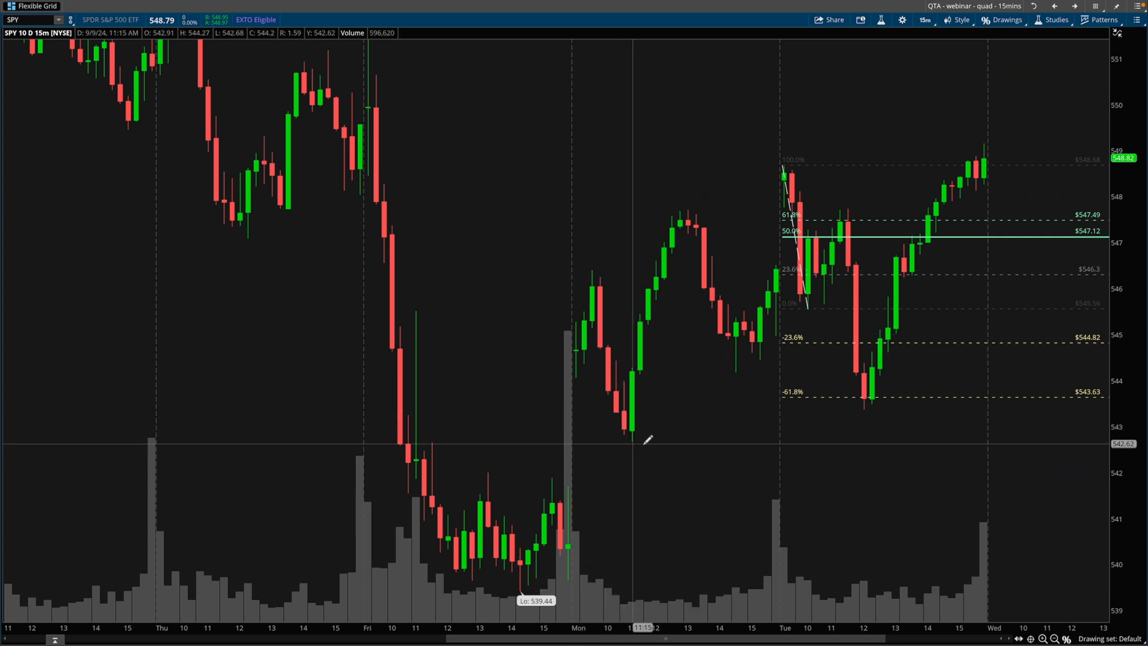
mouse_move(776, 286)
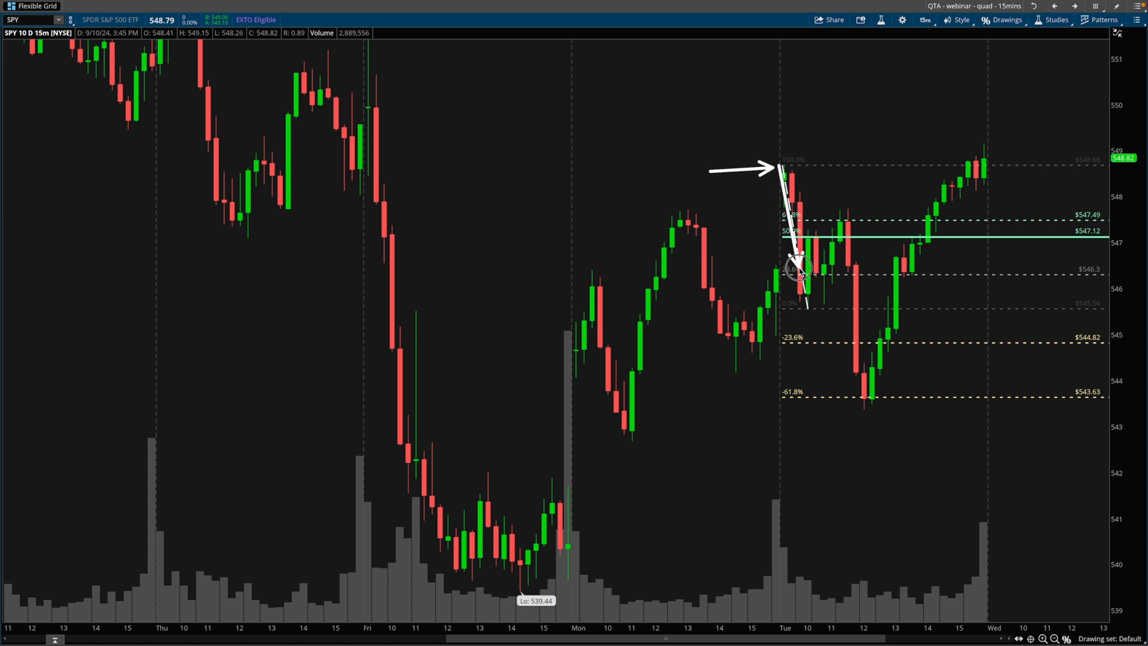
left_click_drag(798, 267, 805, 308)
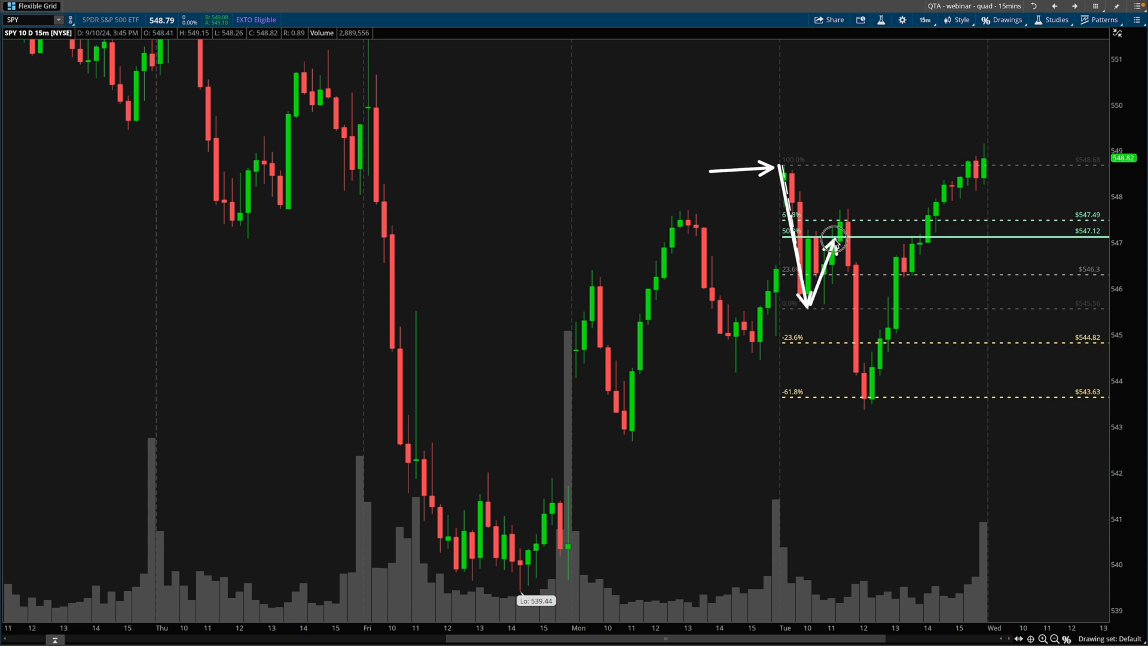
left_click_drag(834, 238, 790, 217)
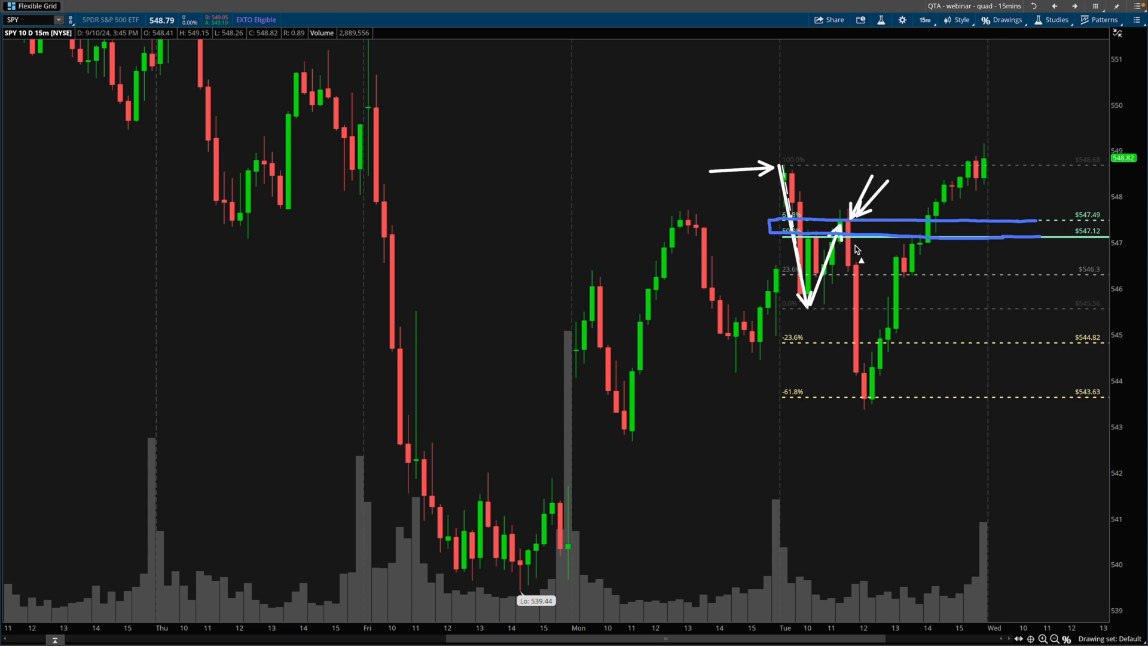
mouse_move(864, 235)
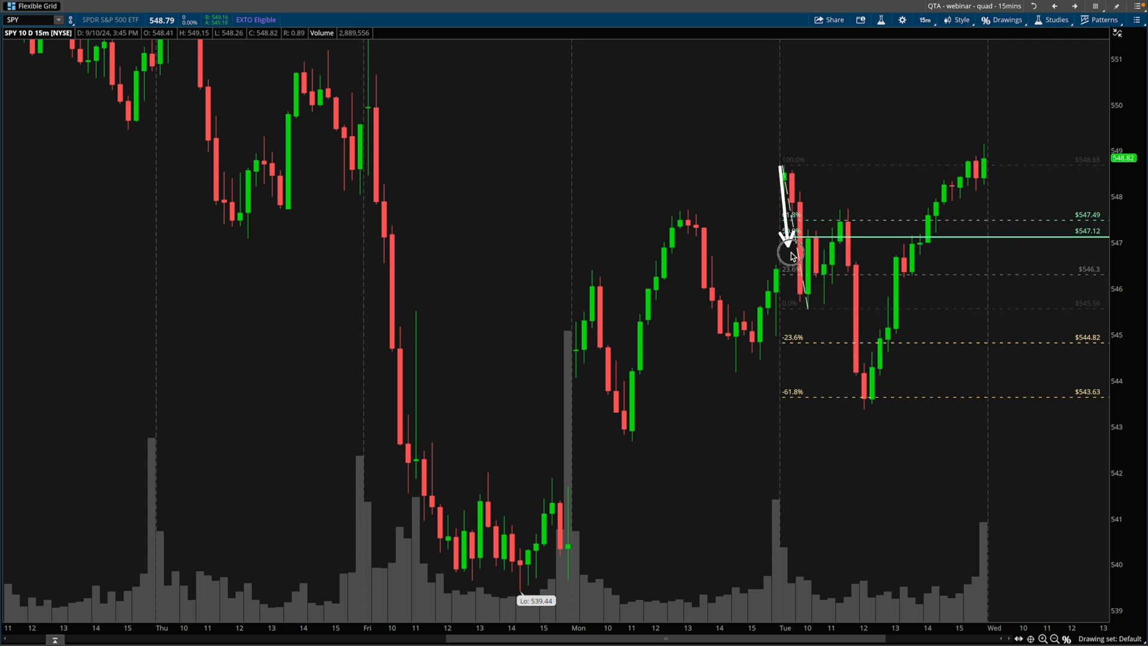
left_click_drag(790, 255, 818, 307)
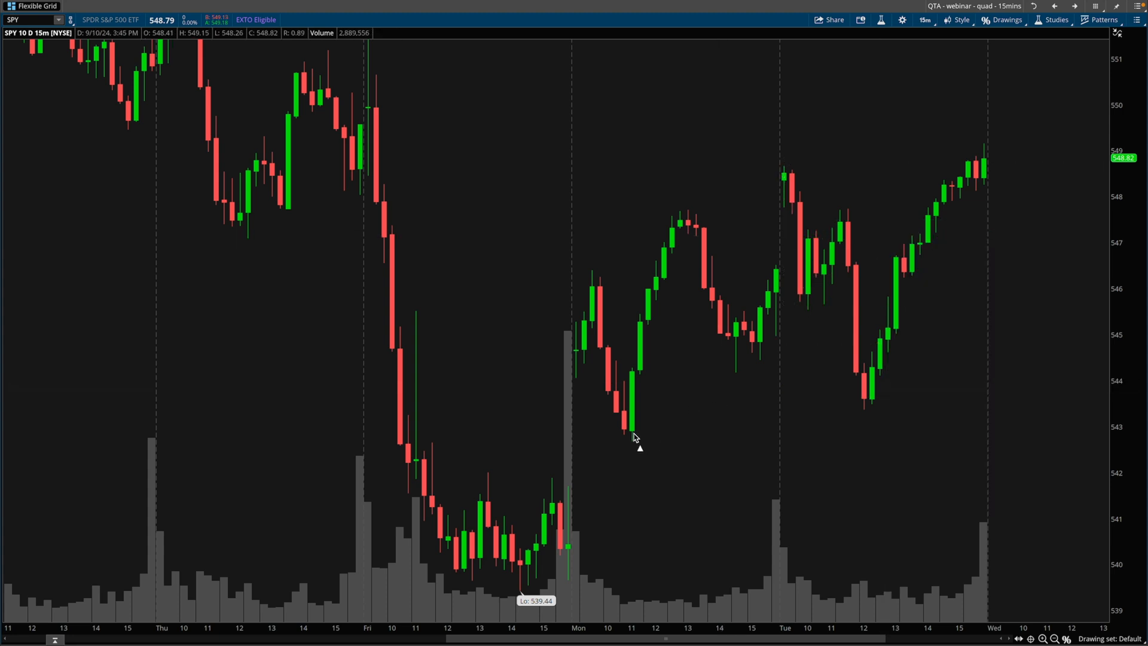
mouse_move(647, 408)
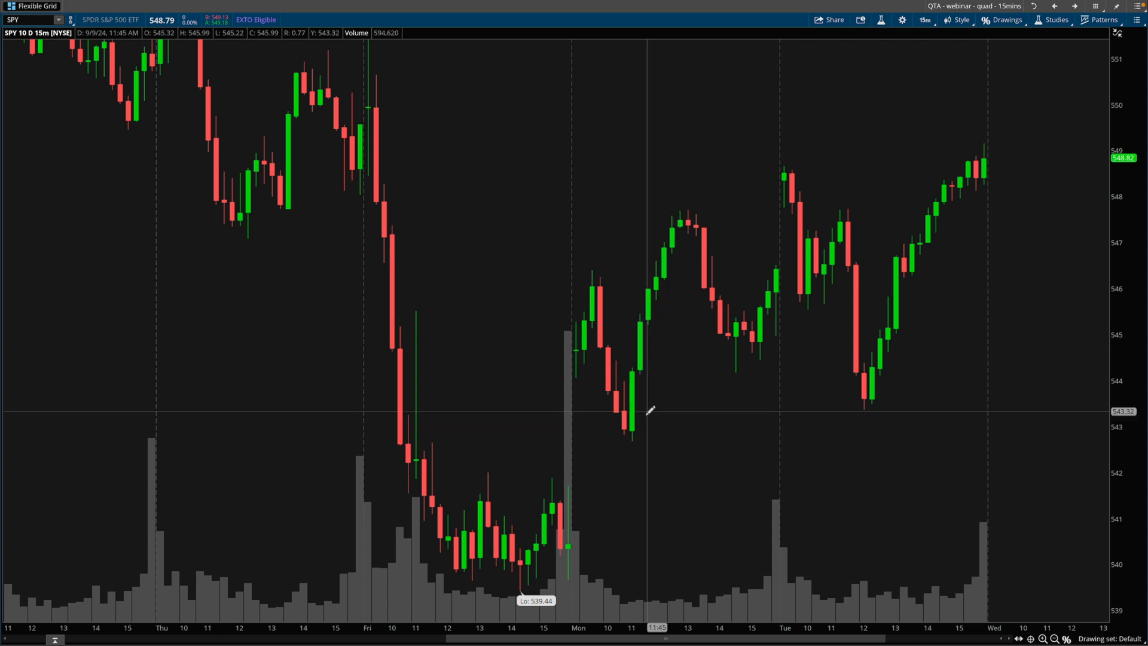
mouse_move(629, 441)
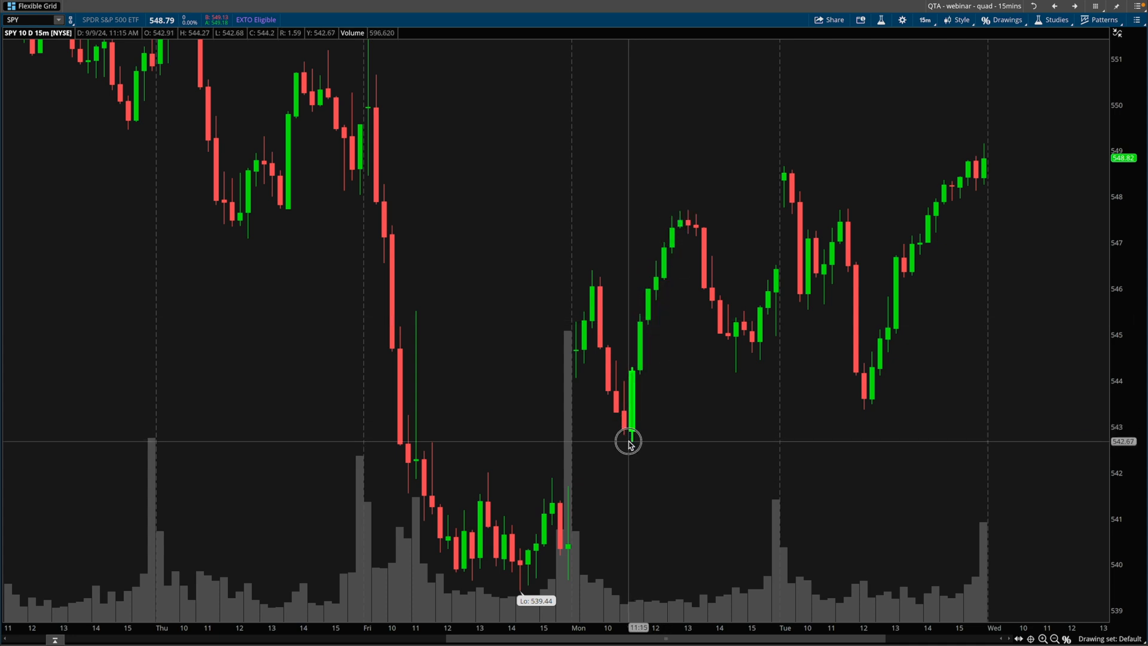
Step: Sketch arrows at Monday's low, Tuesday's opening drop and rebound, then bring up chart style options
left_click_drag(628, 440, 674, 212)
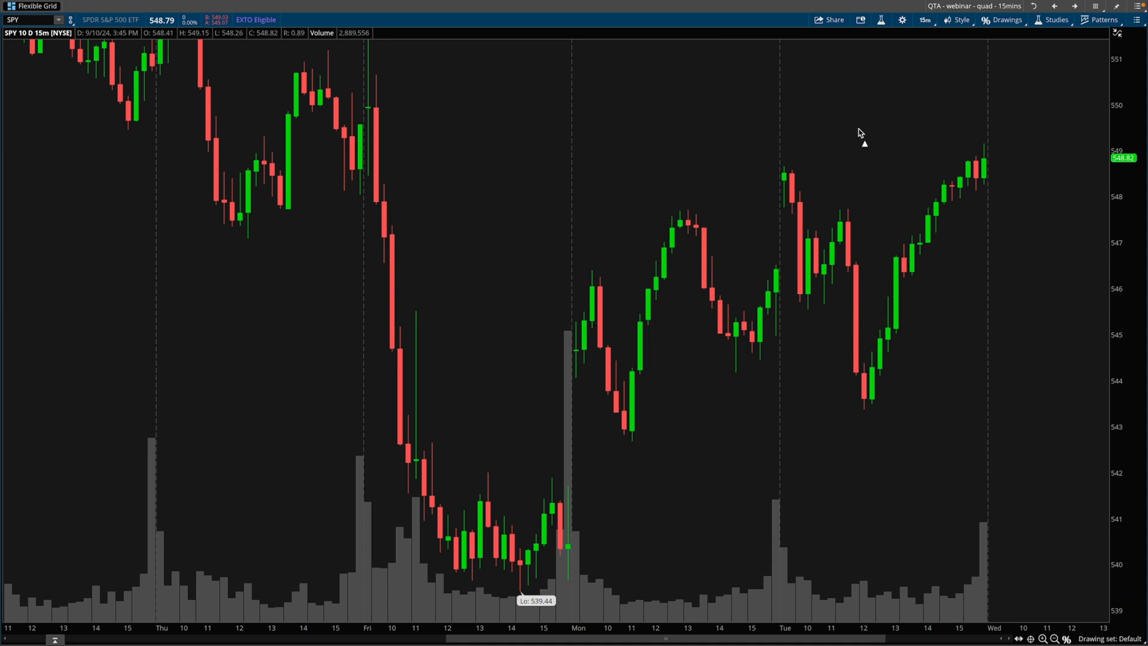
mouse_move(861, 150)
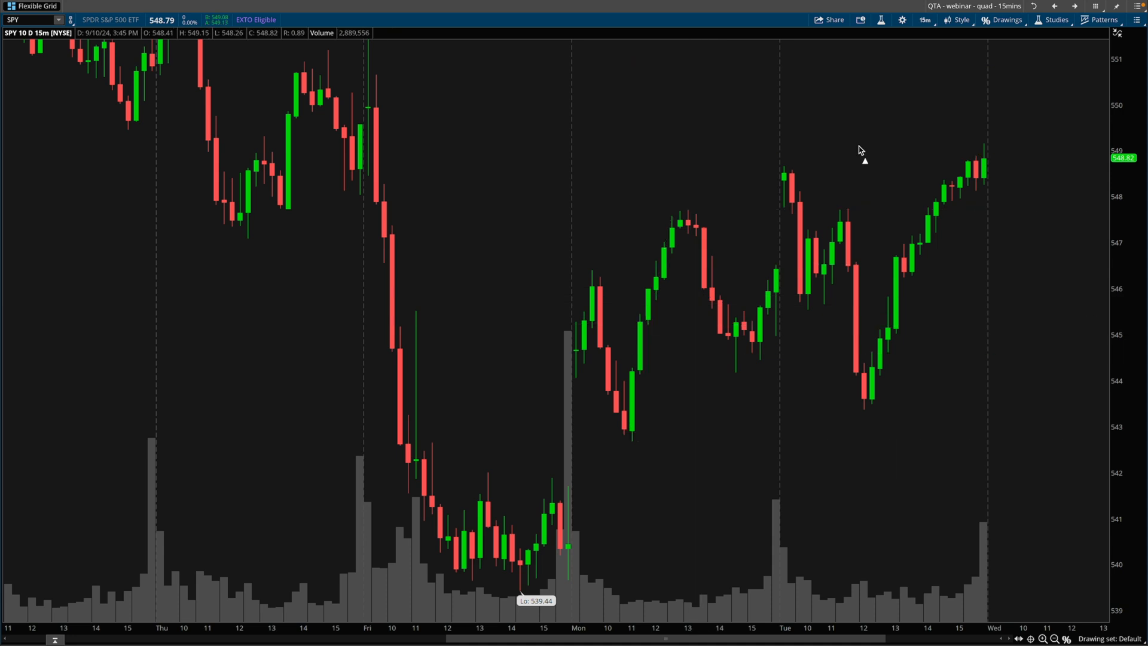
mouse_move(867, 152)
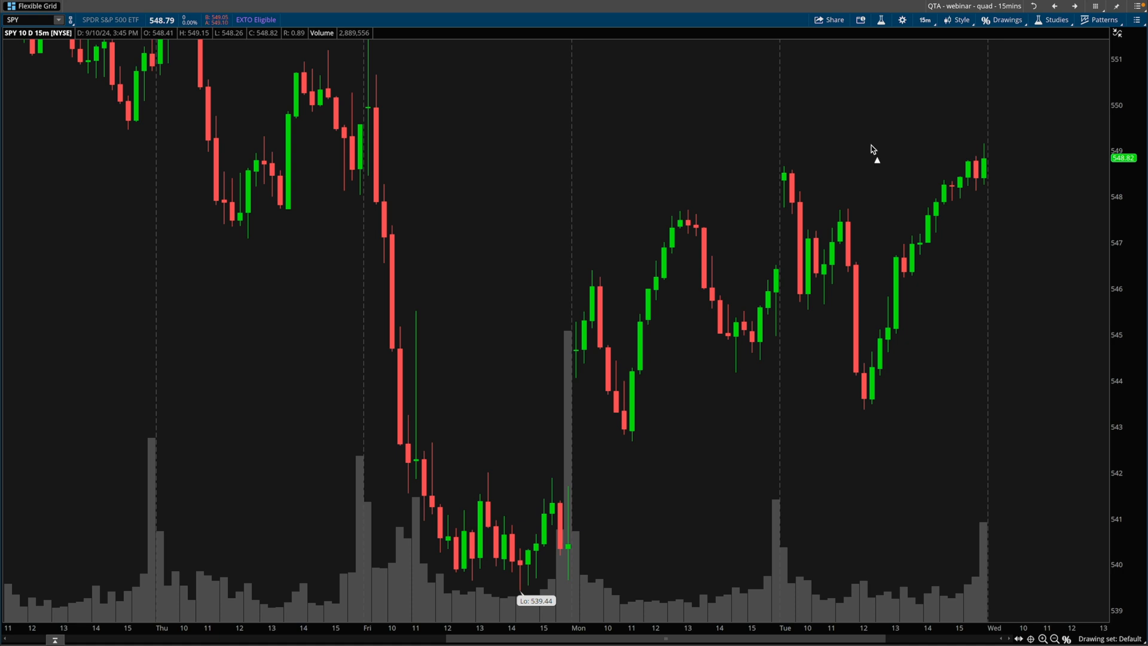
mouse_move(874, 153)
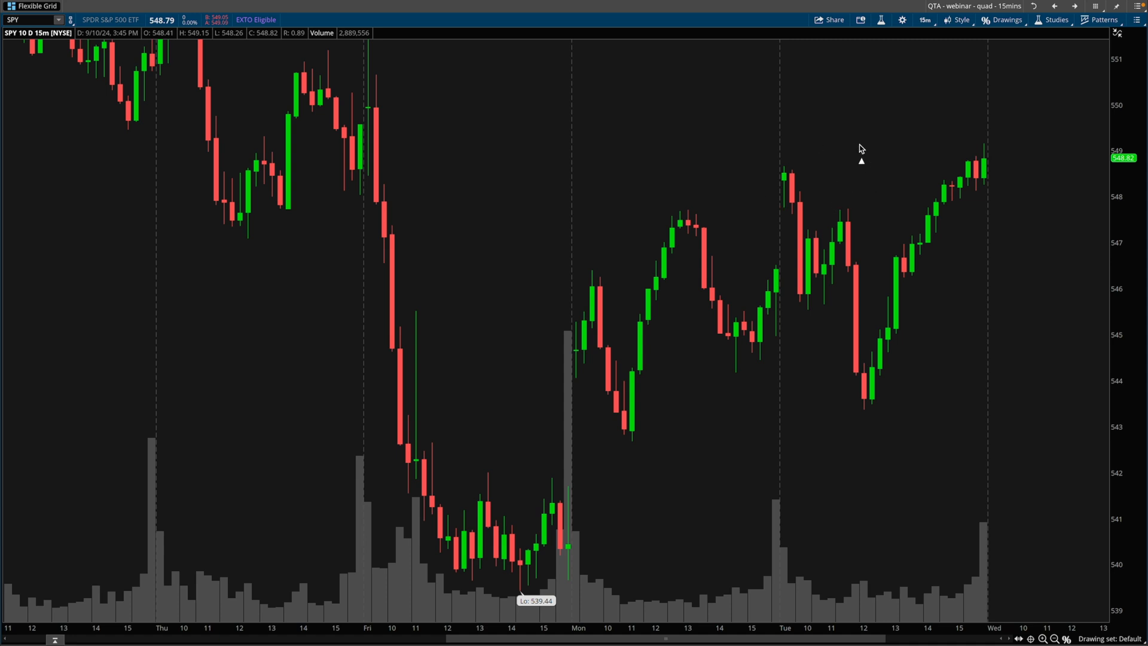
mouse_move(783, 172)
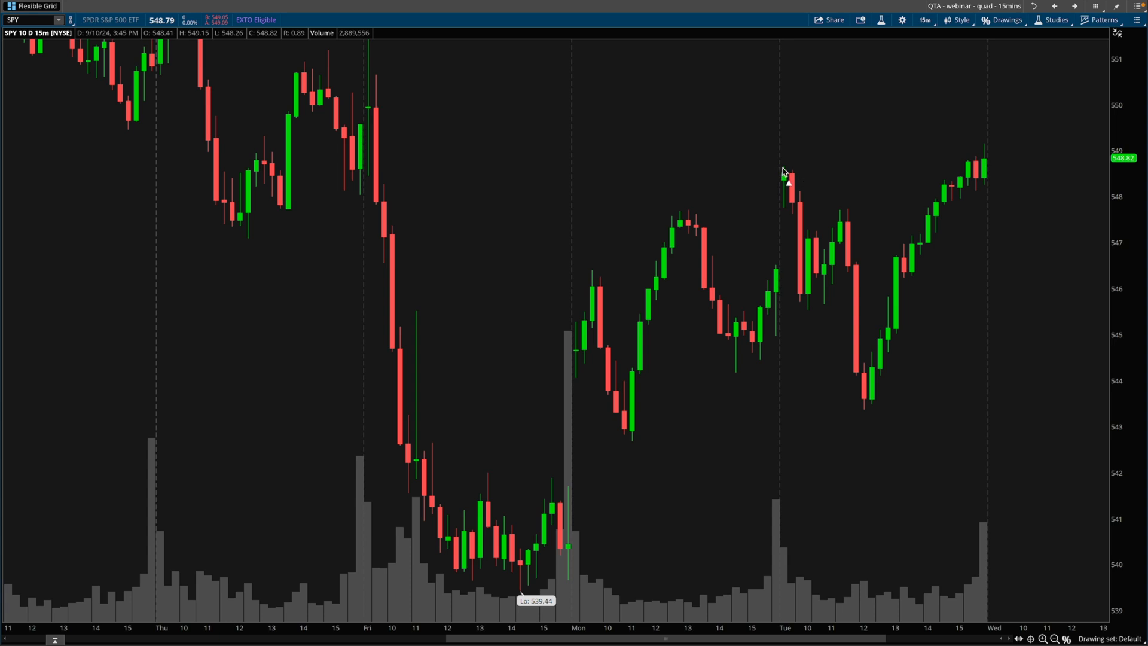
left_click_drag(782, 170, 803, 269)
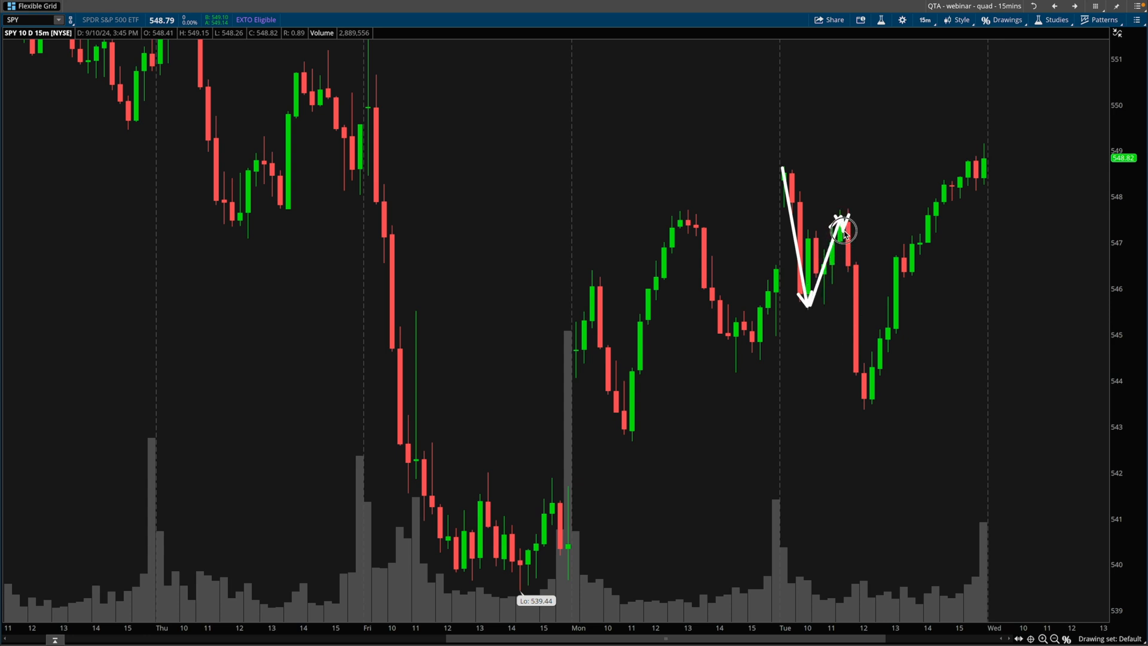
left_click_drag(840, 227, 857, 359)
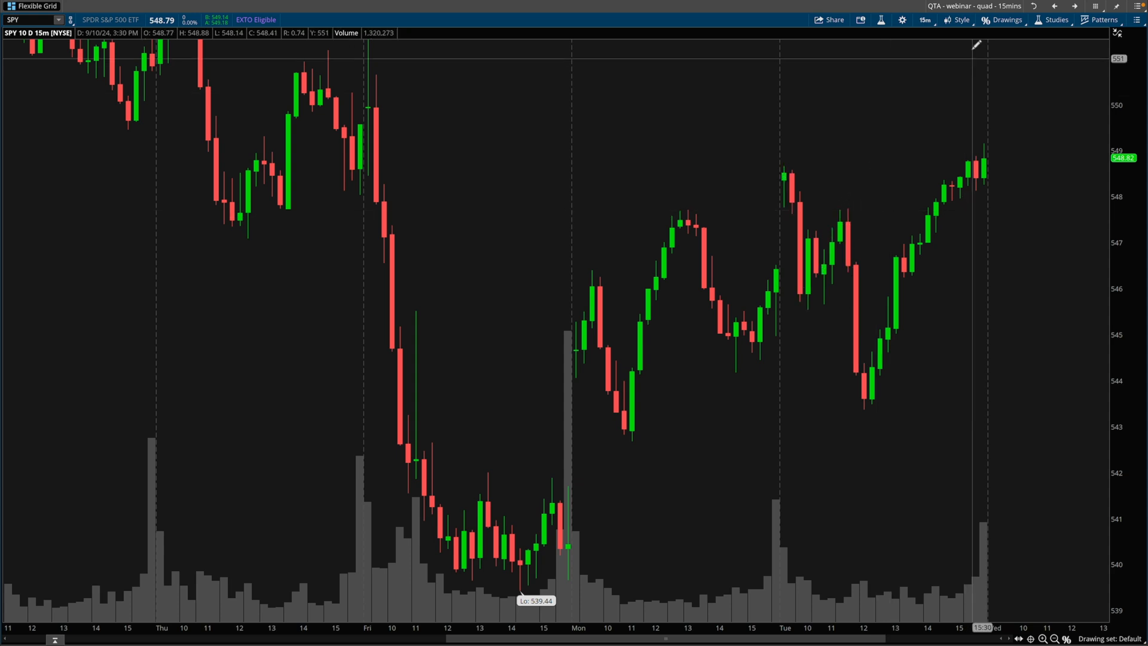
left_click(956, 19)
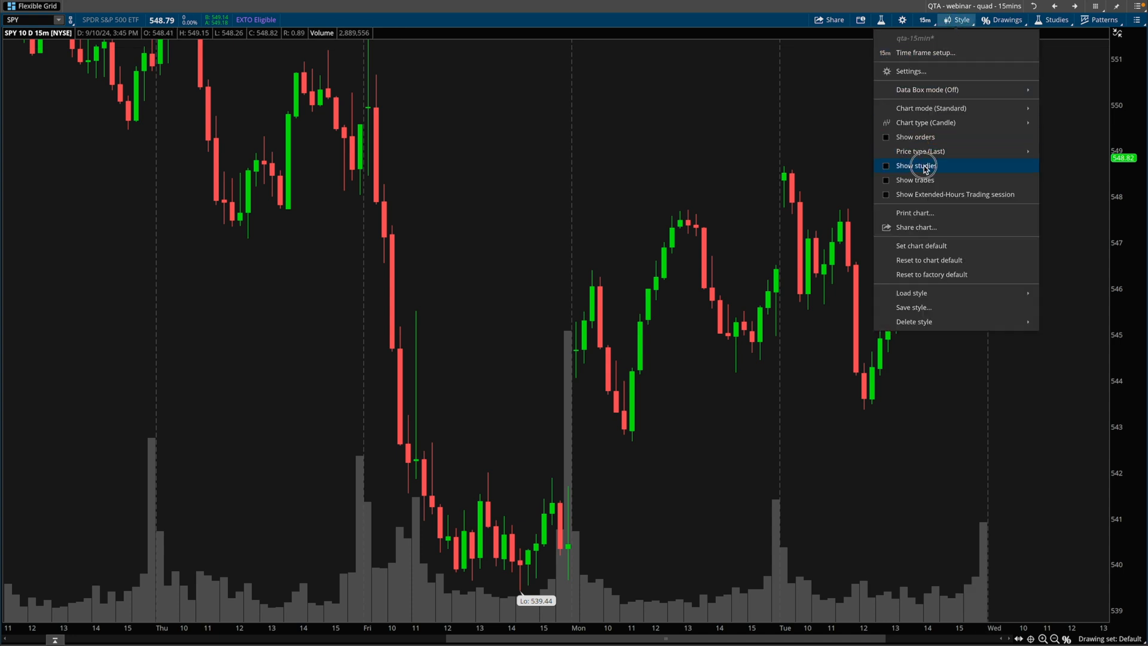
Step: Turn on Show studies for VWAP and QTA gamma levels, and arrow the drop into 546
left_click(916, 165)
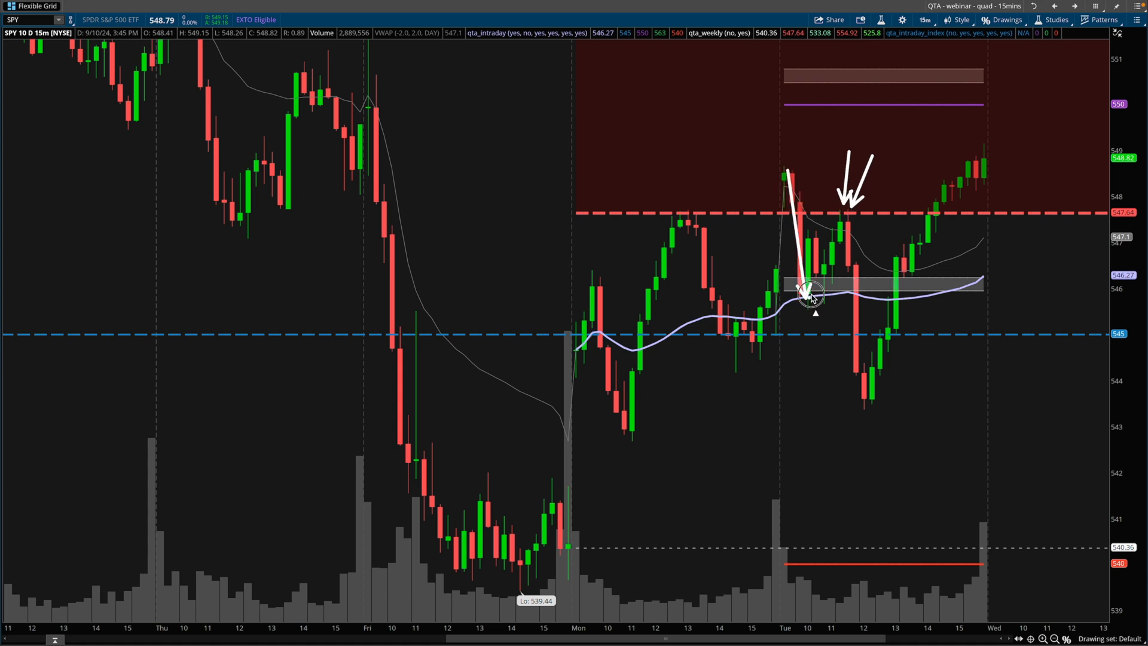
left_click_drag(809, 293, 838, 234)
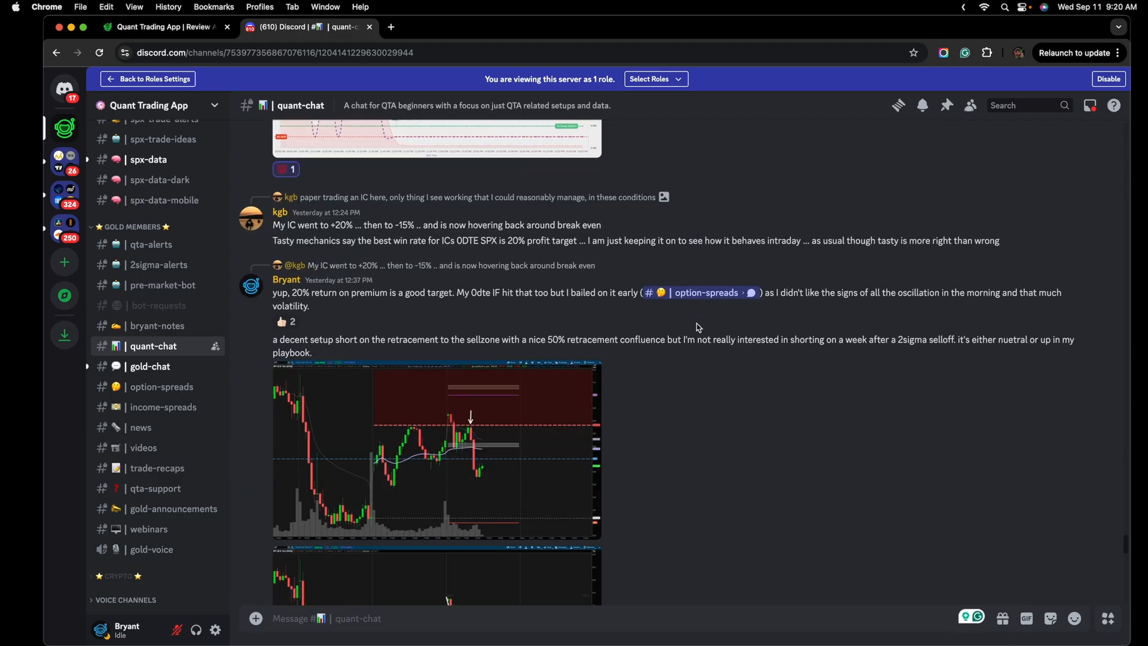
Step: Scroll quant-chat down to the sell-zone short setup with 50% retracement confluence
scroll("down", 3)
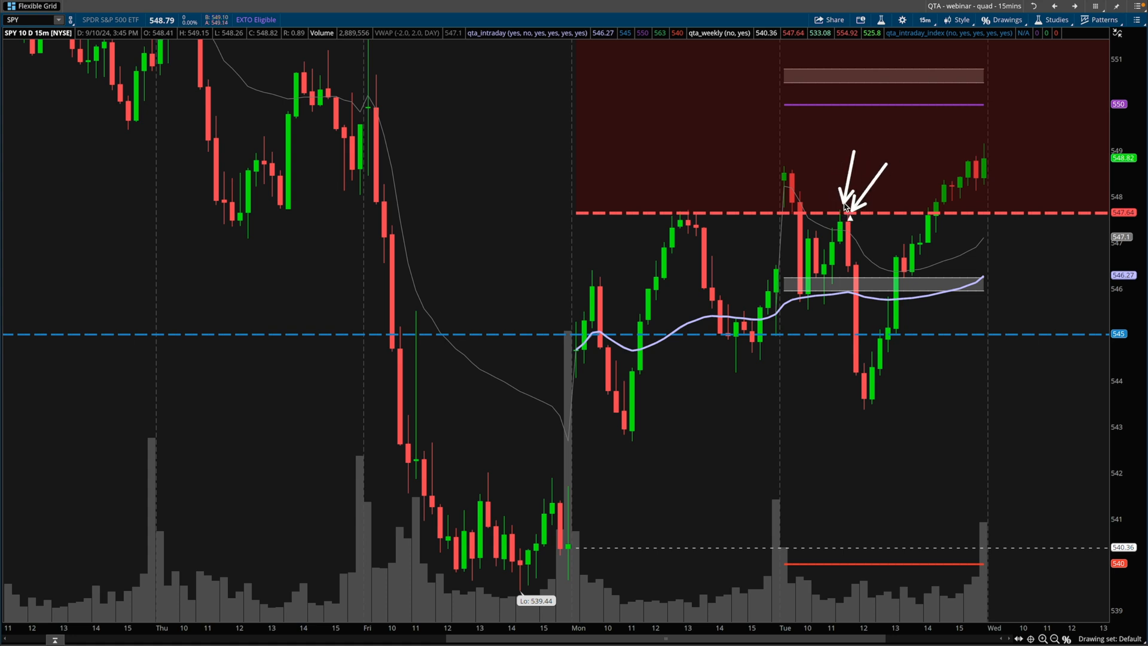
mouse_move(848, 209)
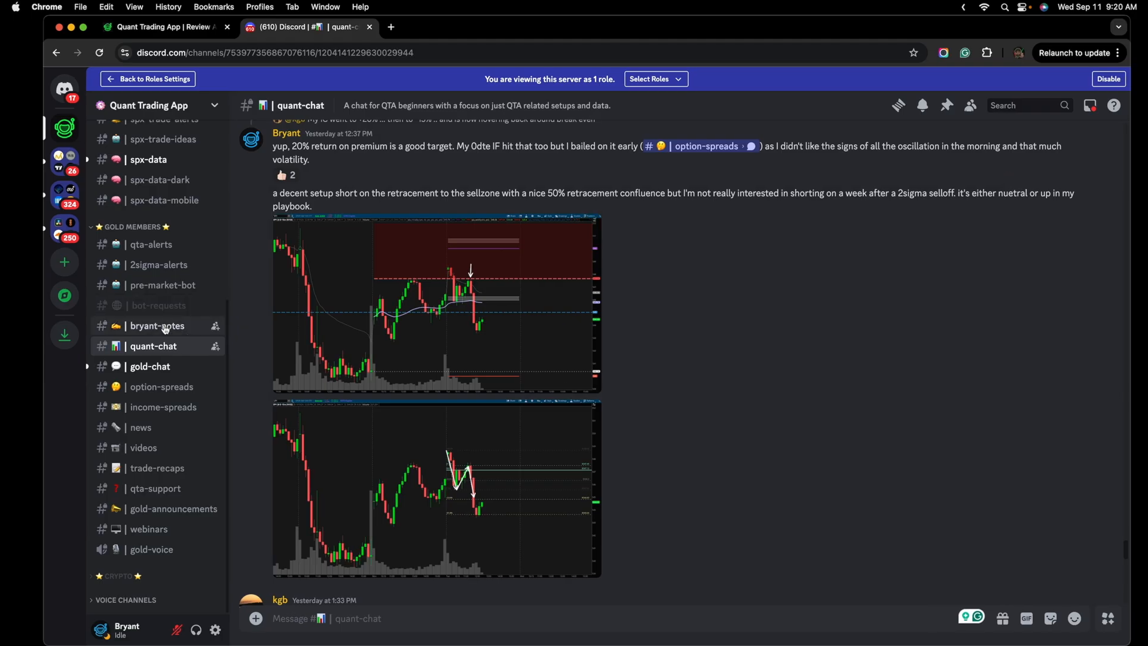
Step: Go to the notes channel and scroll the Sep 9 SPY net GEX table to strikes 540–550
left_click(157, 326)
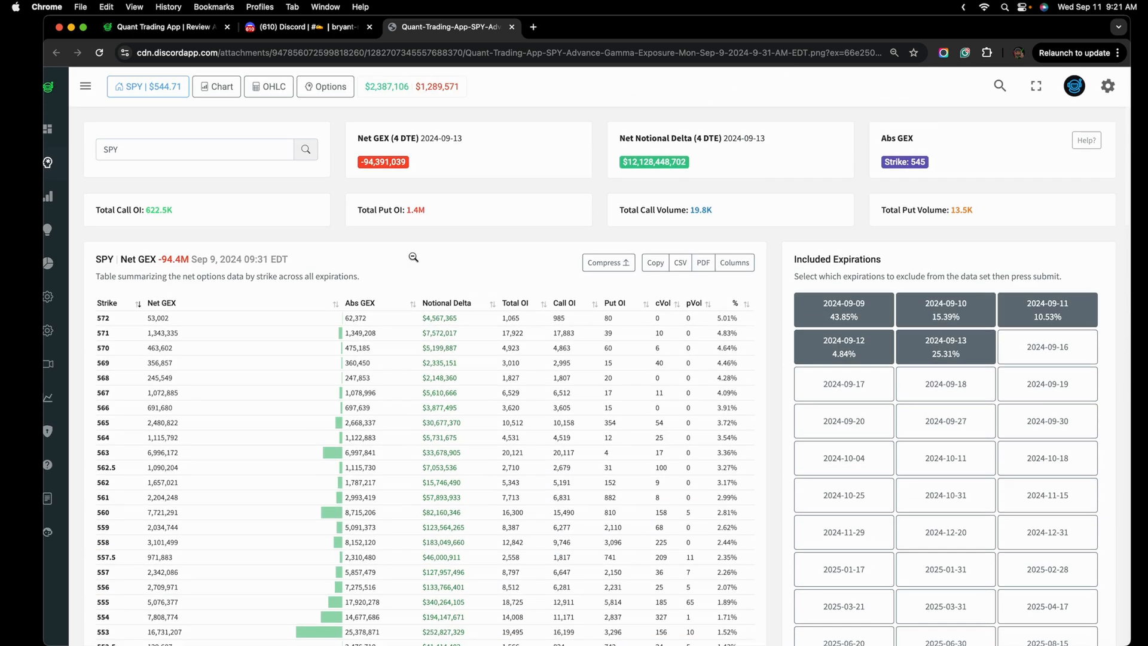
scroll("down", 3)
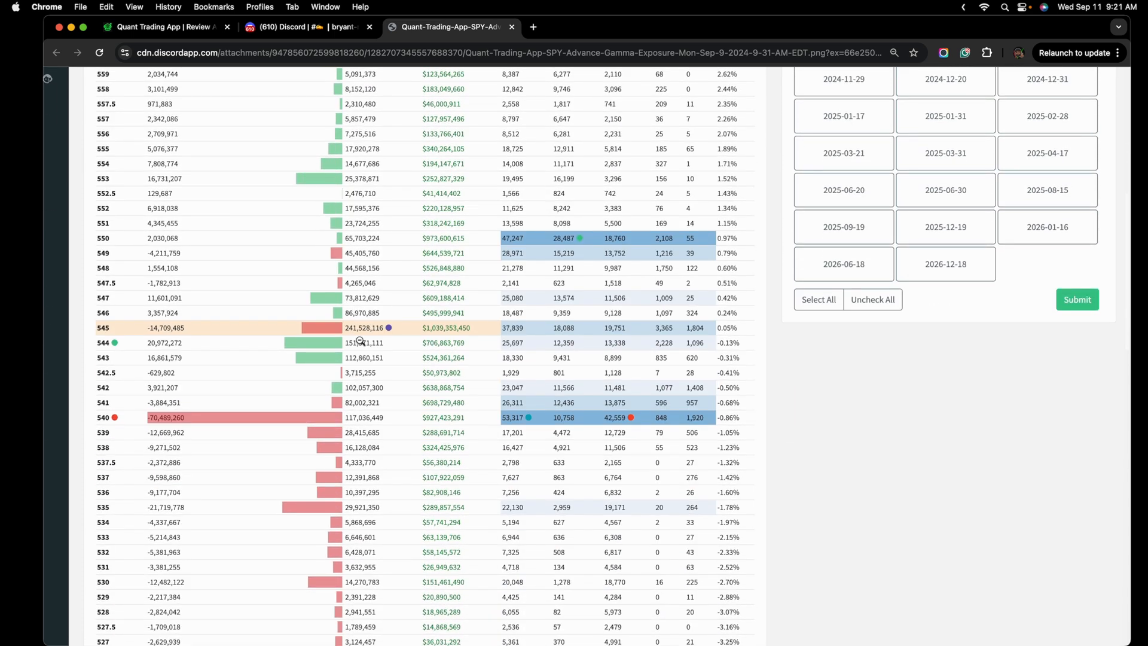
scroll("down", 3)
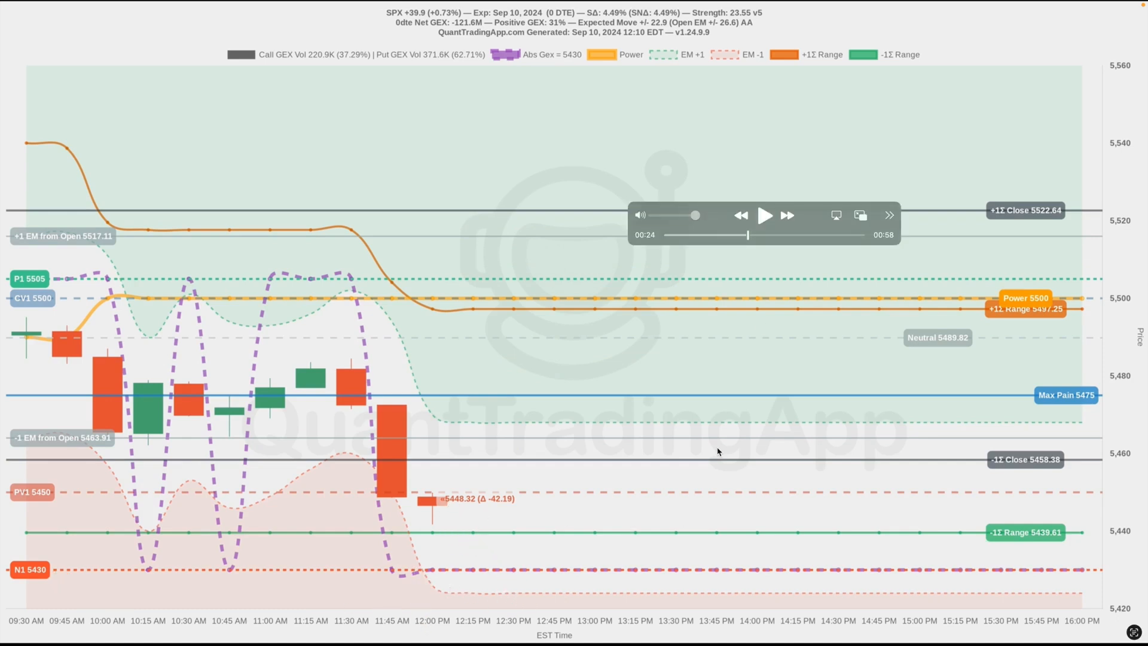
Step: Start the Sep 10 SPX 0DTE gamma-levels replay clip
left_click(764, 215)
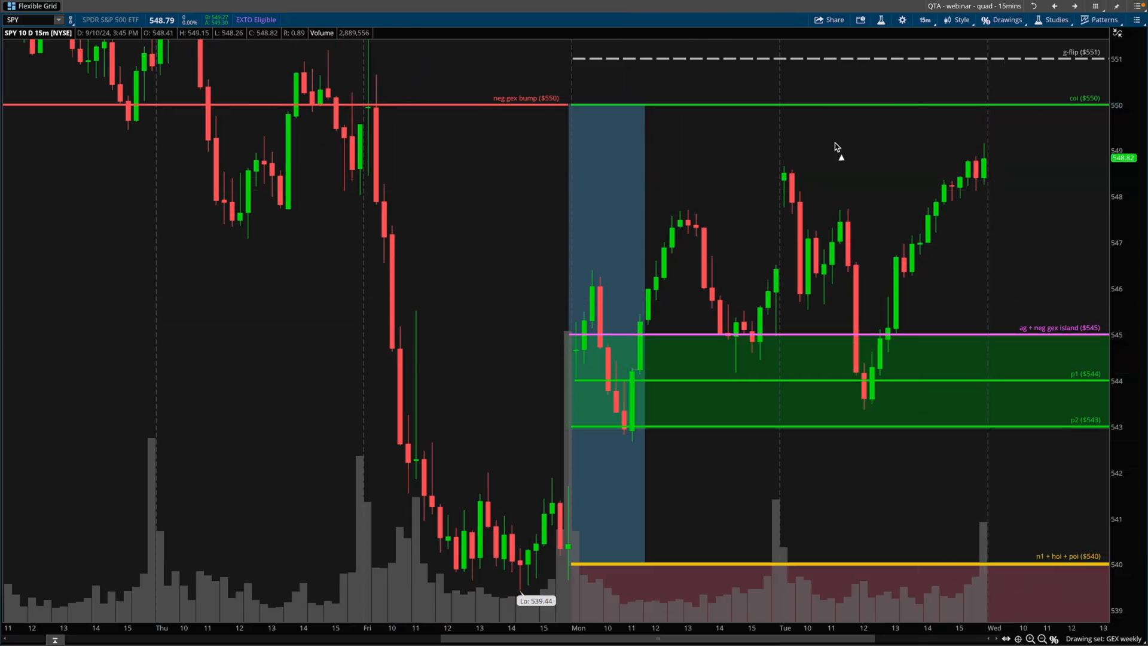
Step: Draw arrows at the late-day push toward 549, the opening drop, and the climb above 545
left_click_drag(824, 149, 982, 138)
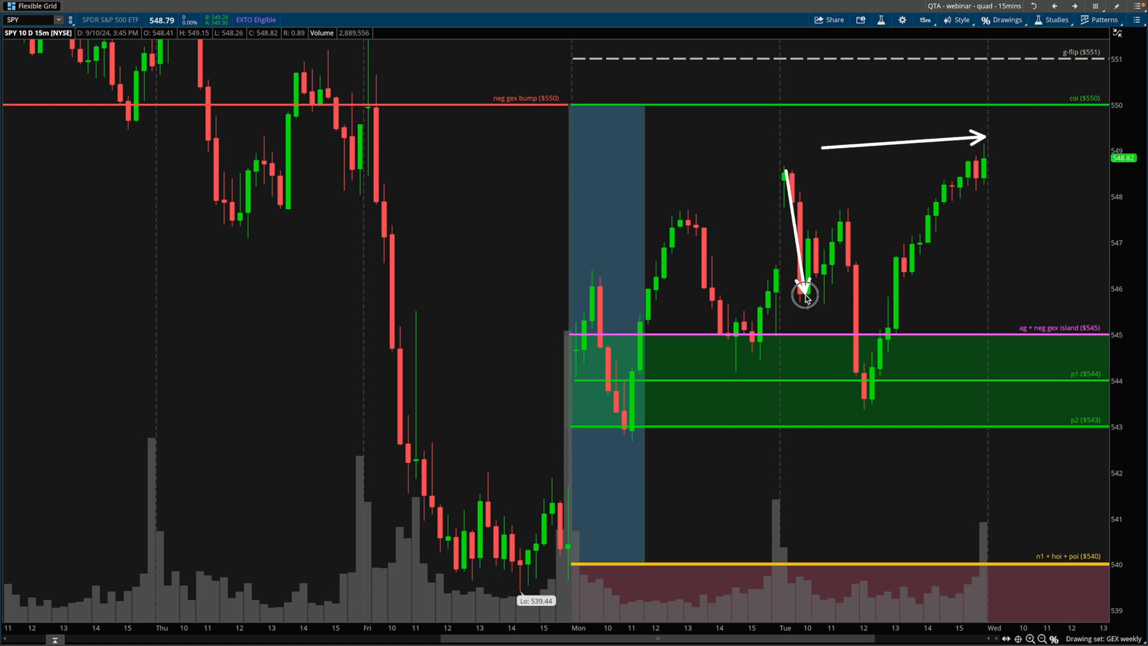
left_click_drag(802, 289, 857, 388)
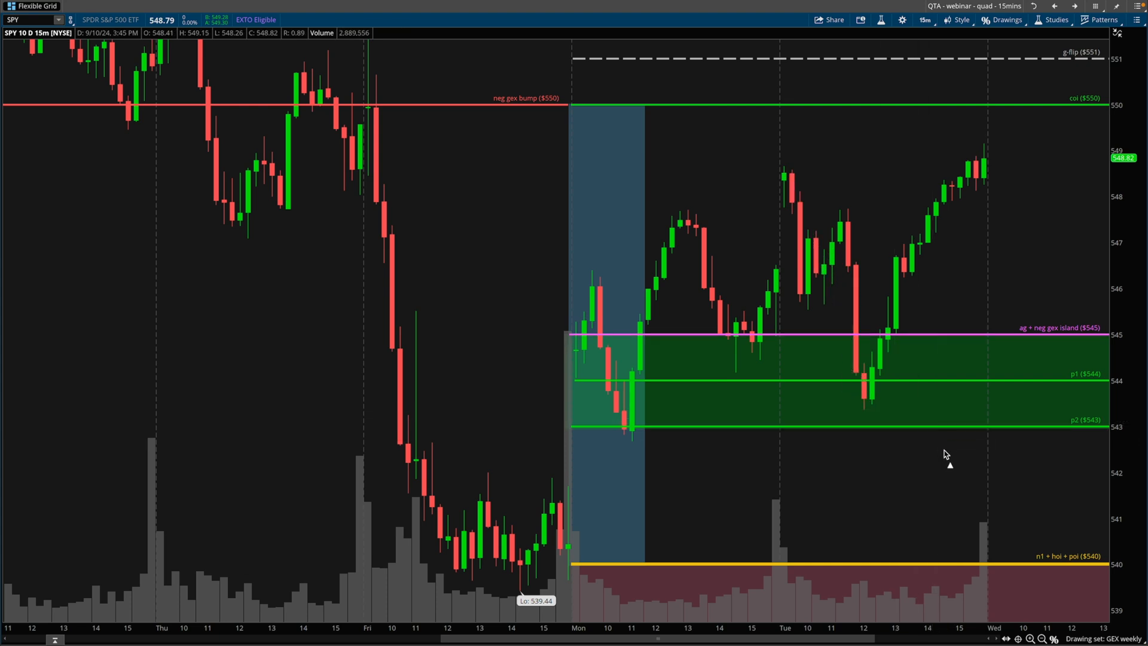
left_click_drag(1025, 461, 907, 263)
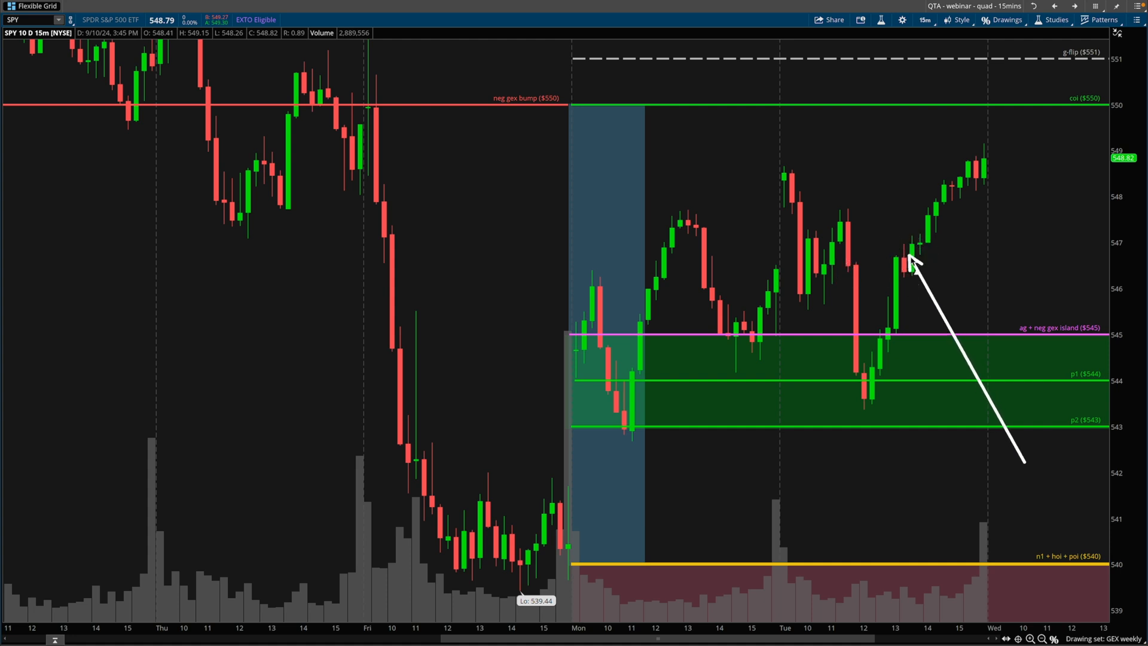
left_click_drag(913, 264, 940, 147)
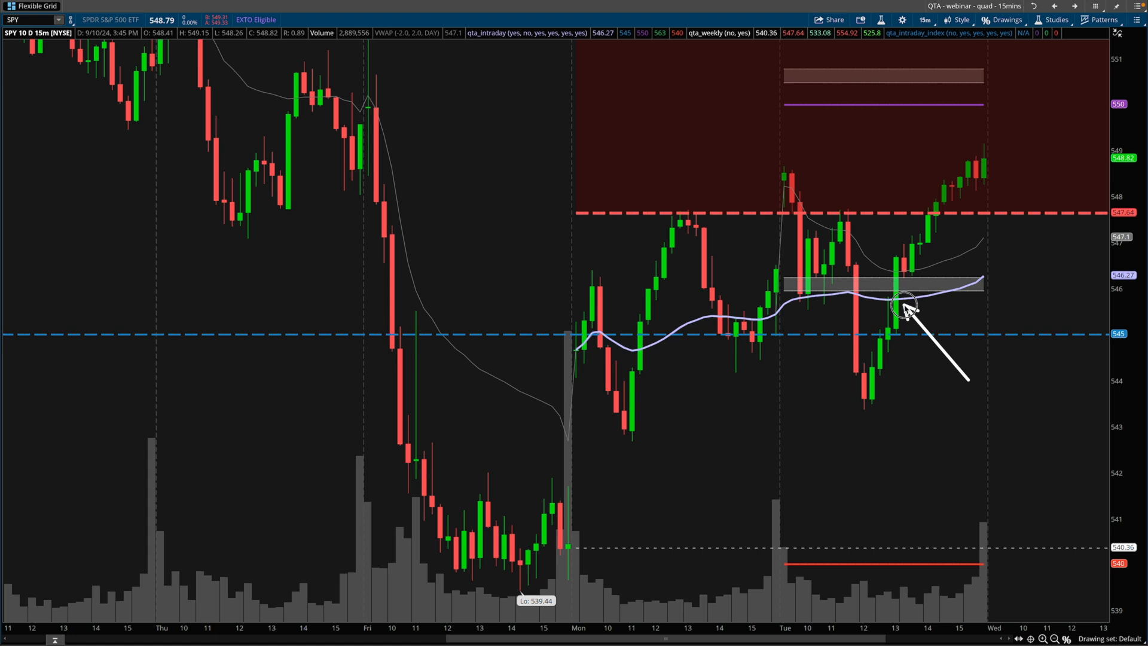
mouse_move(919, 278)
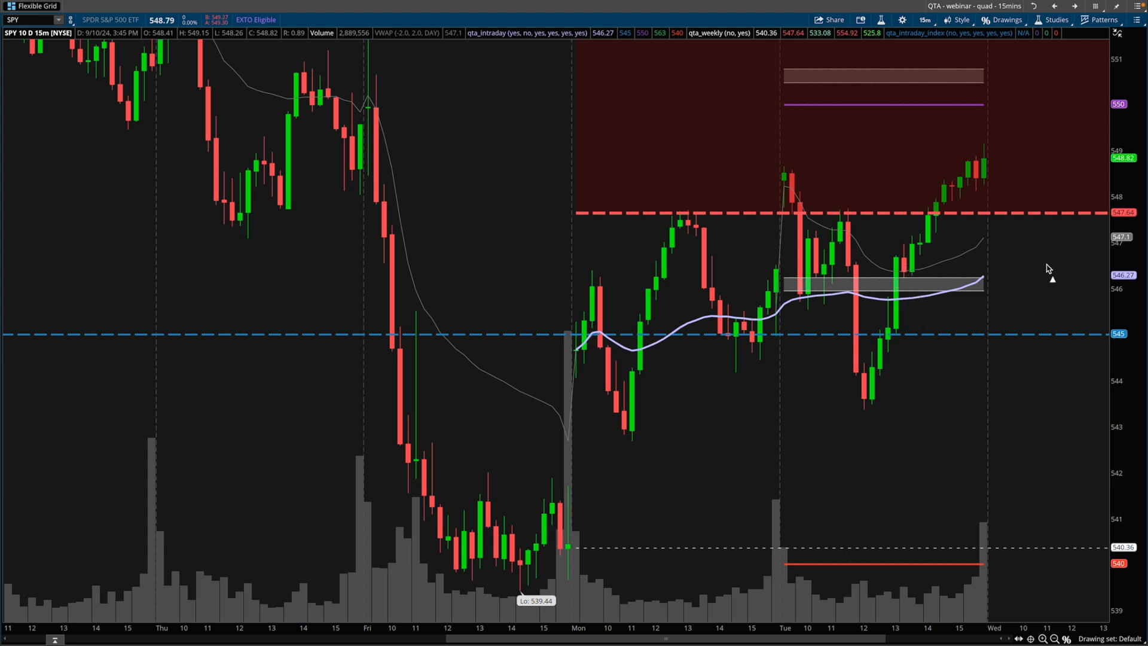
Step: Draw an arrow pointing at SPY's bounce off the 546 zone
left_click_drag(1047, 265, 915, 265)
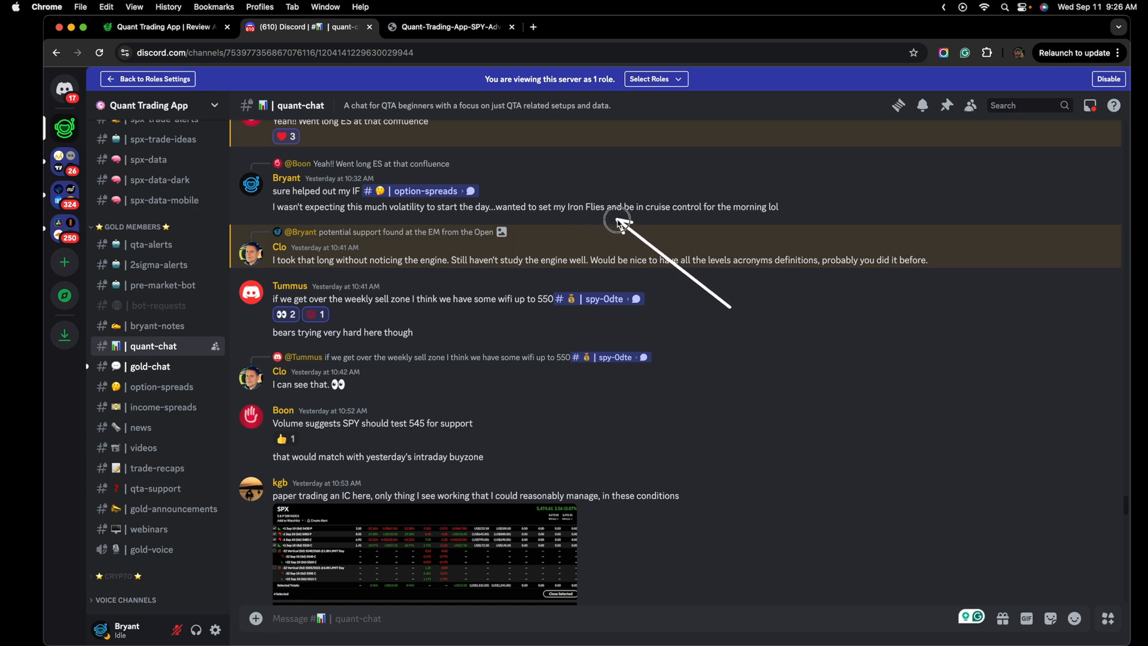
mouse_move(732, 223)
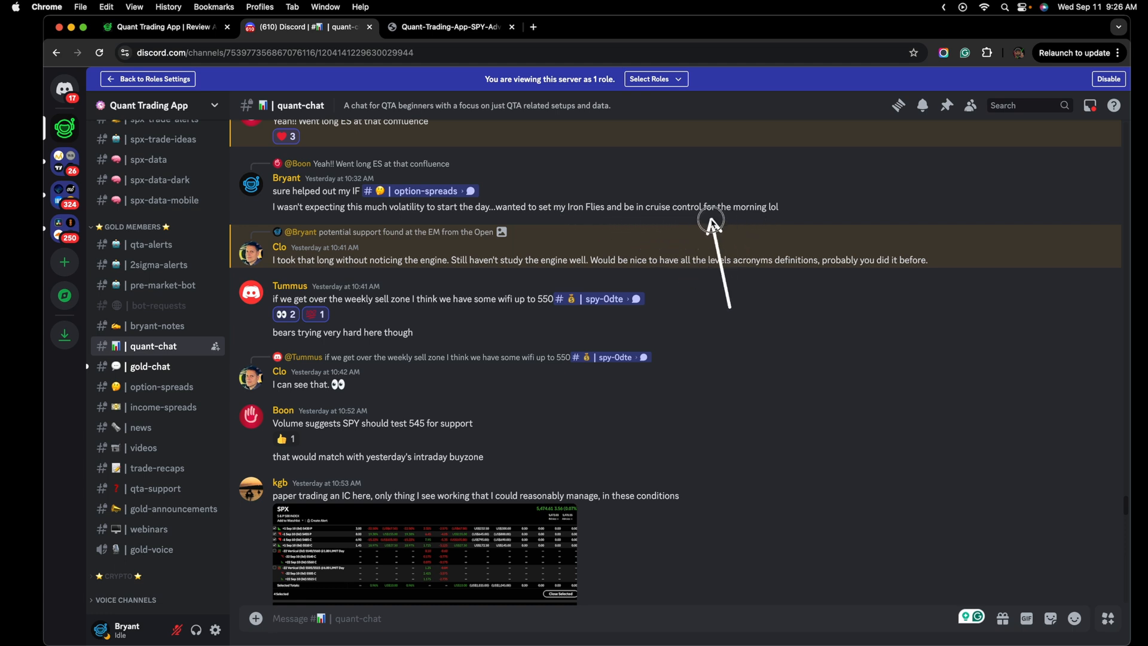
mouse_move(748, 222)
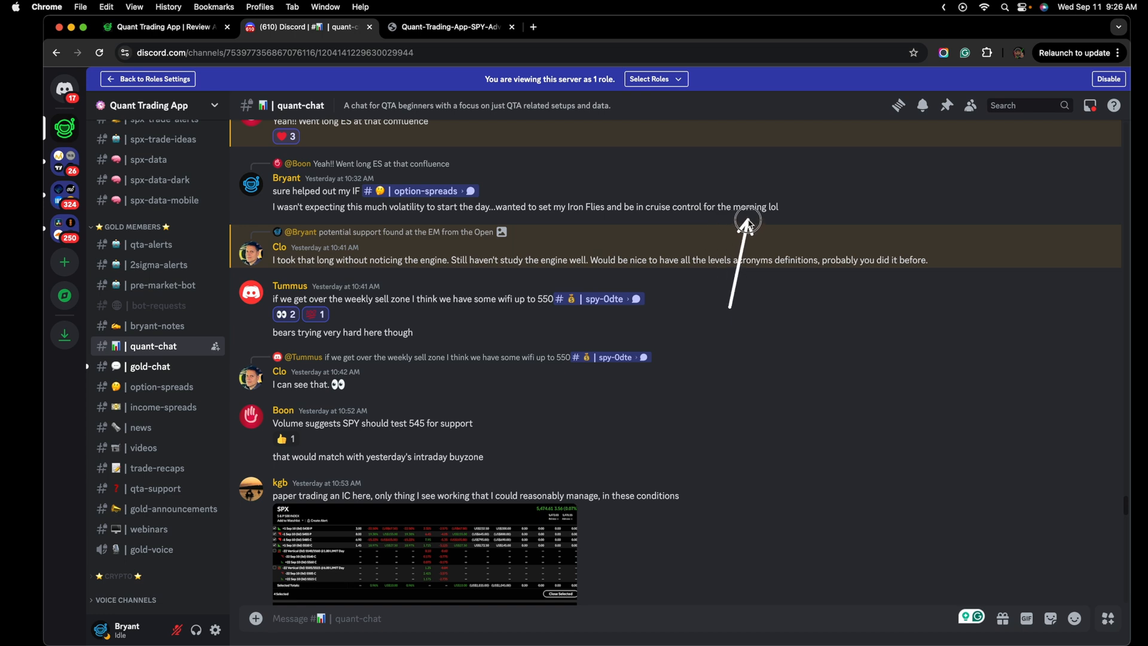
mouse_move(687, 225)
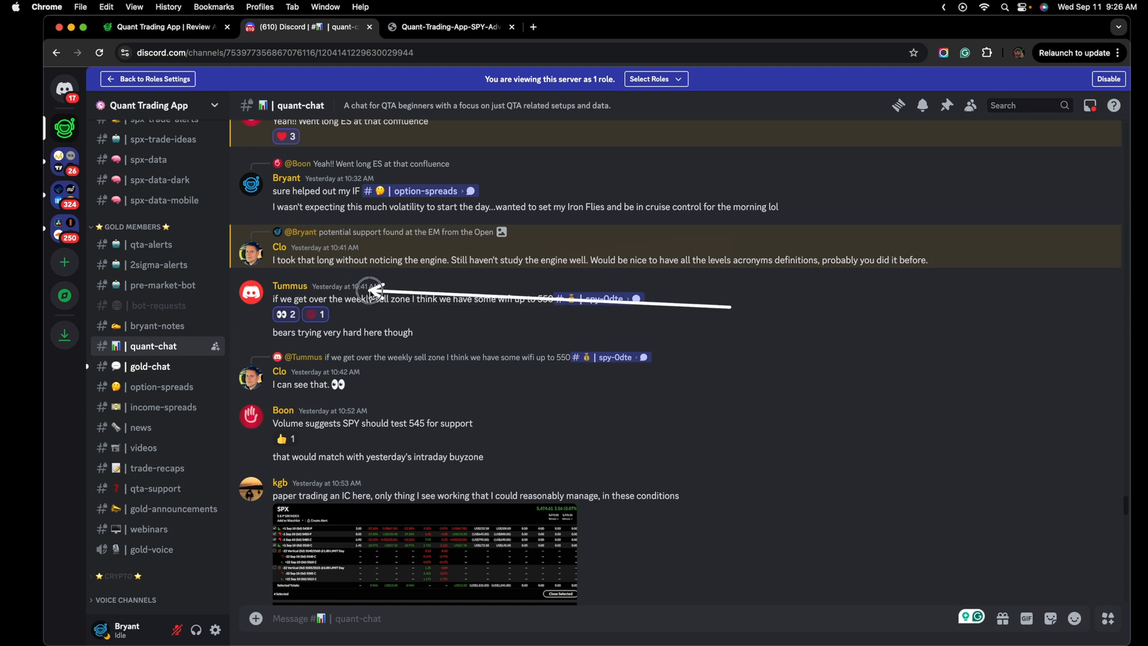
mouse_move(351, 310)
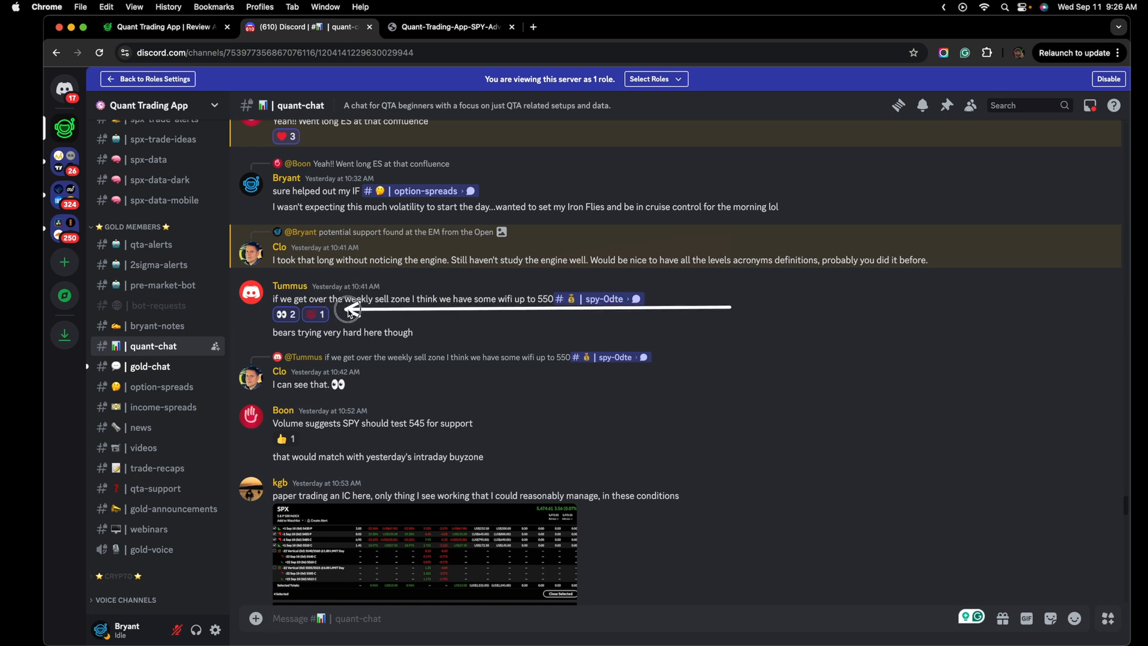
mouse_move(458, 309)
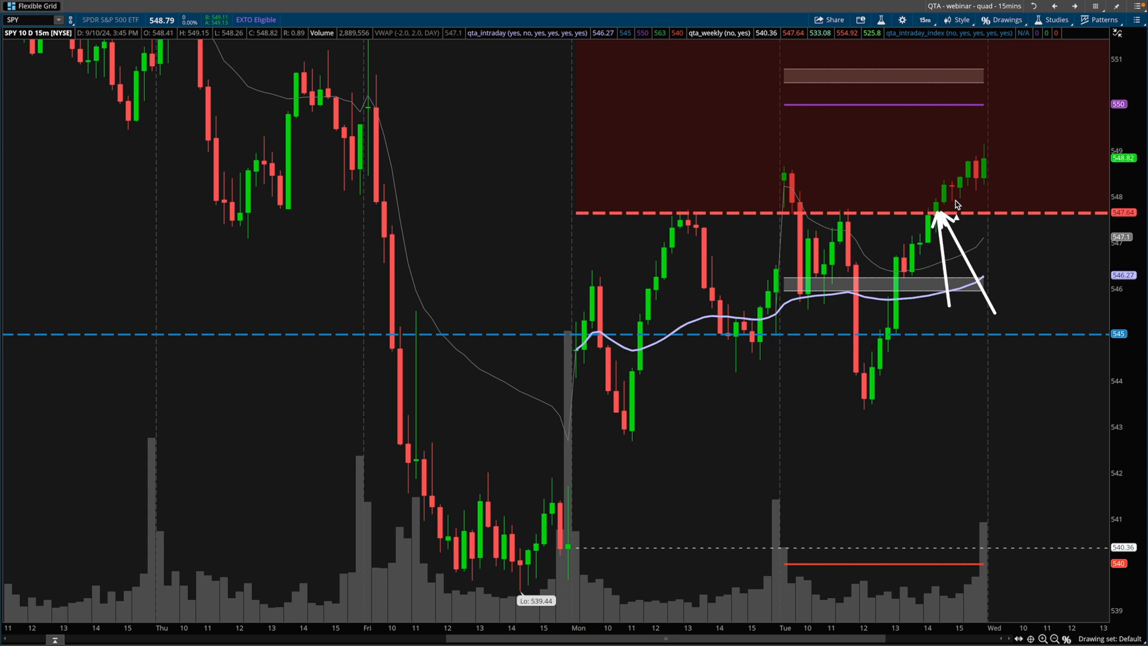
Step: Draw an arrow from the breakout above 547.64 toward the 550 level
left_click_drag(988, 103, 1102, 103)
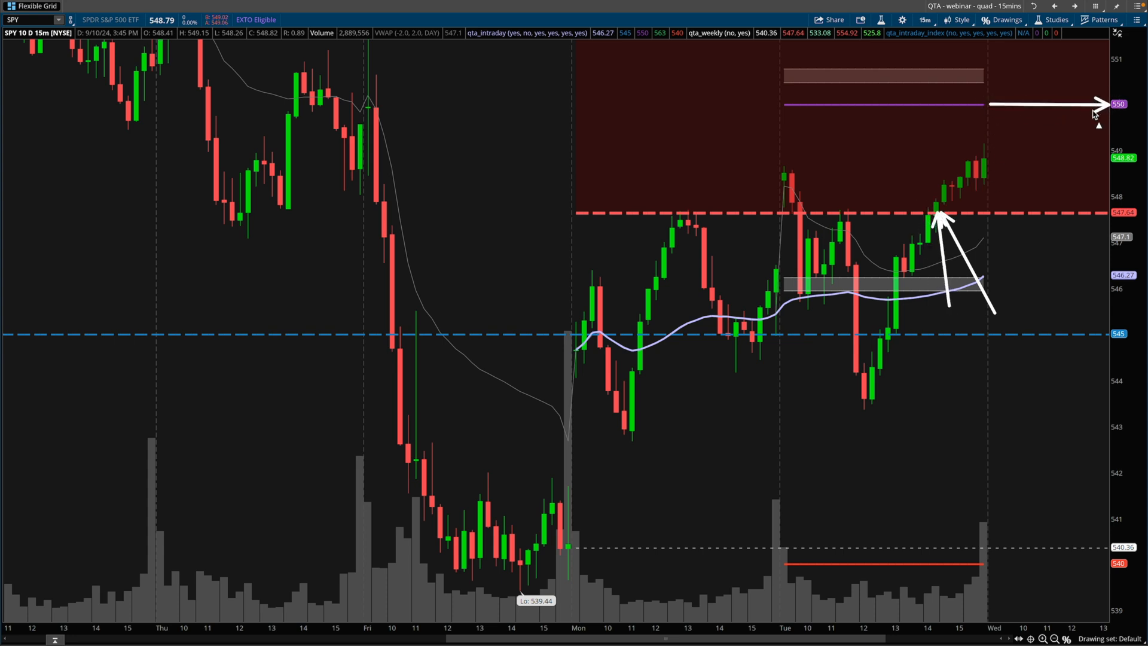
mouse_move(1001, 283)
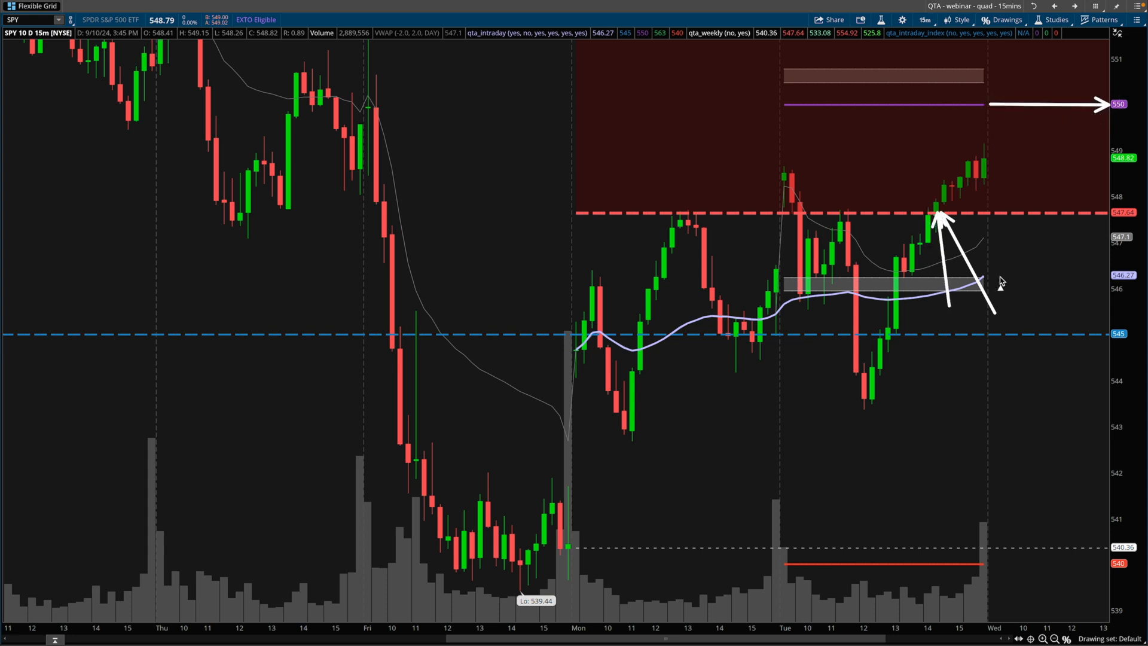
mouse_move(1014, 260)
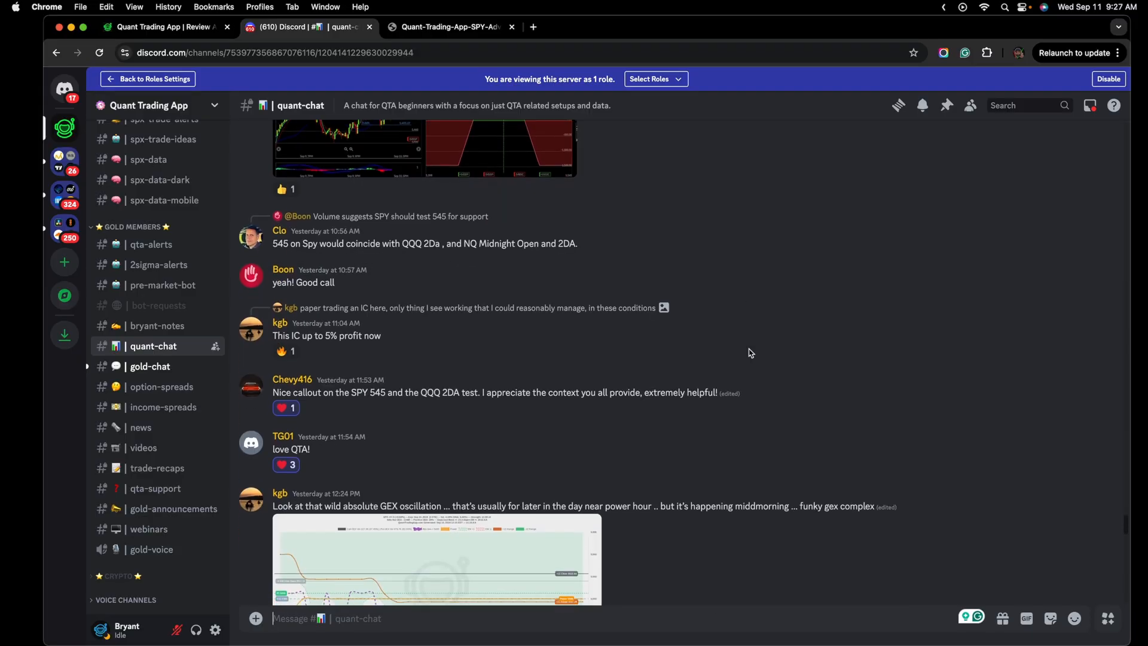
Step: View the 0DTE iron fly risk profile, then the original option-spreads post with its .50 loss
scroll("down", 3)
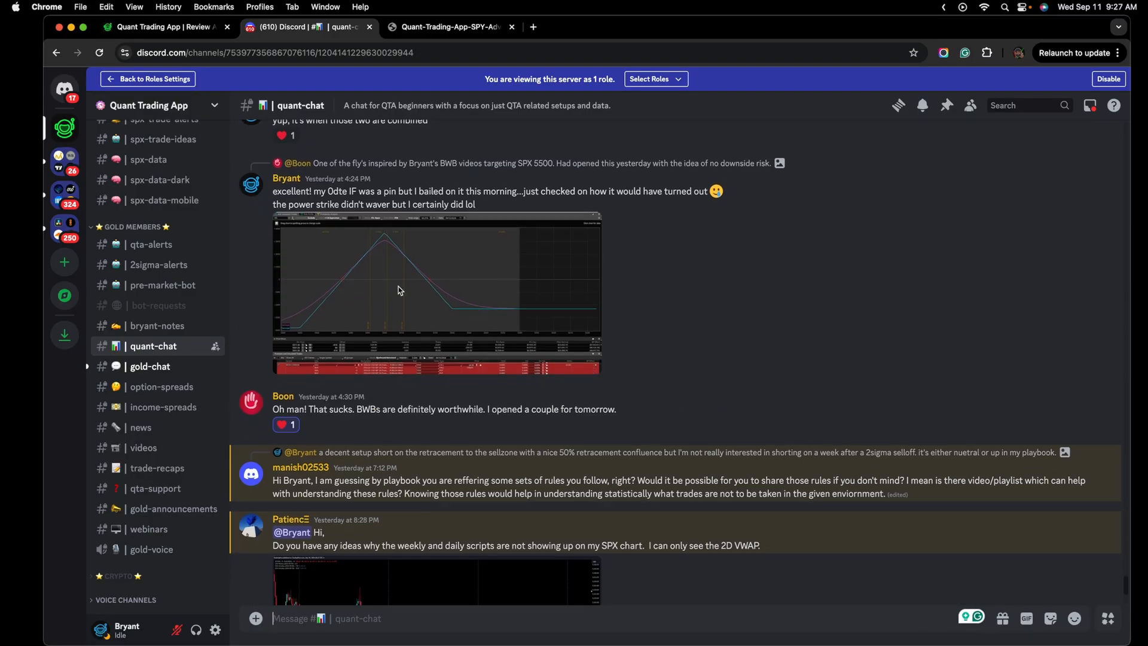
left_click(436, 292)
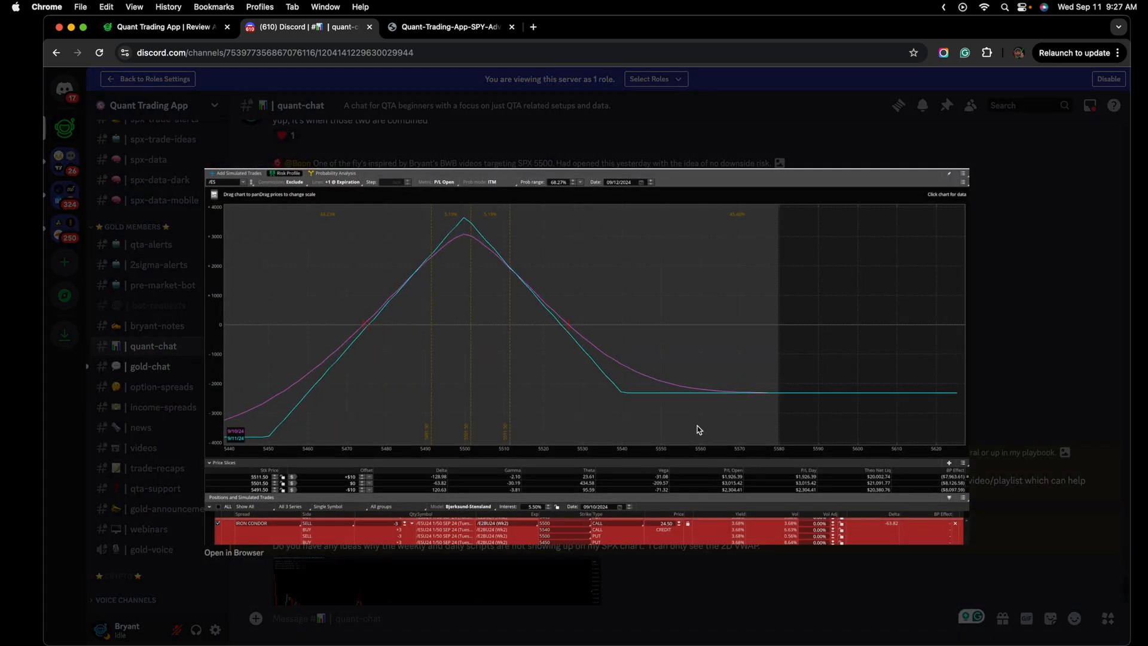
left_click(162, 387)
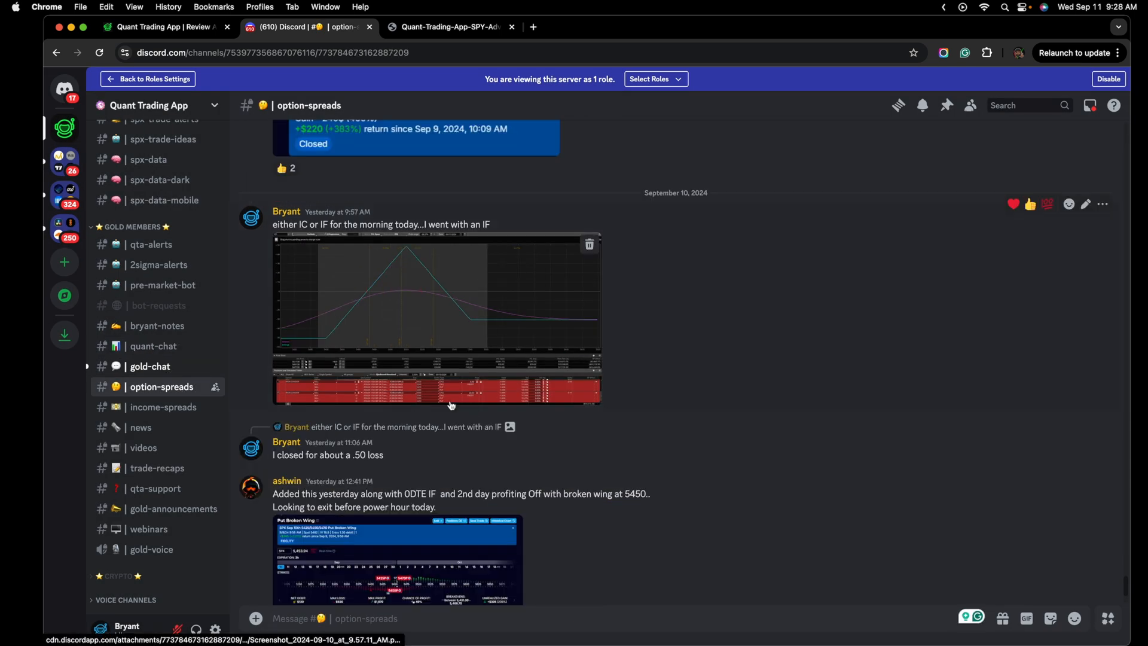
scroll("down", 3)
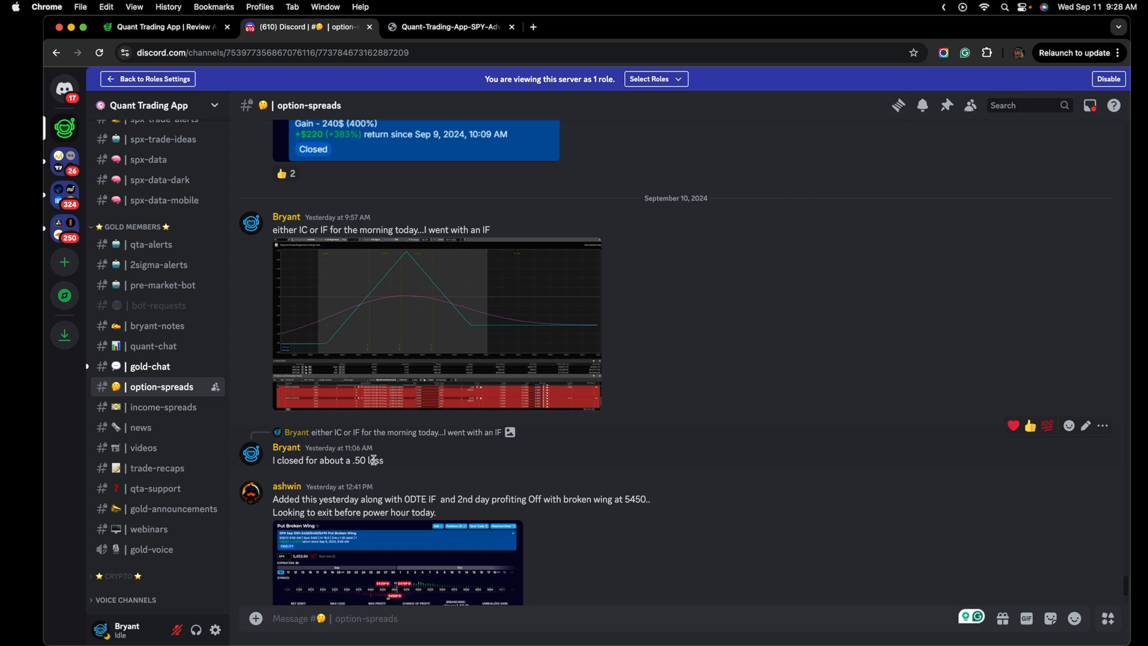
mouse_move(153, 345)
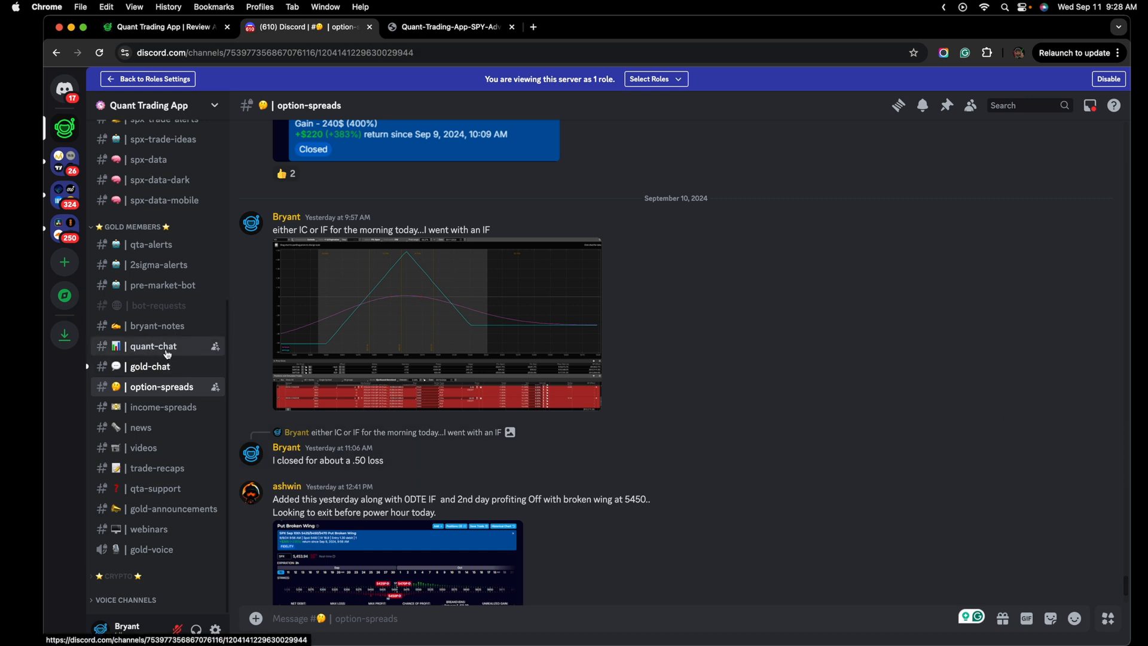
left_click(153, 346)
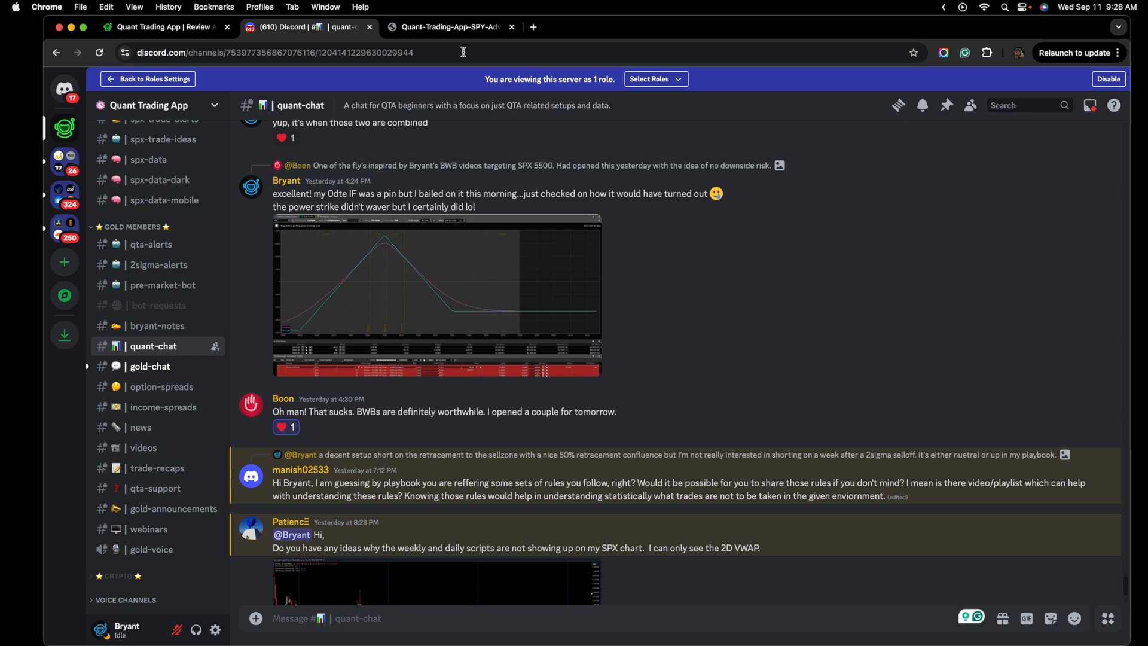
left_click(449, 27)
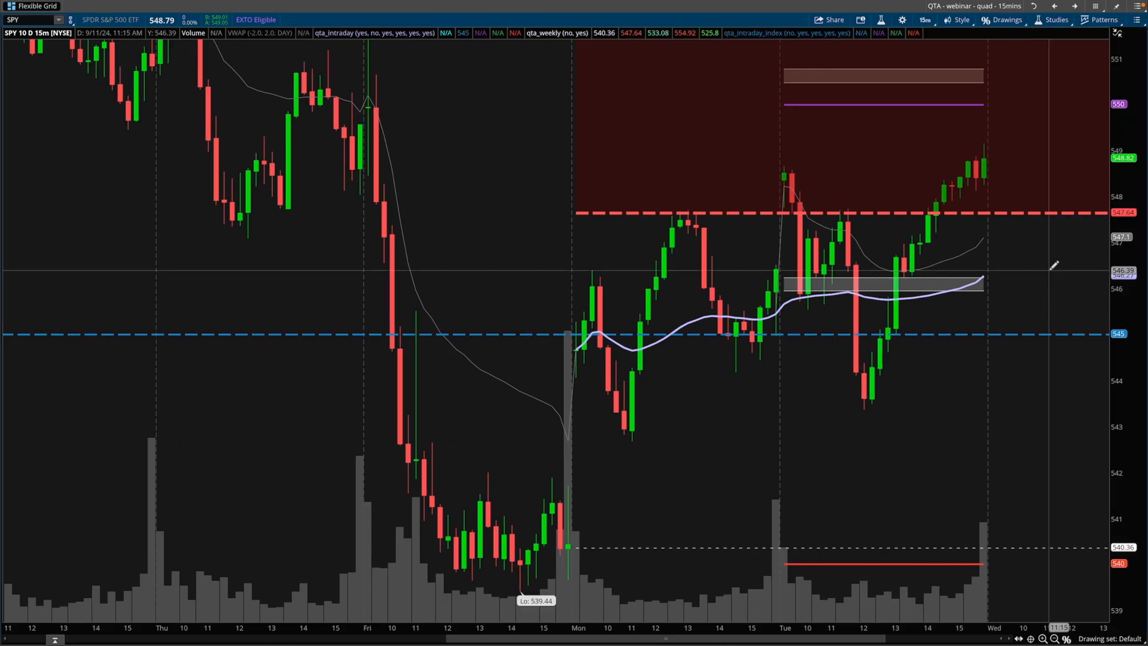
mouse_move(1073, 244)
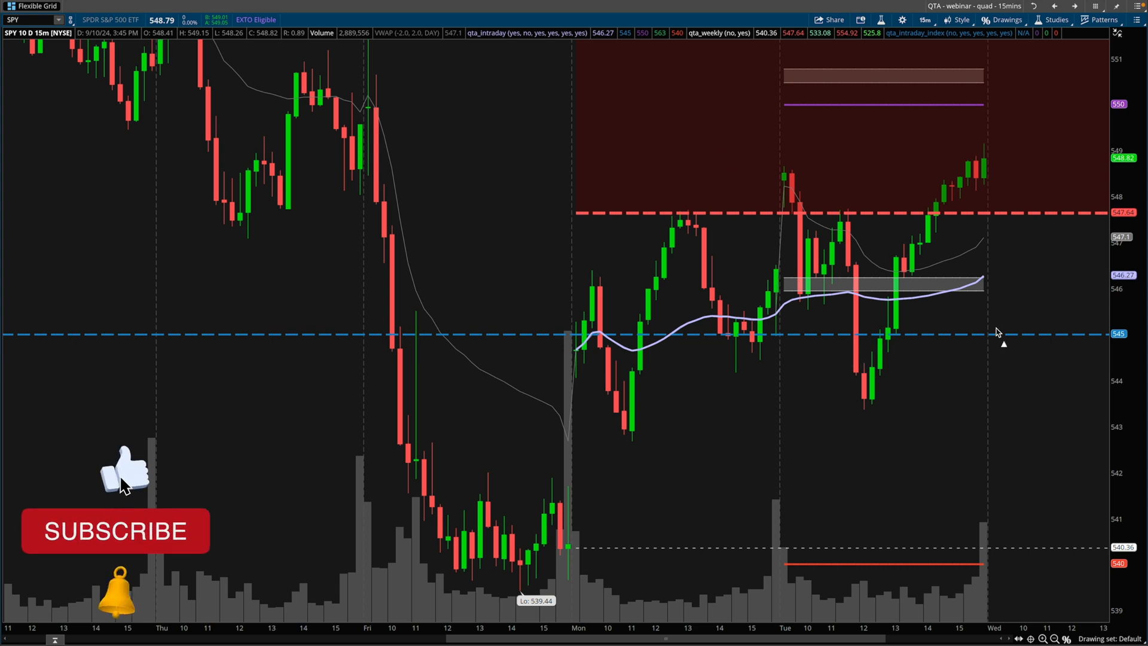
mouse_move(123, 542)
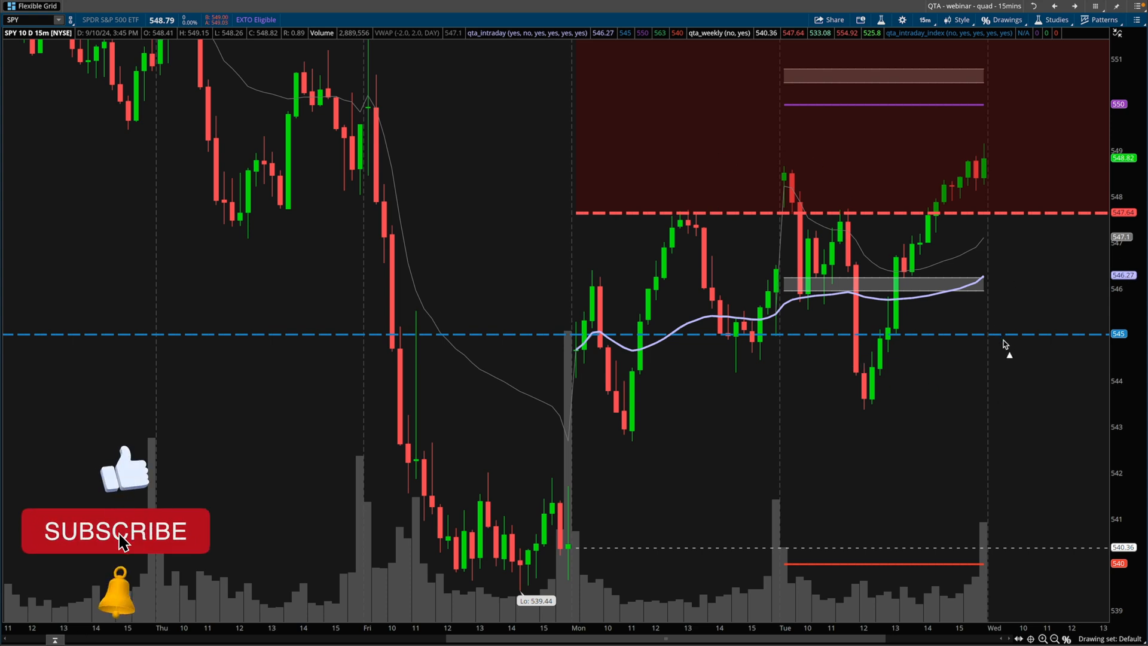
Step: Draw a line joining Tuesday's morning and closing highs, and mark the midday selloff low
left_click(115, 531)
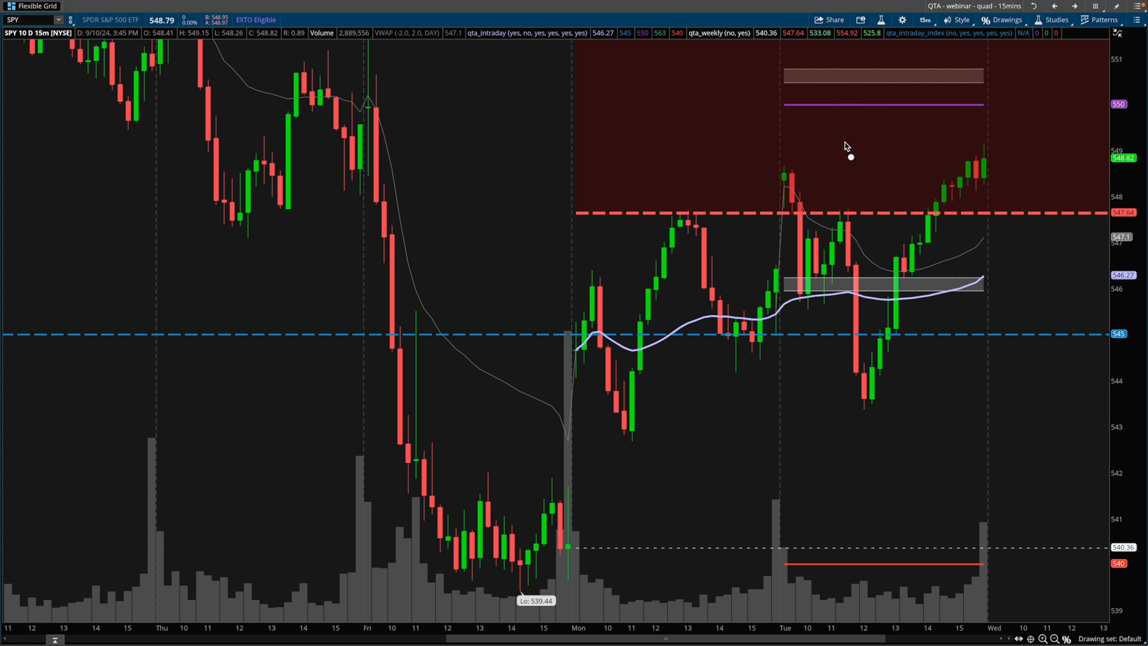
left_click_drag(842, 140, 1011, 170)
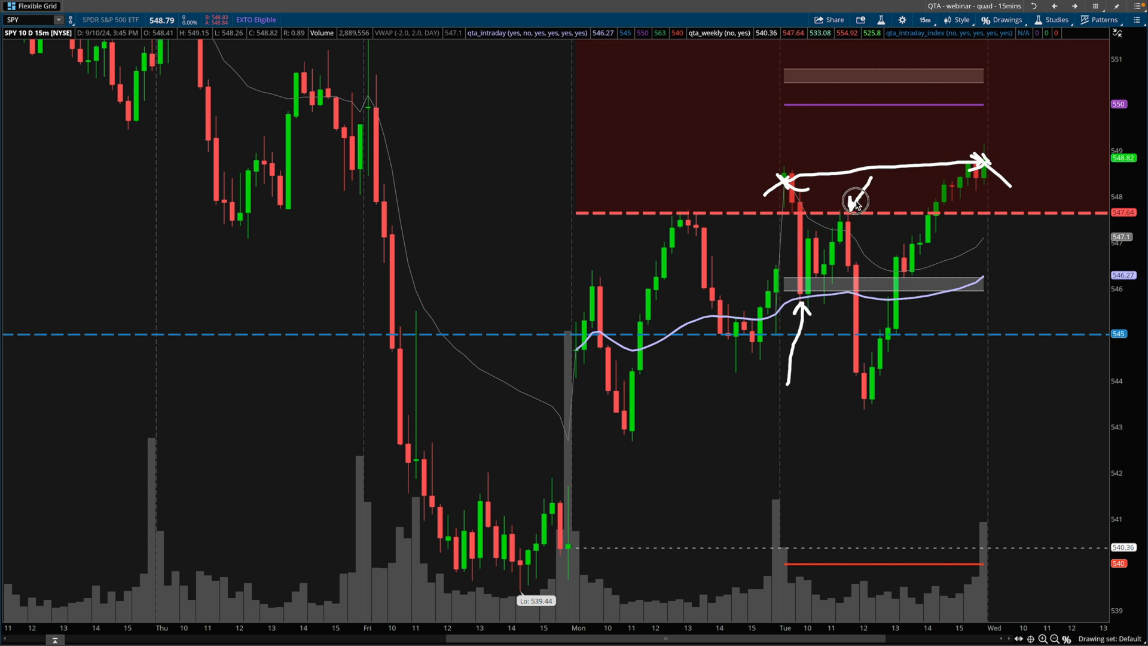
left_click_drag(855, 202, 866, 427)
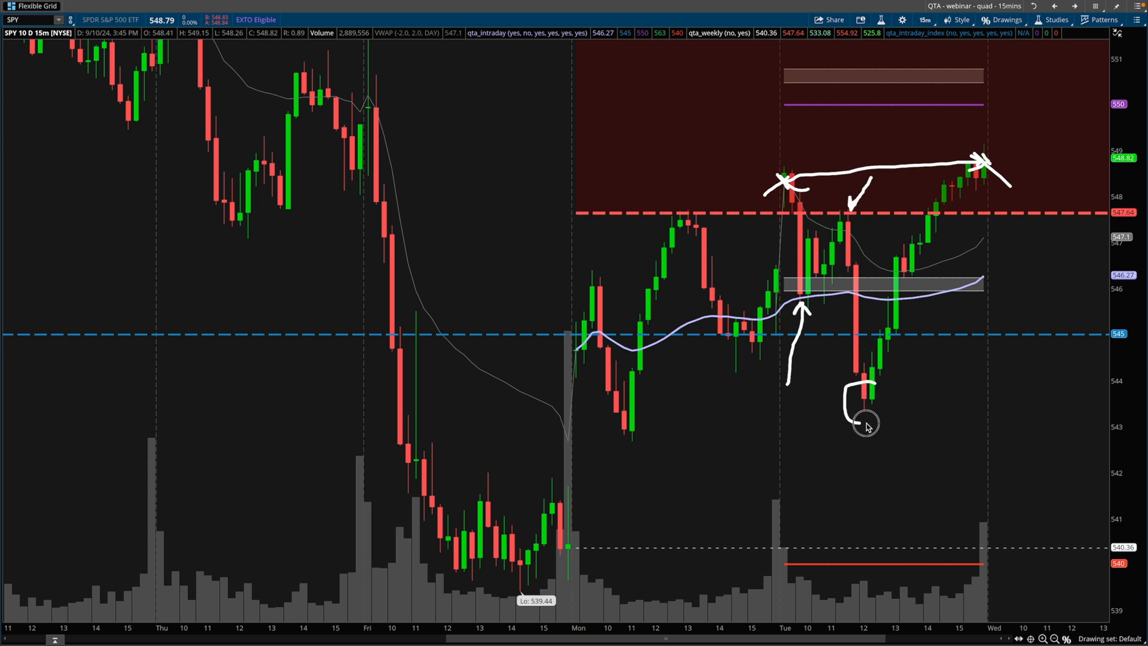